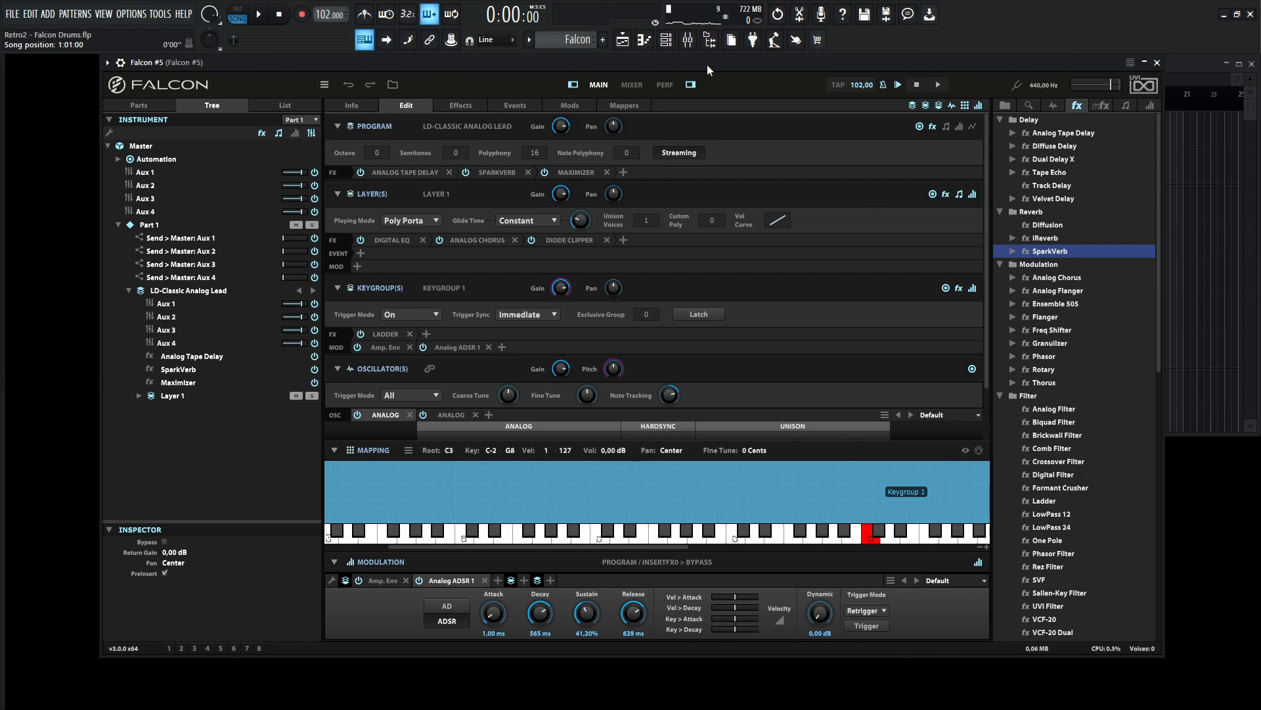
Step: Start a fresh empty Falcon program and look over the keygroup's oscillator and filter slots
{"action": "left_click", "coordinate": [707, 529]}
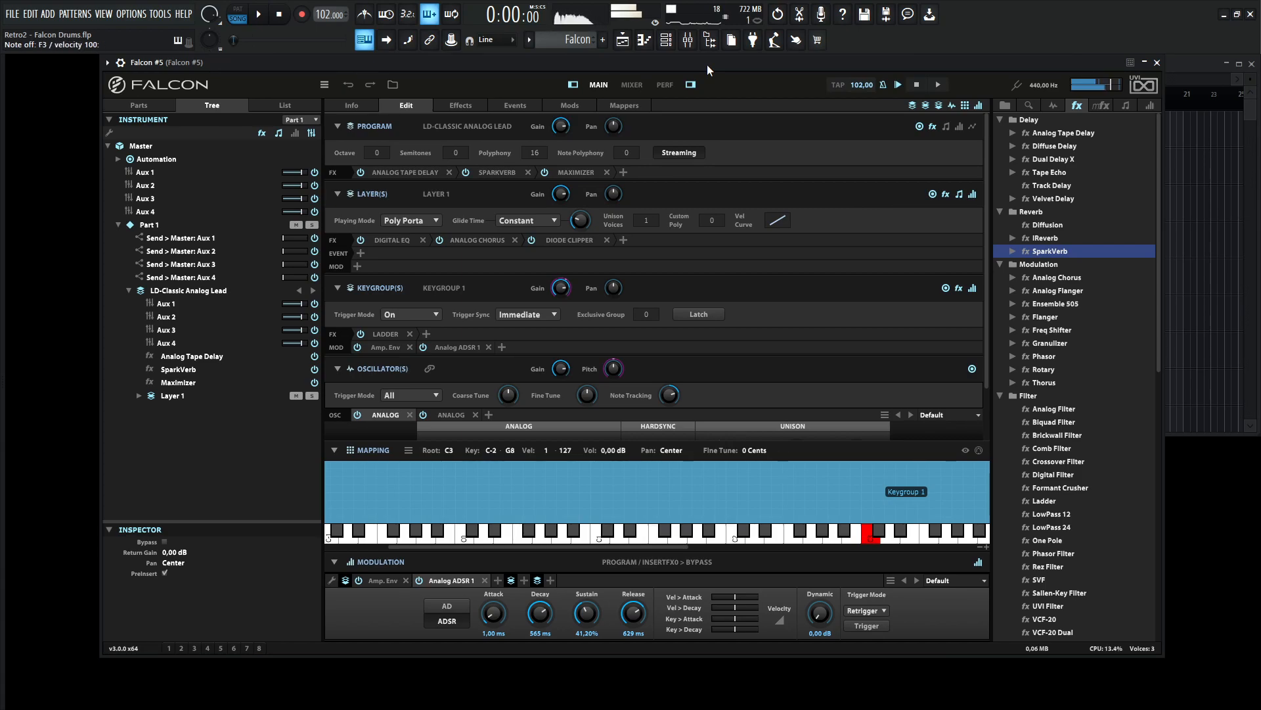
{"action": "left_click", "coordinate": [258, 14]}
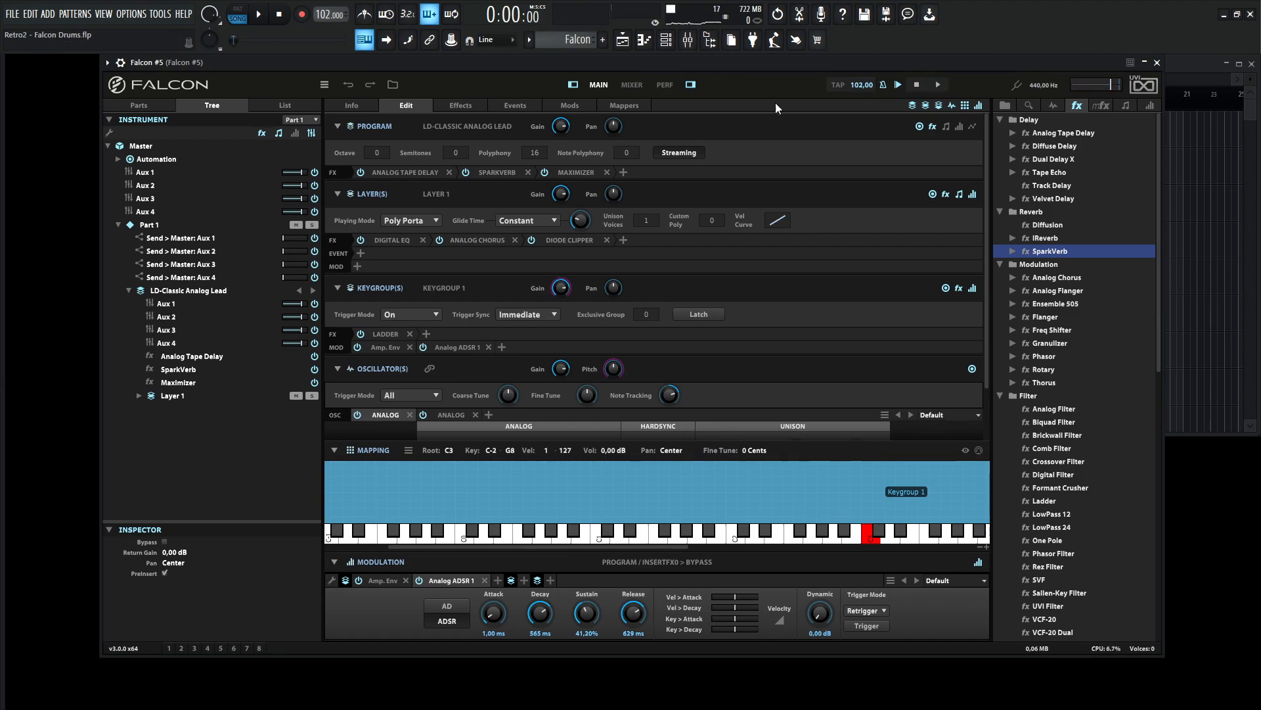
{"action": "left_click", "coordinate": [338, 126]}
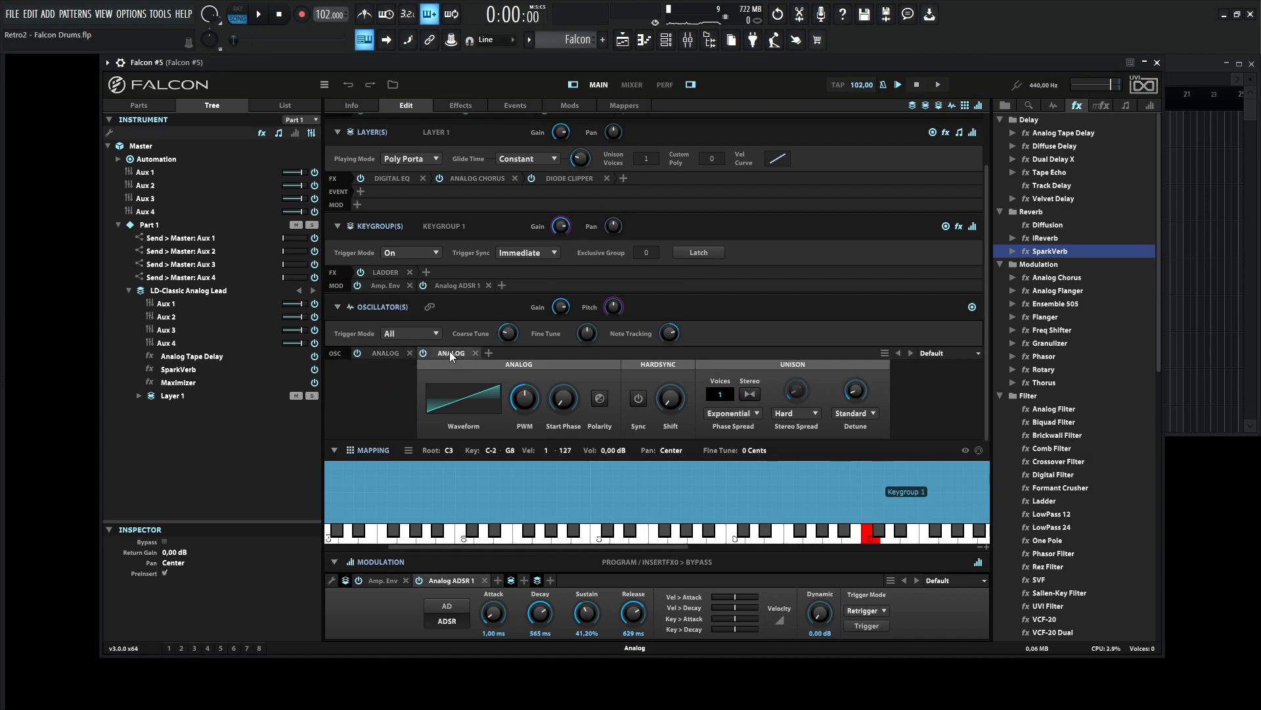
{"action": "left_click", "coordinate": [386, 271]}
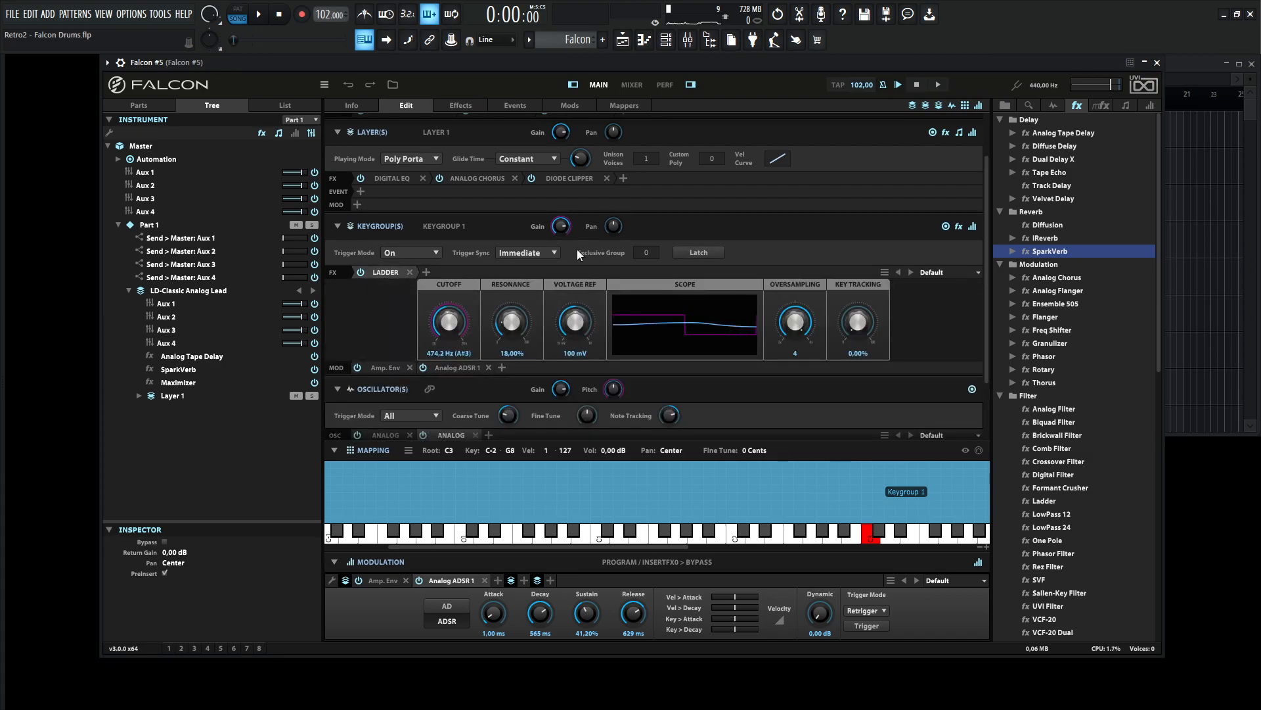
{"action": "left_click", "coordinate": [472, 177]}
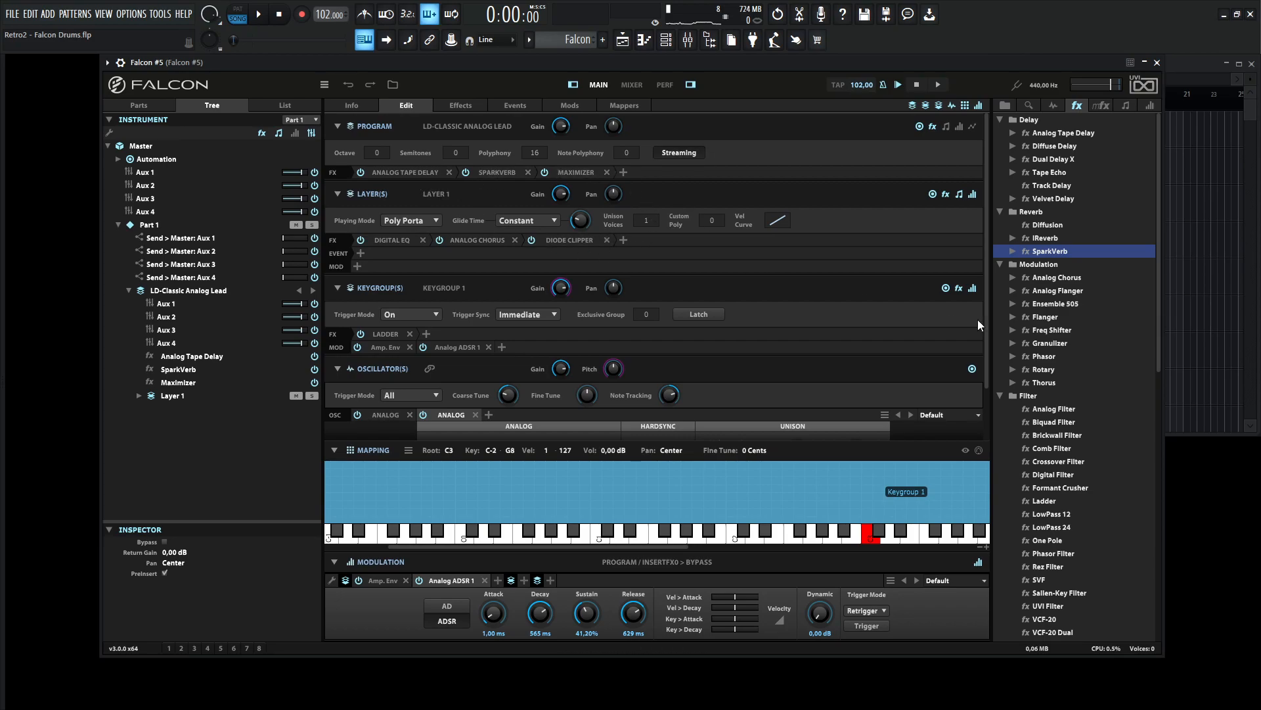
{"action": "mouse_move", "coordinate": [991, 342]}
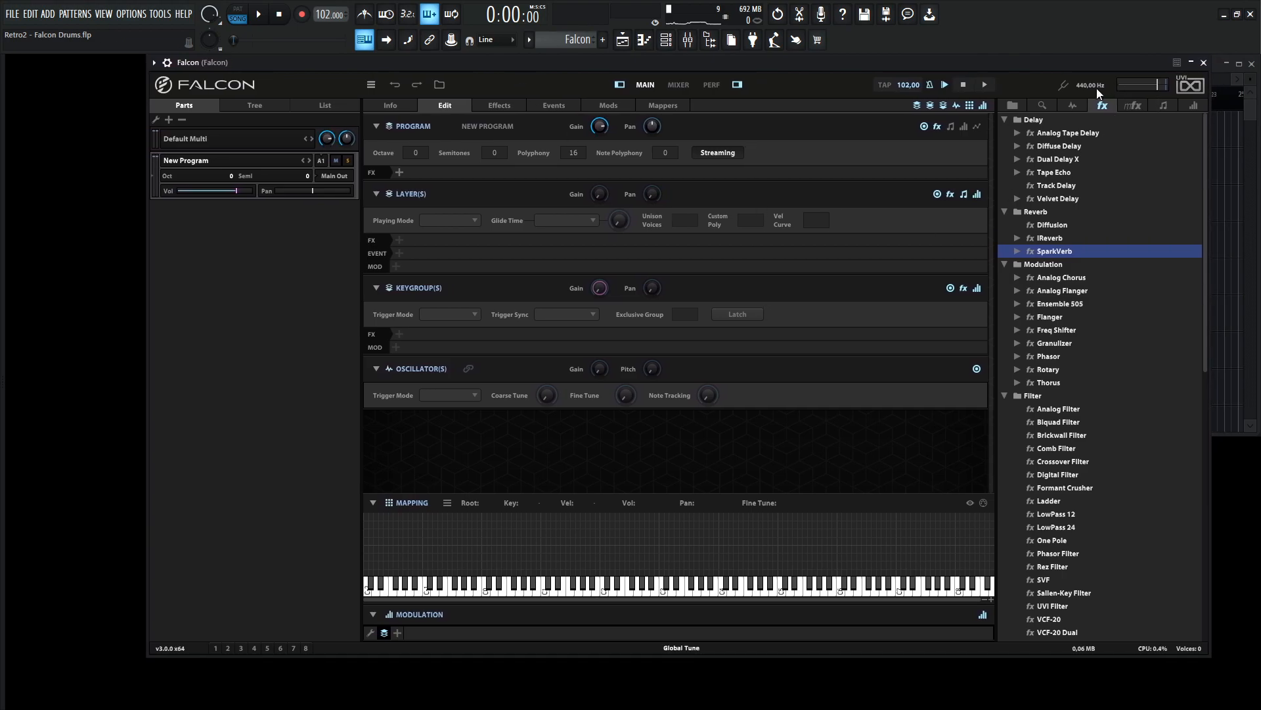
Step: Add an Analog oscillator with 2 unison voices, wider stereo spread and Random phase spread
{"action": "left_click", "coordinate": [1073, 105]}
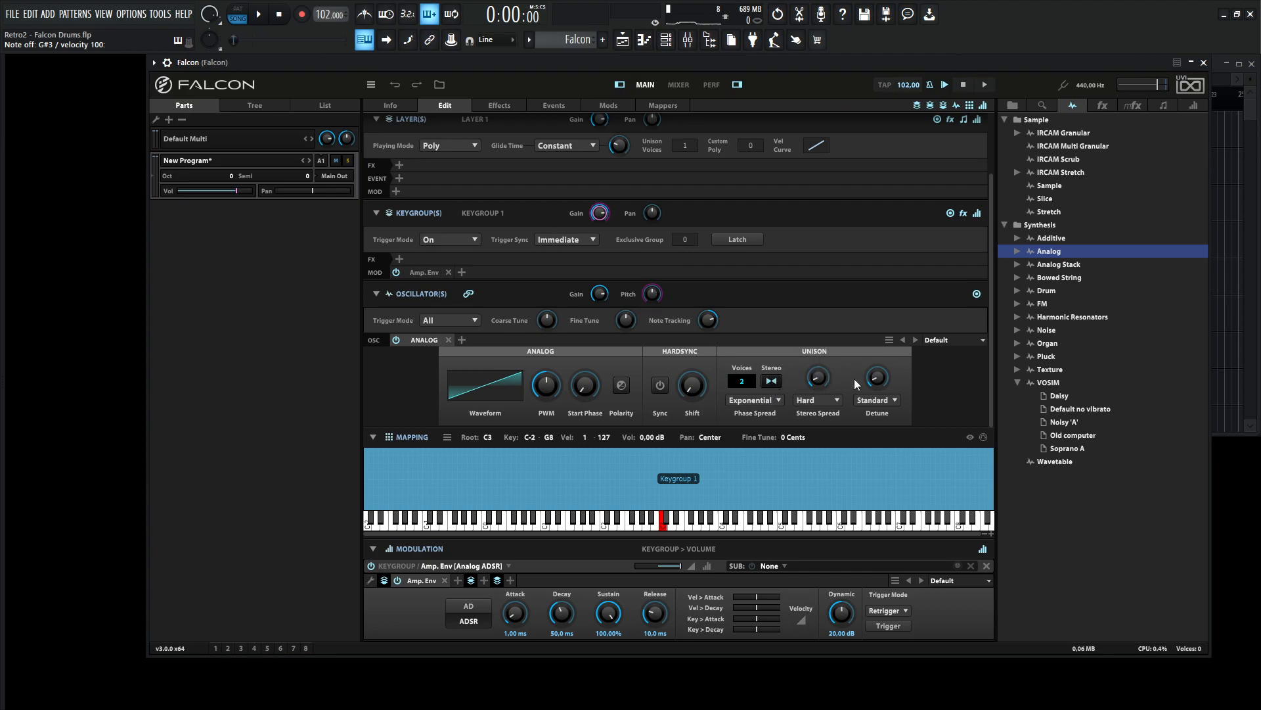
{"action": "mouse_move", "coordinate": [859, 359]}
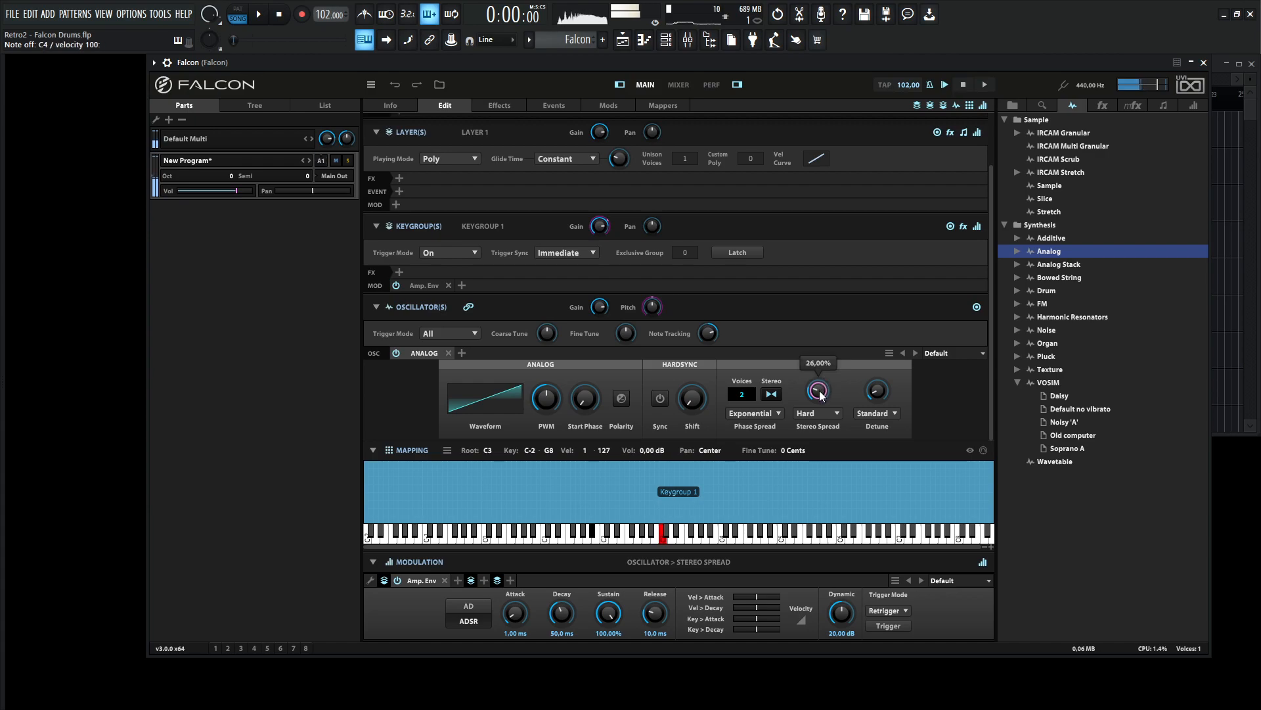
{"action": "left_click_drag", "start_coordinate": [817, 396], "coordinate": [818, 370]}
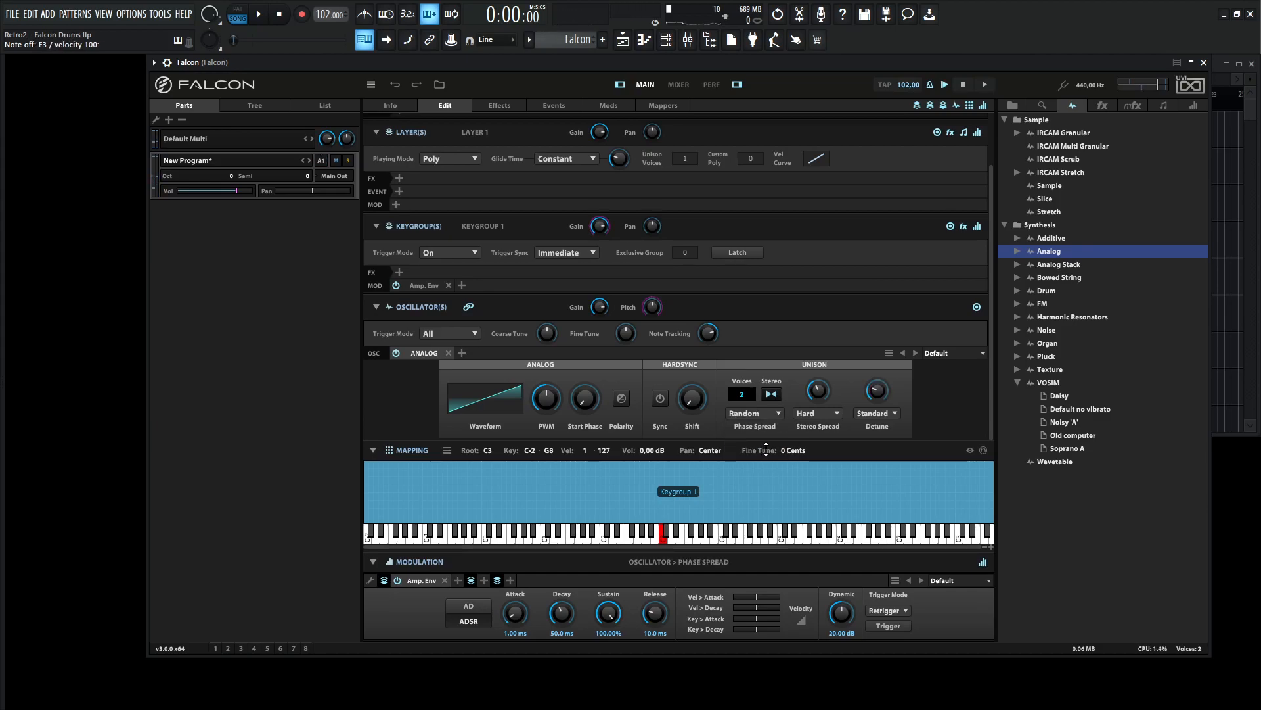
{"action": "left_click", "coordinate": [603, 537]}
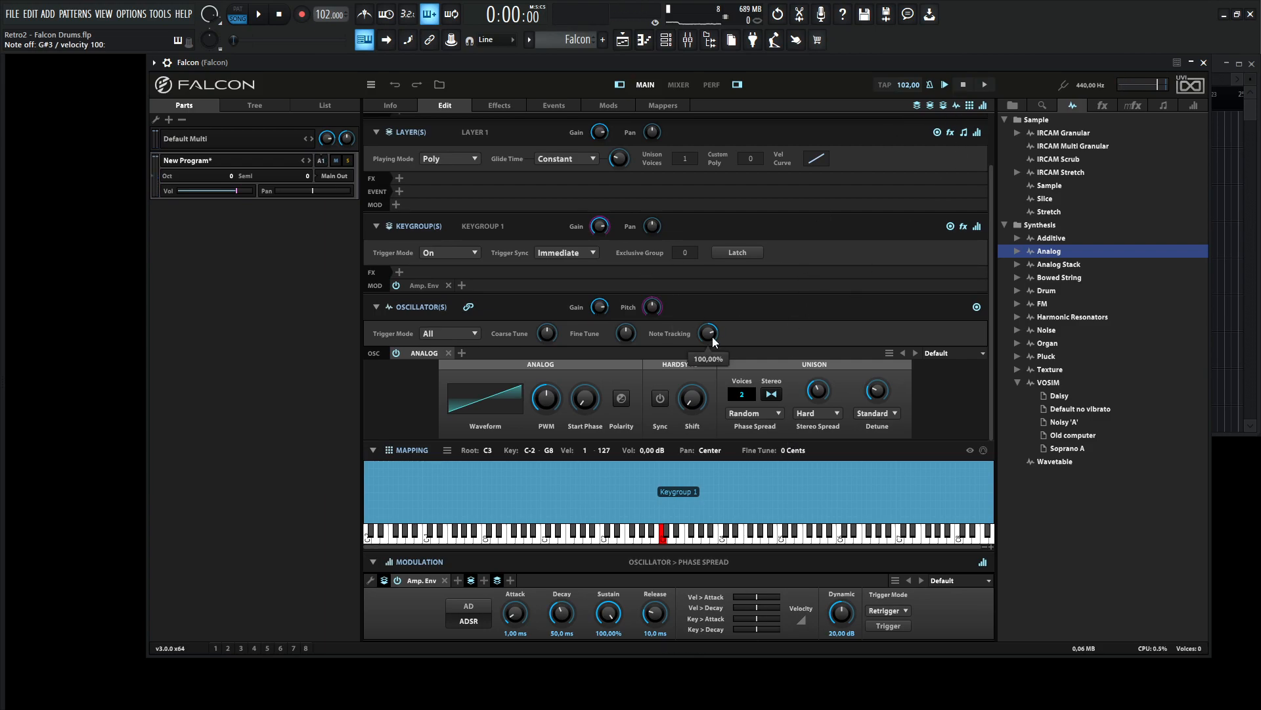
{"action": "mouse_move", "coordinate": [819, 302]}
{"action": "type", "text": "-12"}
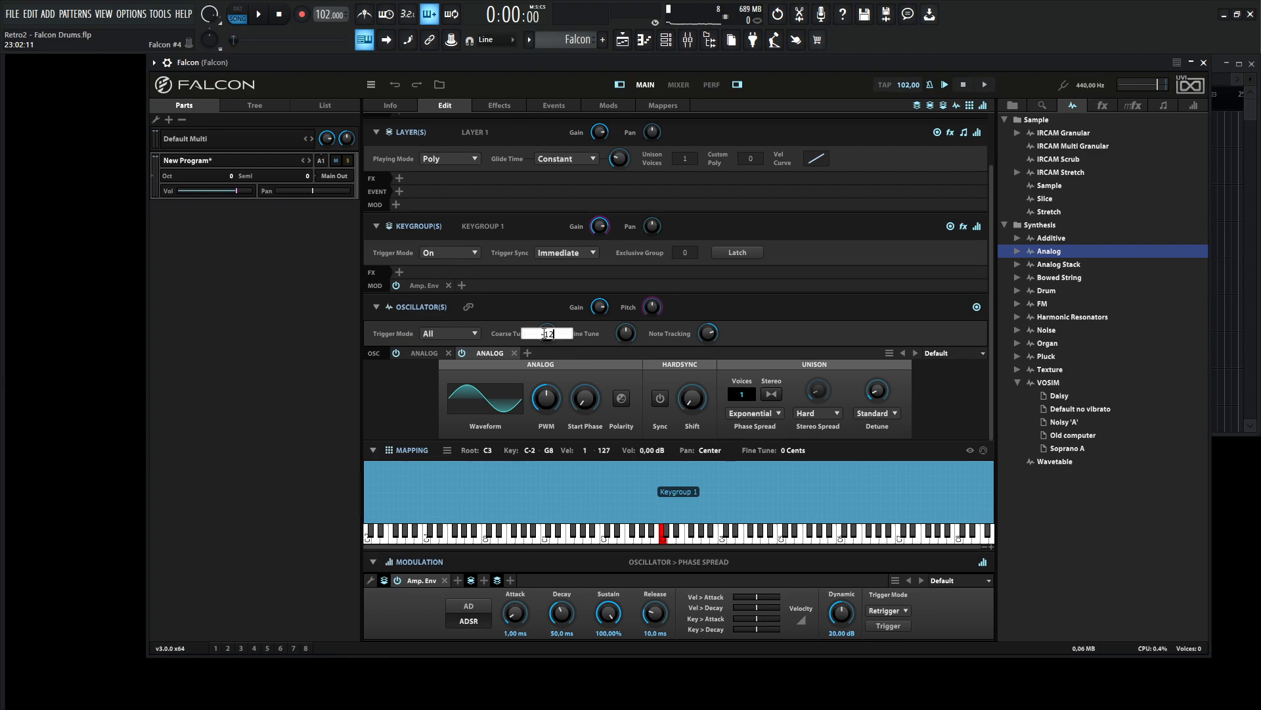
Step: Add a second Analog oscillator and enter its Coarse Tune value
{"action": "left_click", "coordinate": [485, 400]}
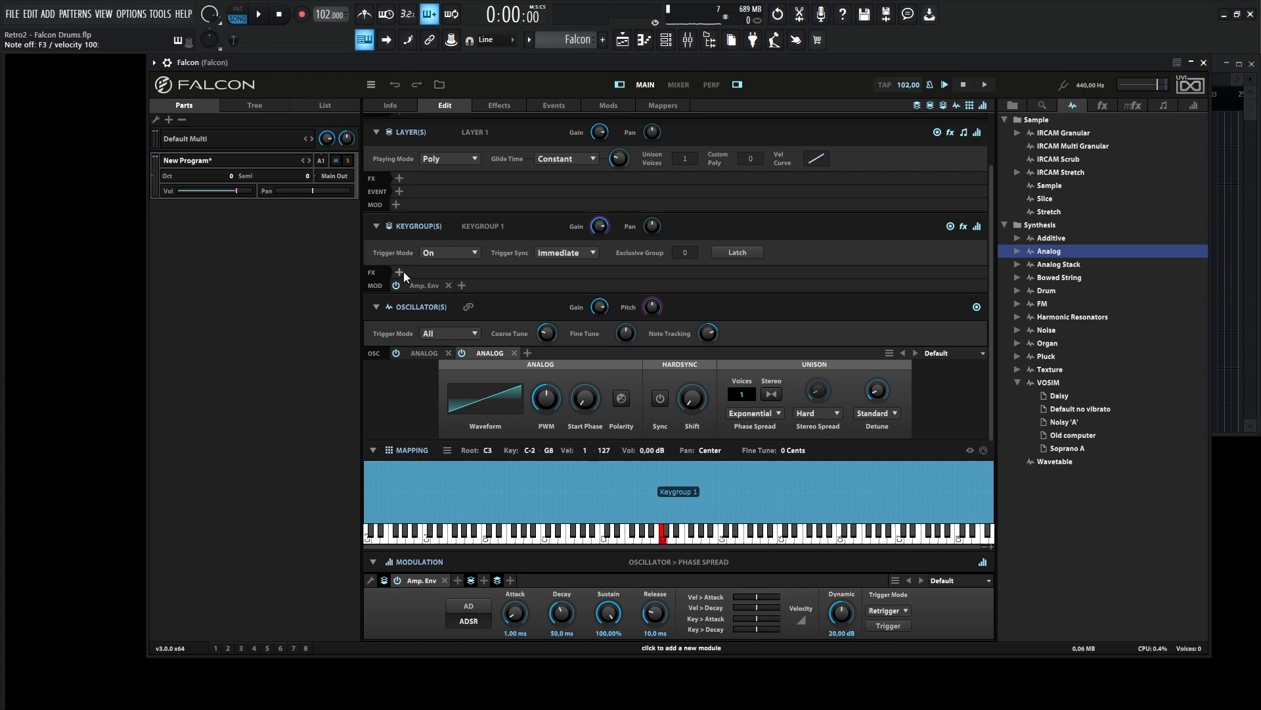
Step: Insert a Ladder filter on the keygroup and lower its cutoff to about 871 Hz
{"action": "left_click", "coordinate": [400, 274]}
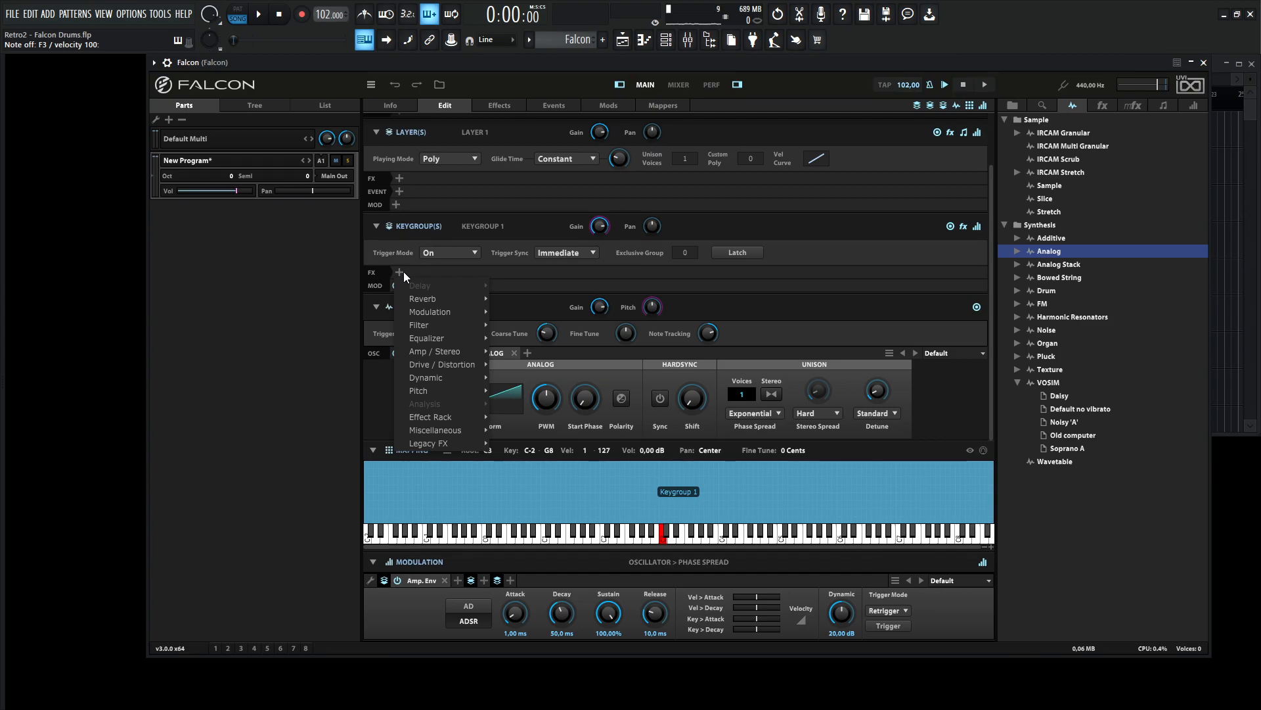
{"action": "mouse_move", "coordinate": [431, 313]}
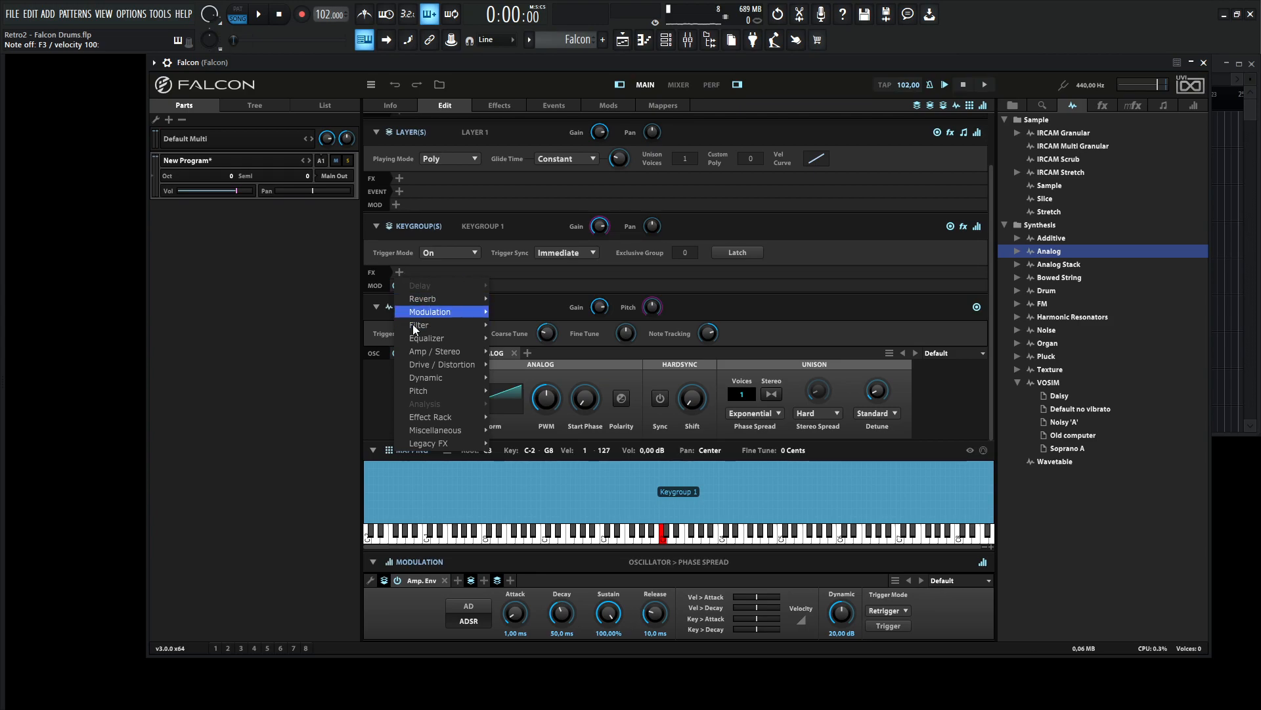
{"action": "mouse_move", "coordinate": [545, 381]}
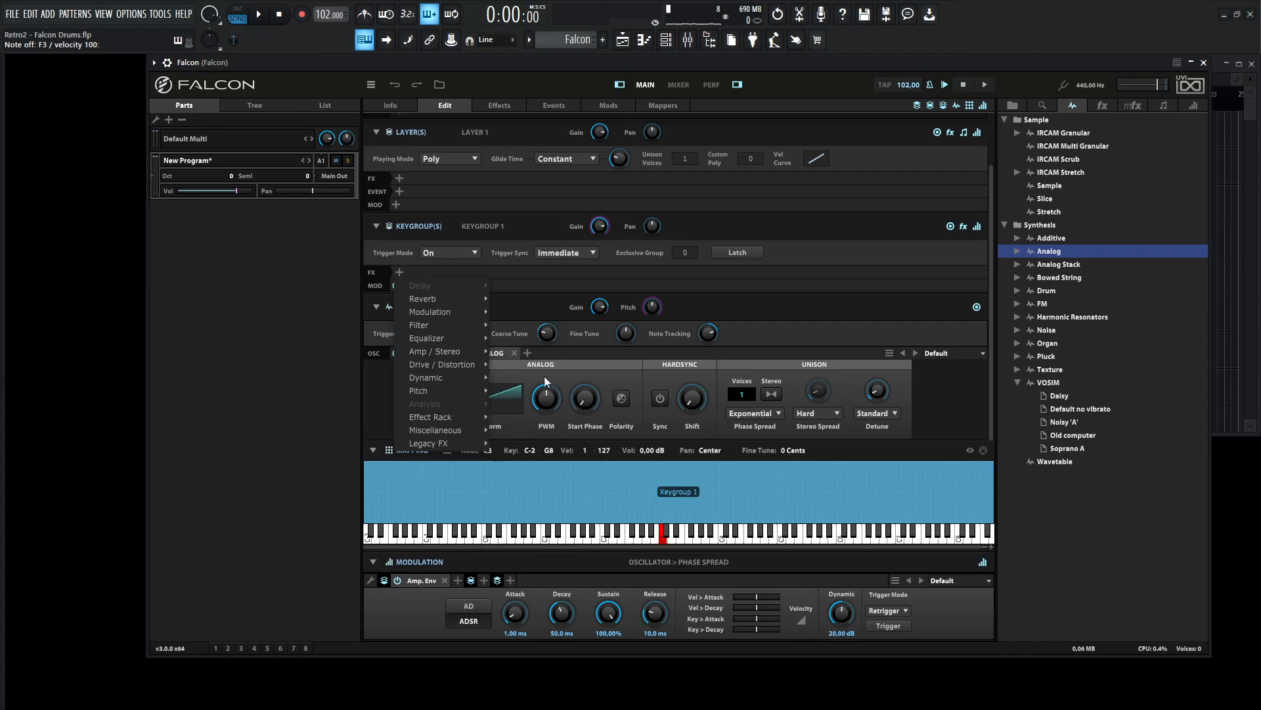
{"action": "left_click", "coordinate": [417, 325]}
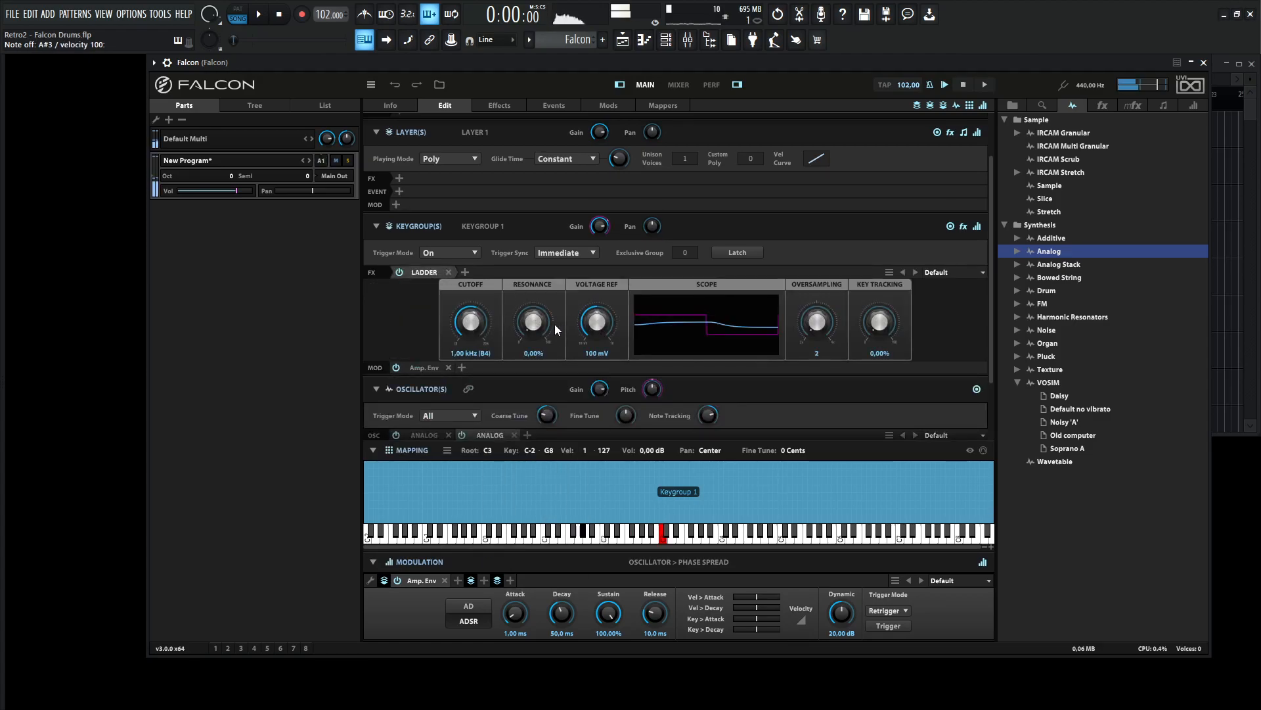
{"action": "left_click_drag", "start_coordinate": [470, 321], "coordinate": [470, 334]}
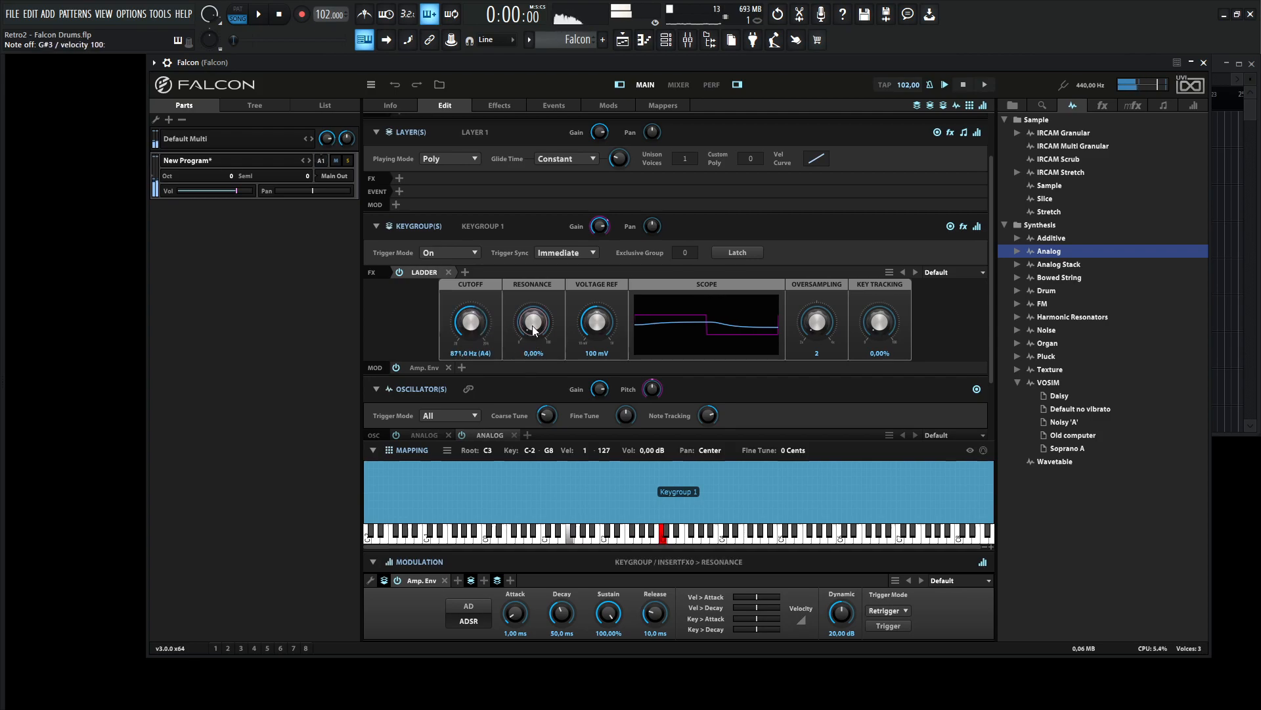
Step: Modulate the Ladder cutoff with a new Analog ADSR, decay about 1.57 s, and set its mod depth
{"action": "right_click", "coordinate": [532, 326]}
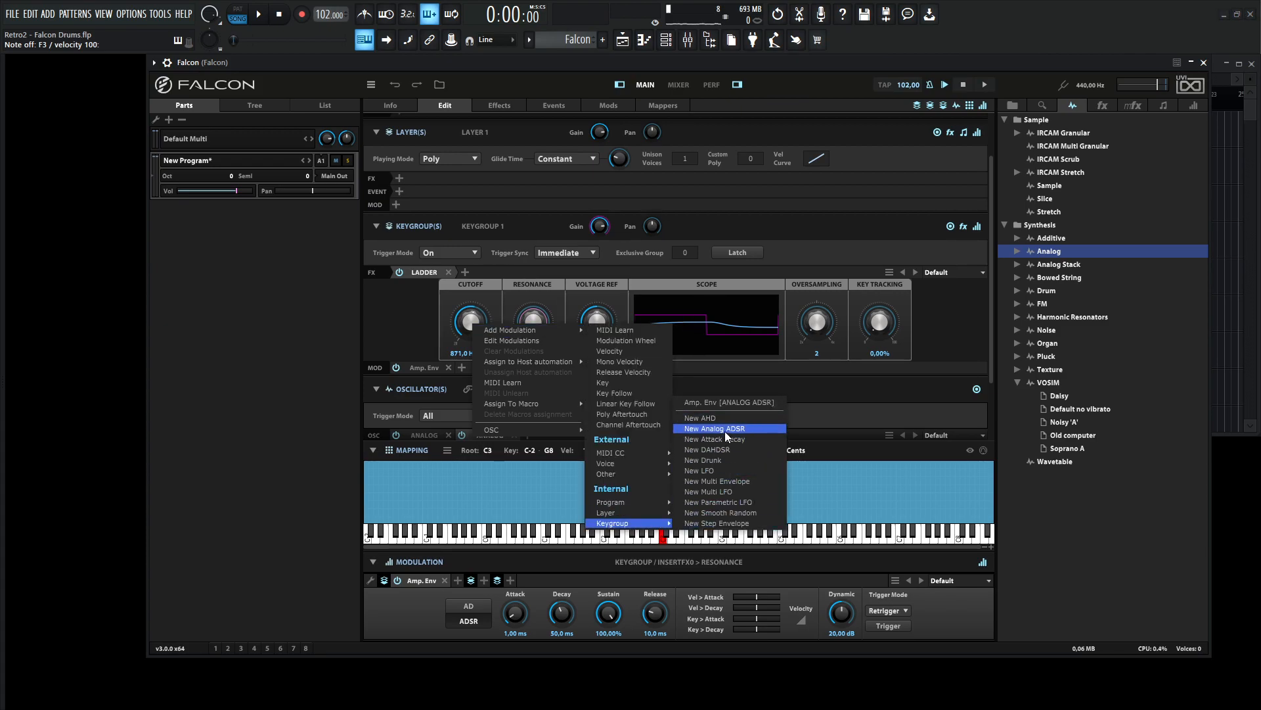
{"action": "left_click", "coordinate": [717, 428]}
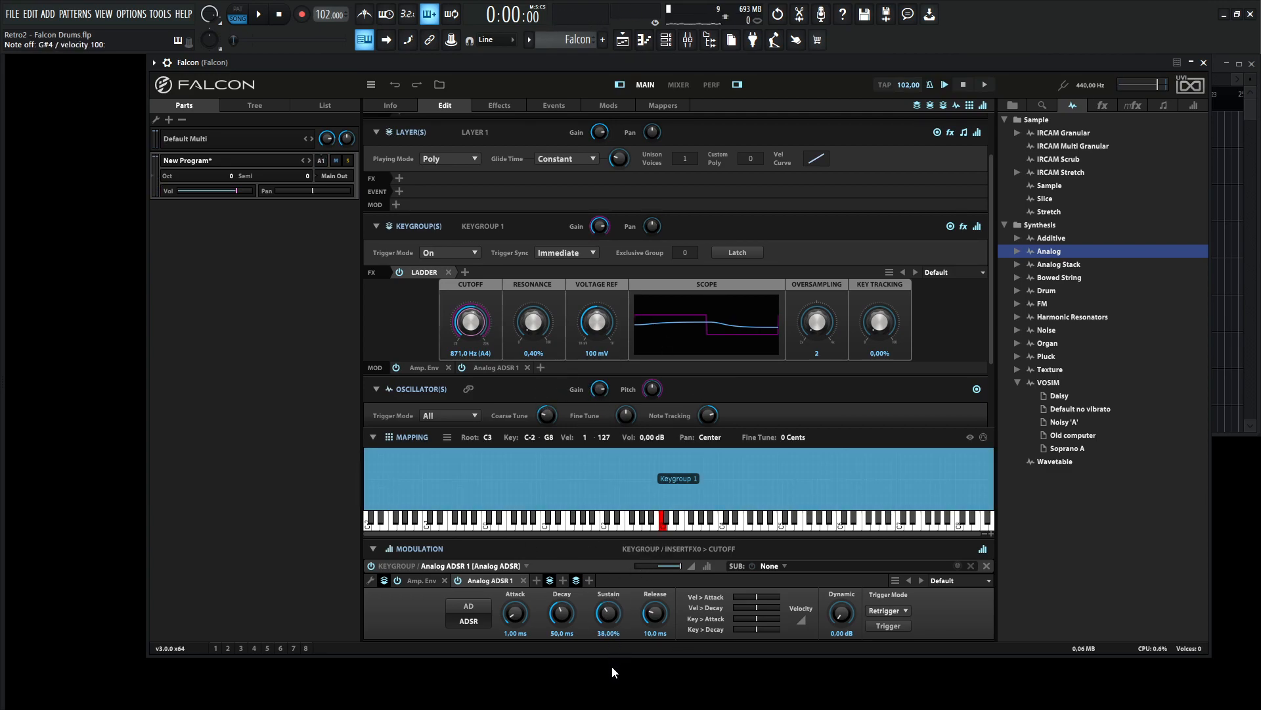
{"action": "left_click_drag", "start_coordinate": [561, 614], "coordinate": [561, 580]}
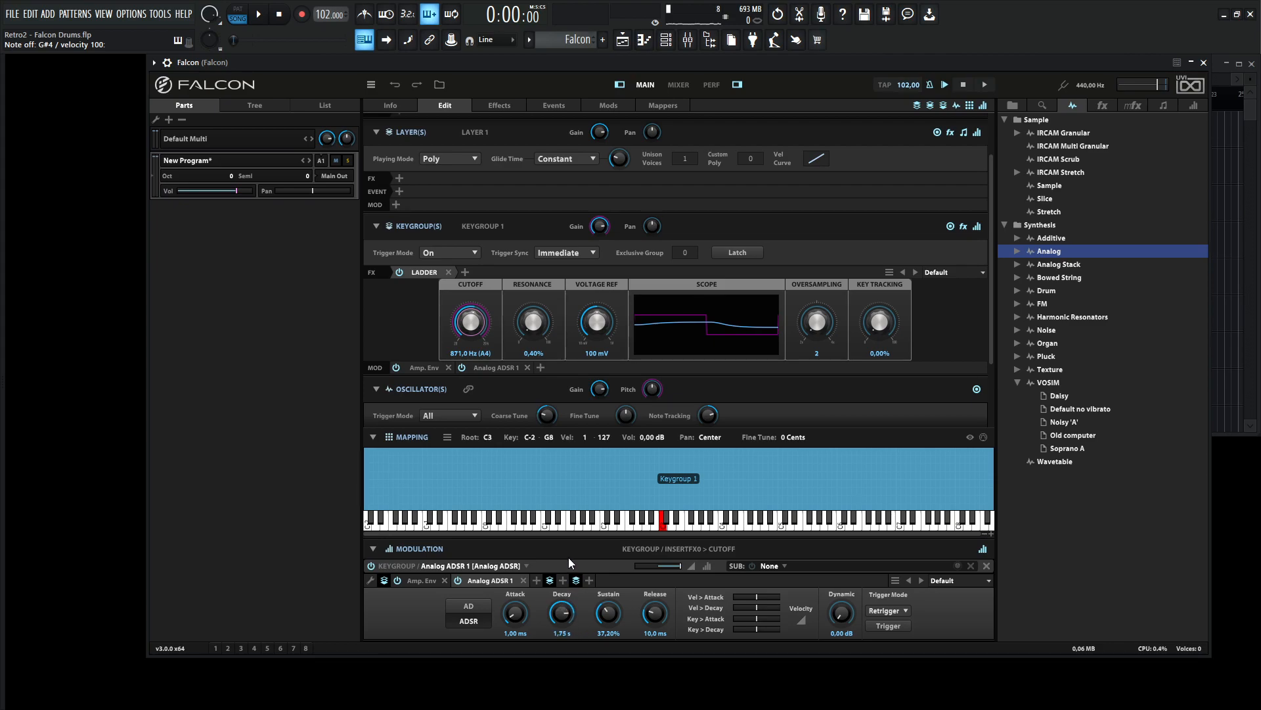
{"action": "left_click_drag", "start_coordinate": [546, 416], "coordinate": [547, 394]}
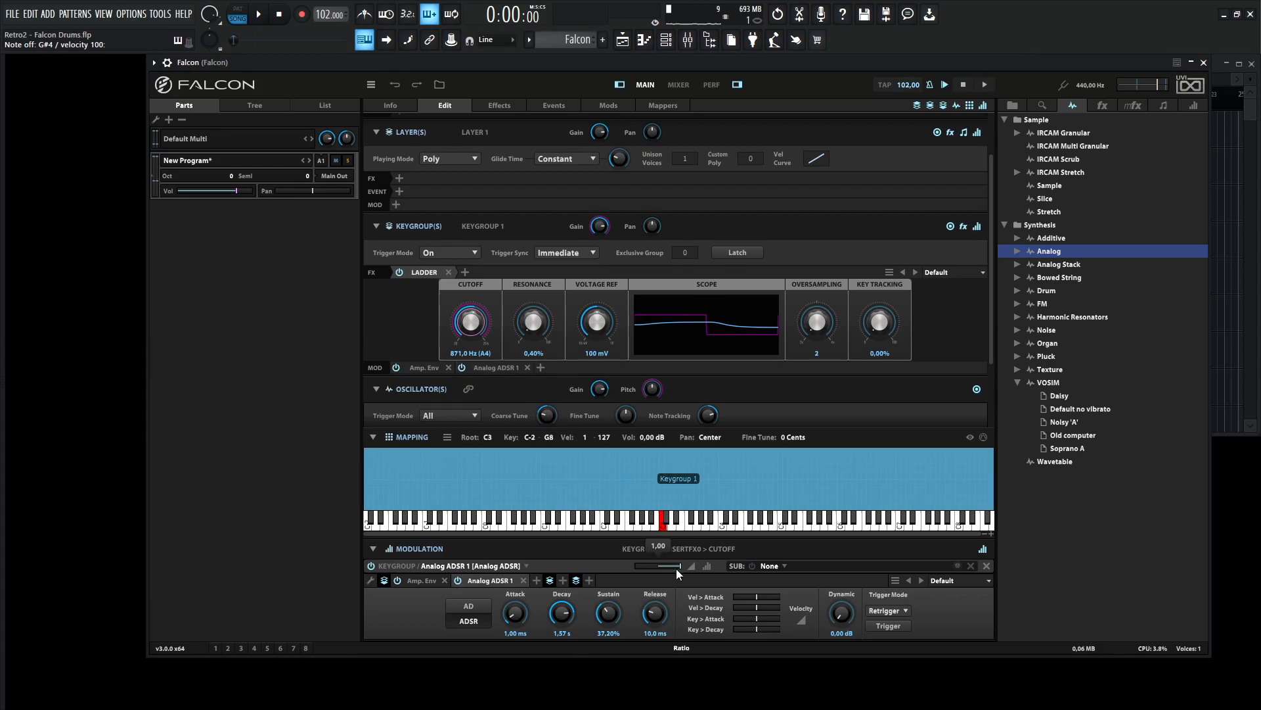
{"action": "left_click_drag", "start_coordinate": [678, 567], "coordinate": [668, 566]}
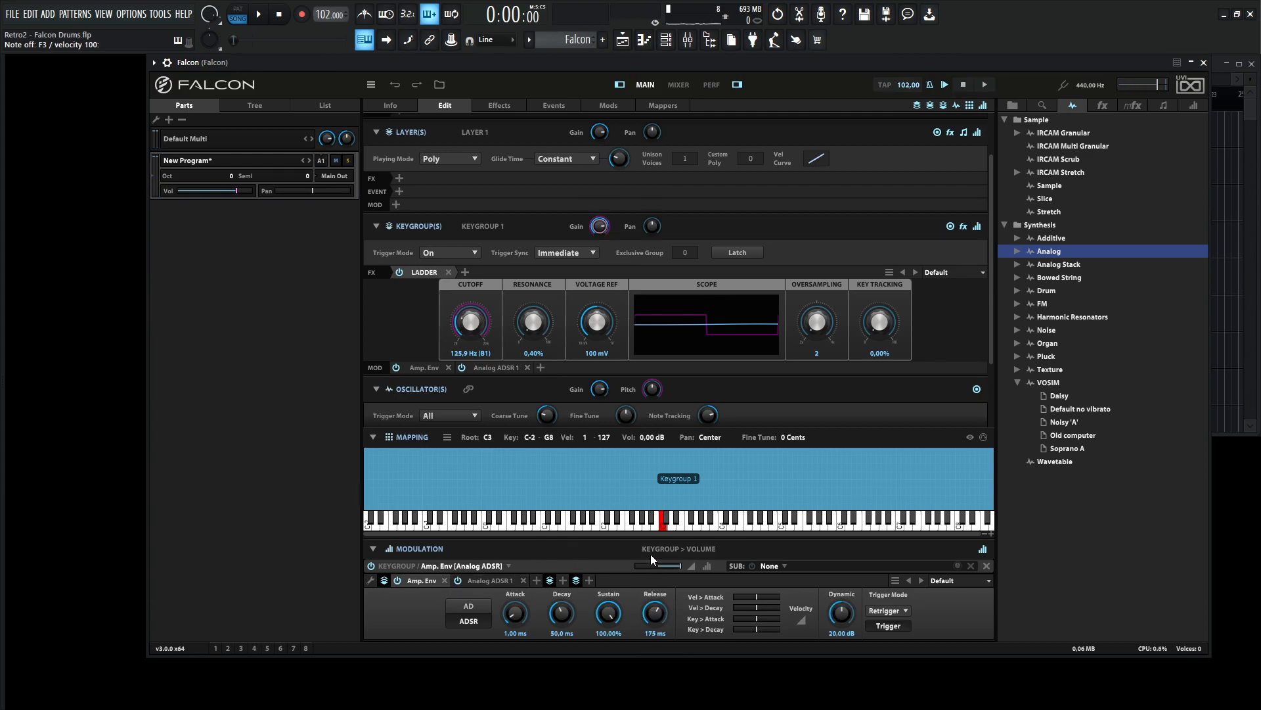
Step: Shorten the amp envelope release to about 126 ms and lengthen its decay
{"action": "left_click_drag", "start_coordinate": [654, 610], "coordinate": [654, 619]}
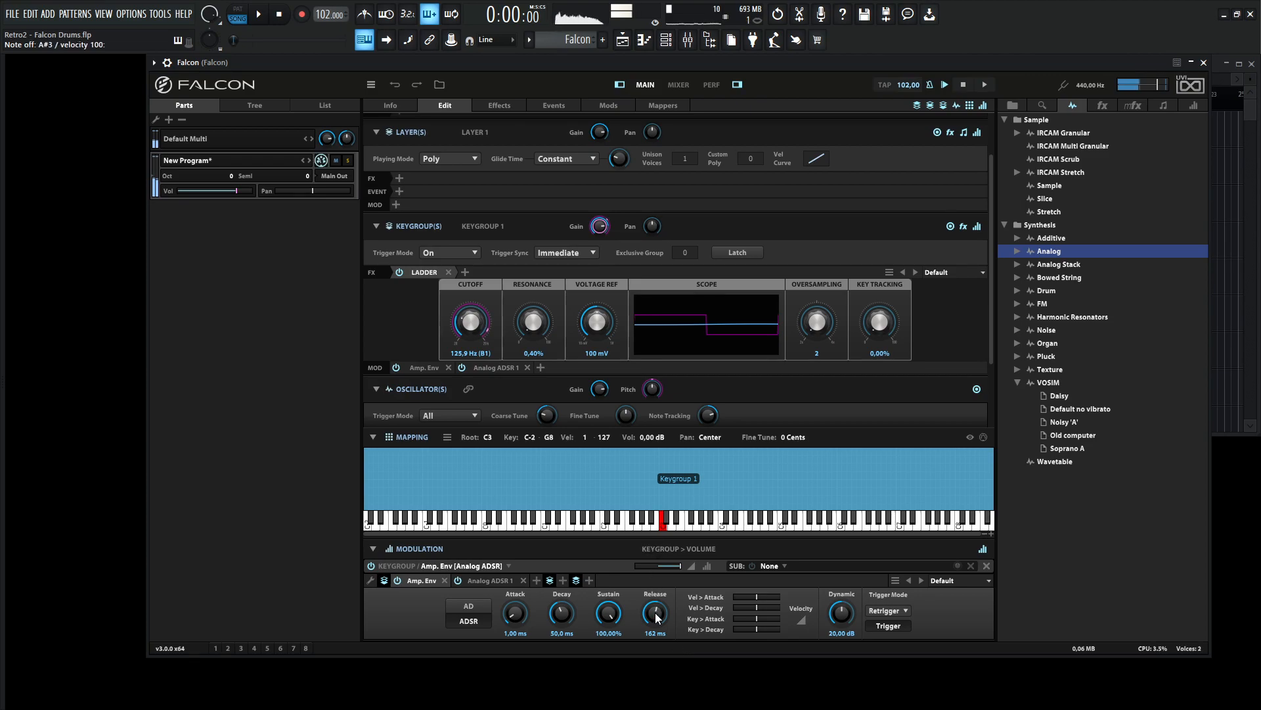
{"action": "left_click_drag", "start_coordinate": [654, 611], "coordinate": [654, 623]}
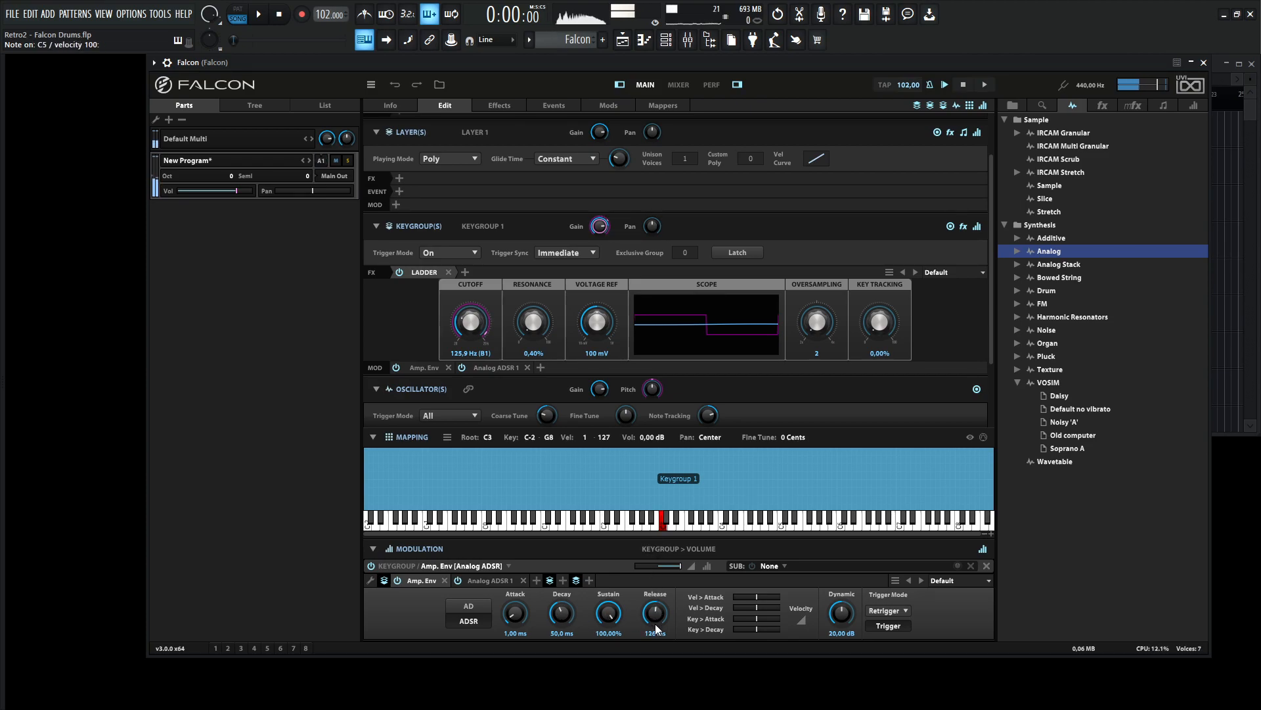
{"action": "left_click_drag", "start_coordinate": [561, 614], "coordinate": [561, 607]}
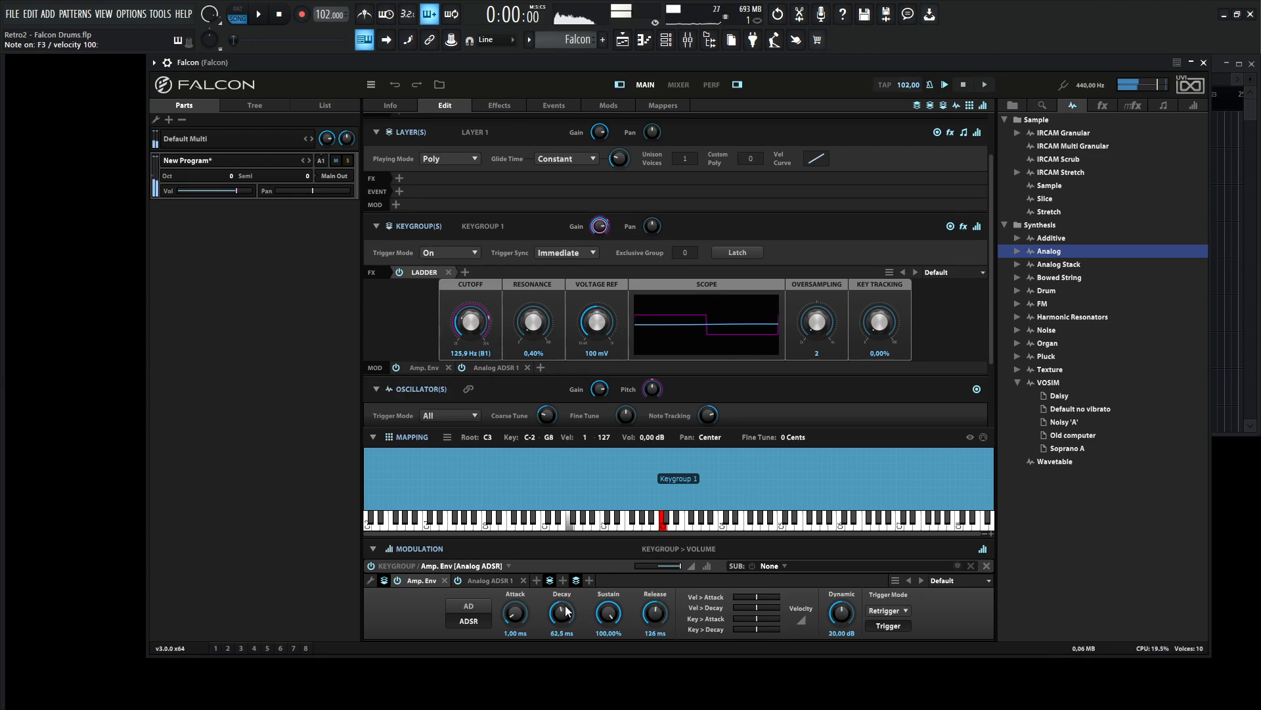
{"action": "left_click_drag", "start_coordinate": [561, 613], "coordinate": [561, 600]}
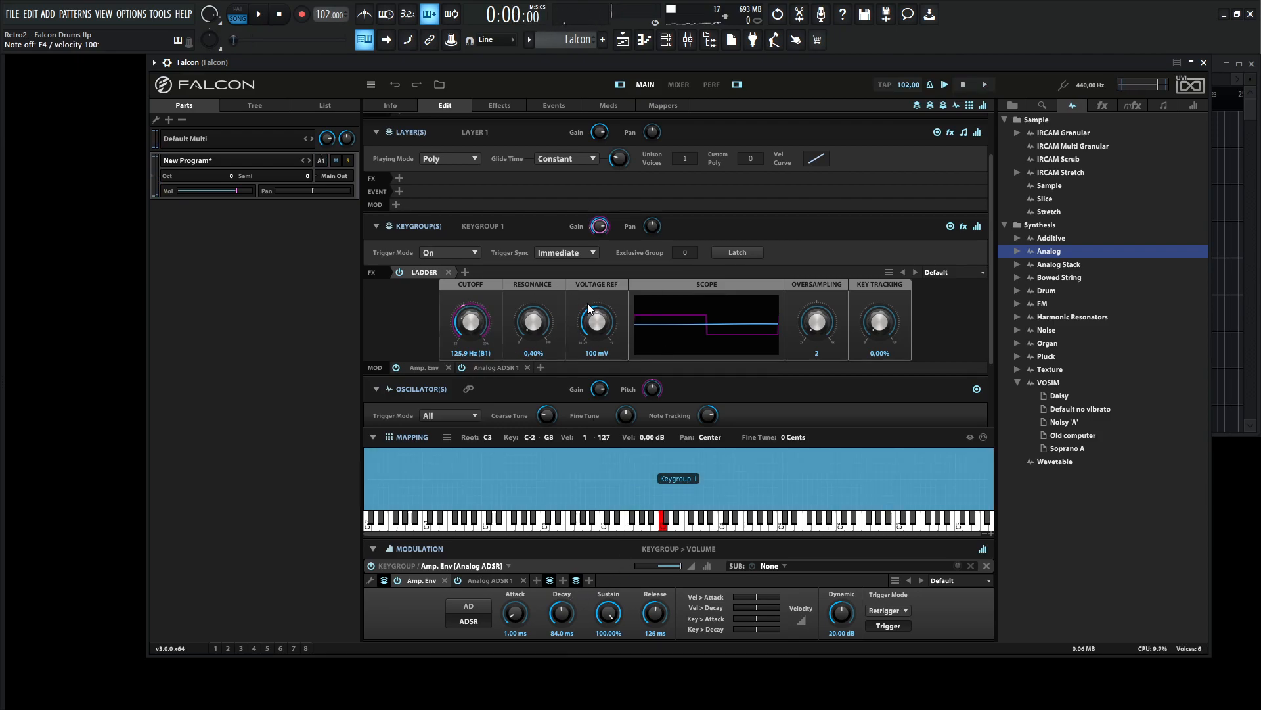
Step: Adjust the Ladder filter's voltage reference and raise its cutoff to about 219 Hz, resonance 14%
{"action": "left_click_drag", "start_coordinate": [532, 325], "coordinate": [532, 298]}
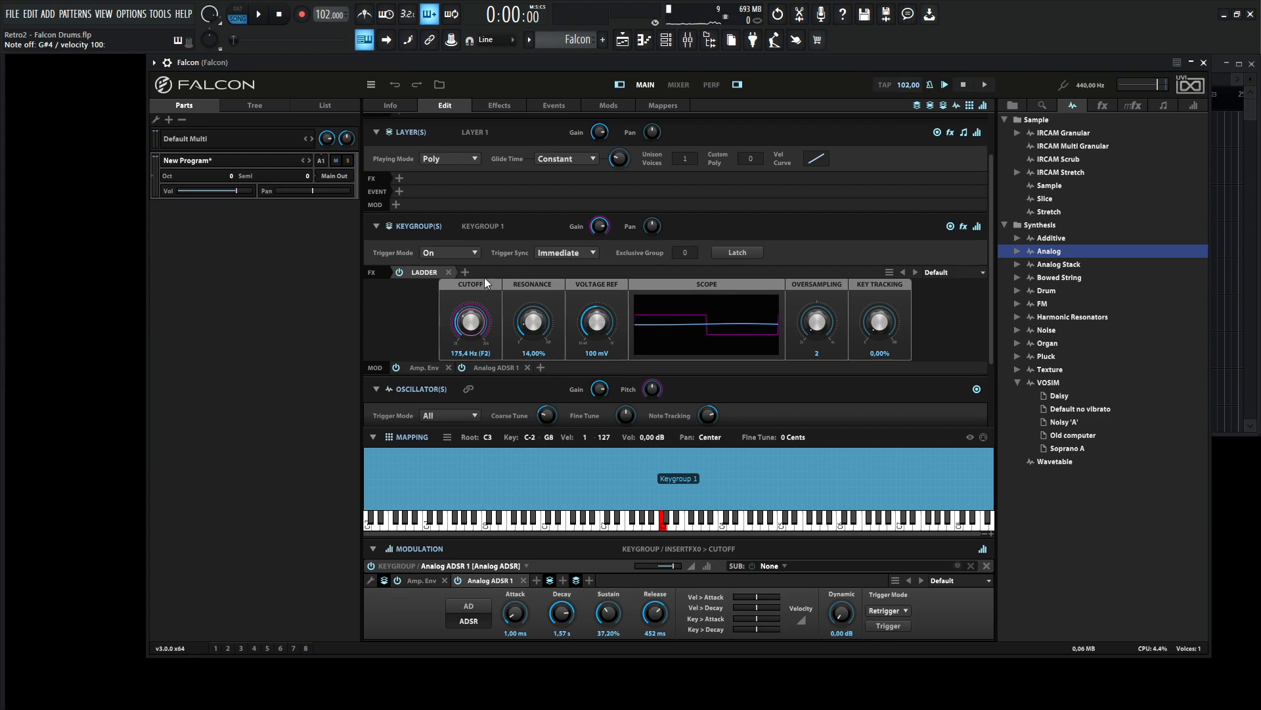
{"action": "left_click_drag", "start_coordinate": [470, 322], "coordinate": [471, 330]}
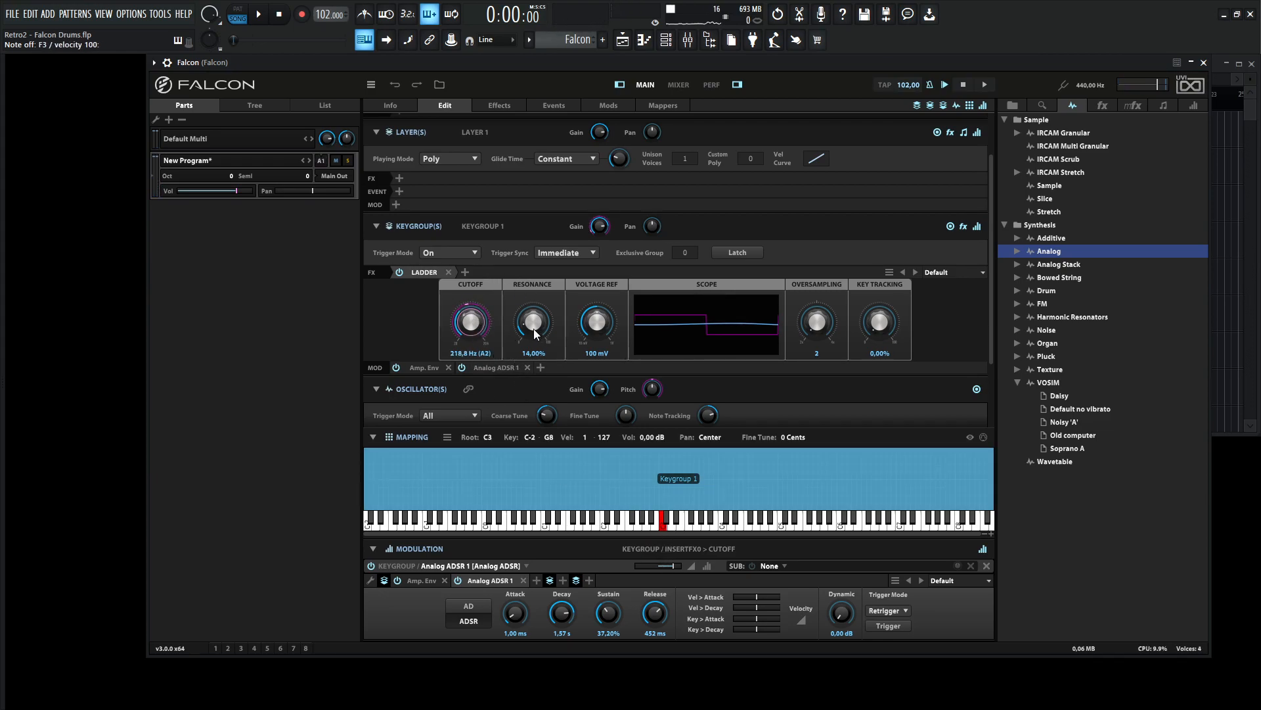
{"action": "left_click", "coordinate": [533, 323]}
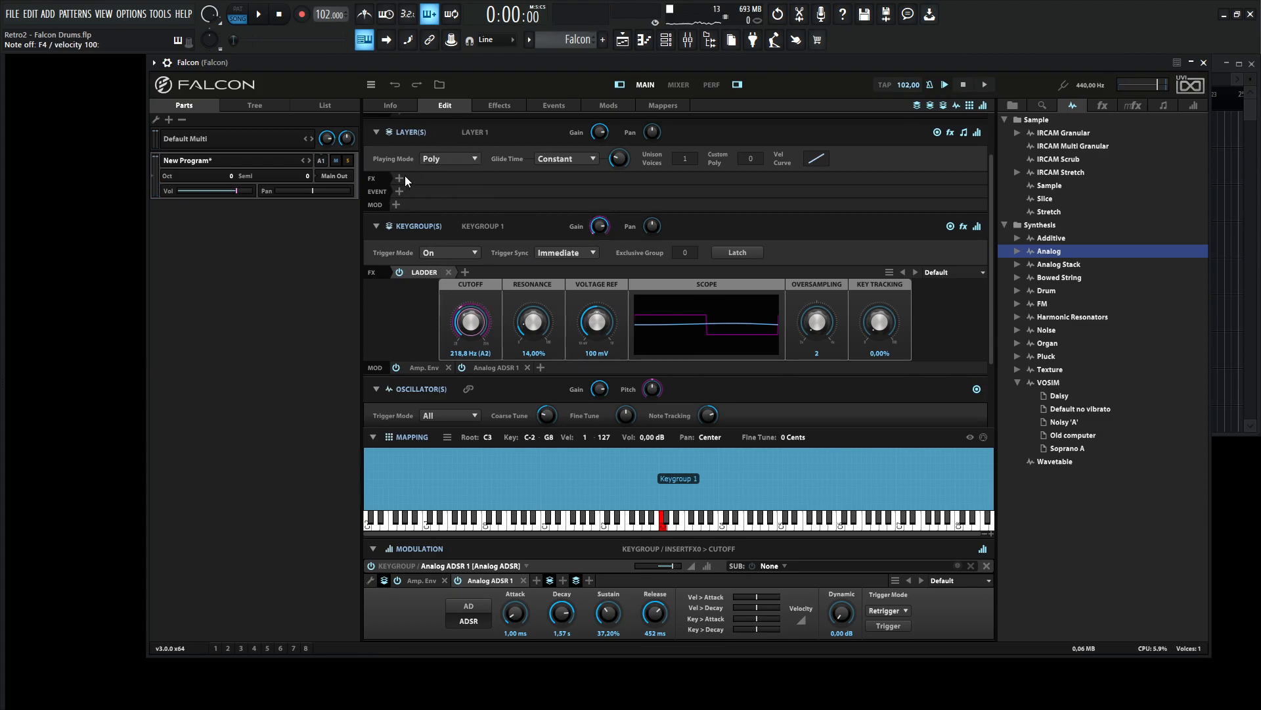
Step: Insert a layer Digital EQ: boost ~85 Hz, dip near 287 Hz, high shelf about +2.3 dB
{"action": "left_click", "coordinate": [400, 177]}
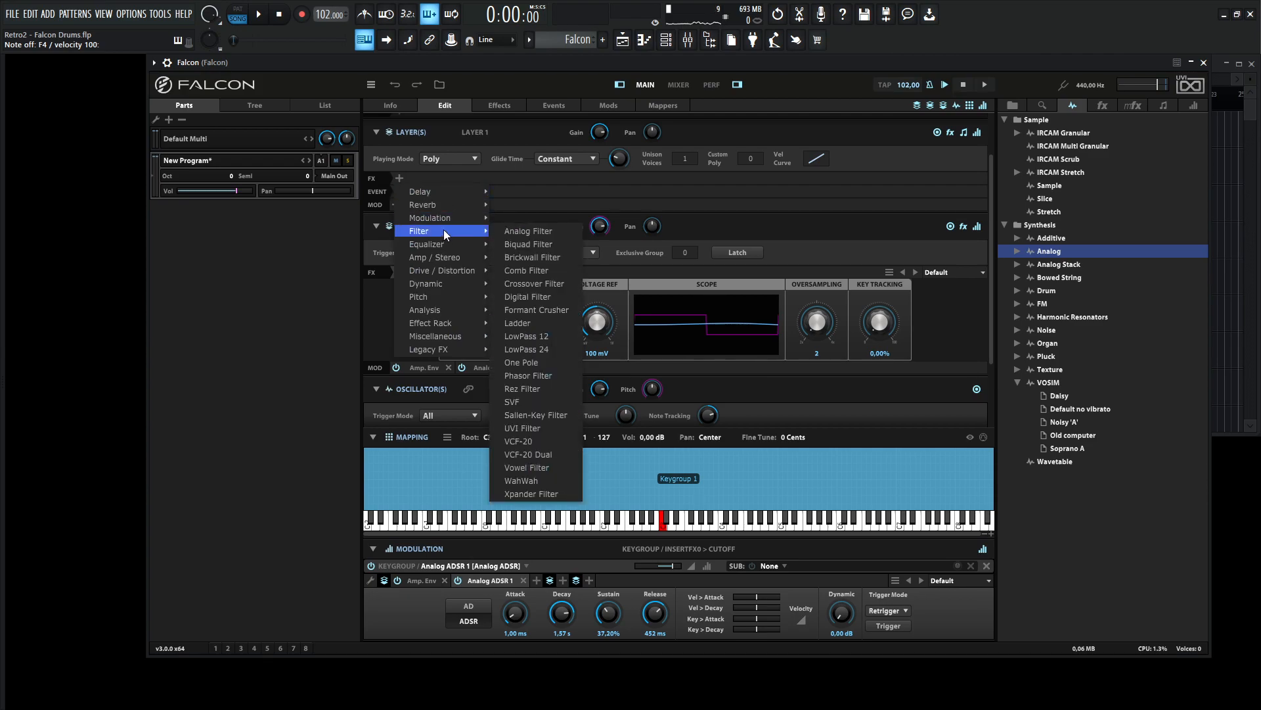
{"action": "mouse_move", "coordinate": [427, 244]}
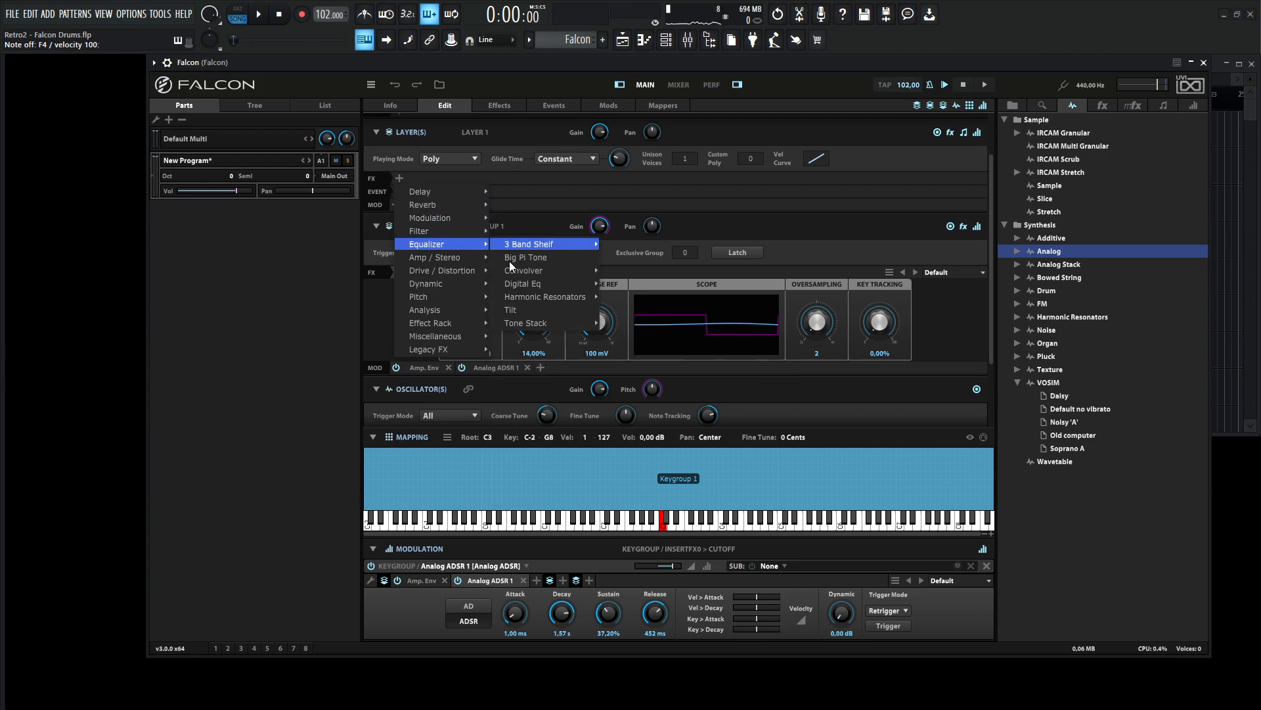
{"action": "left_click", "coordinate": [523, 283]}
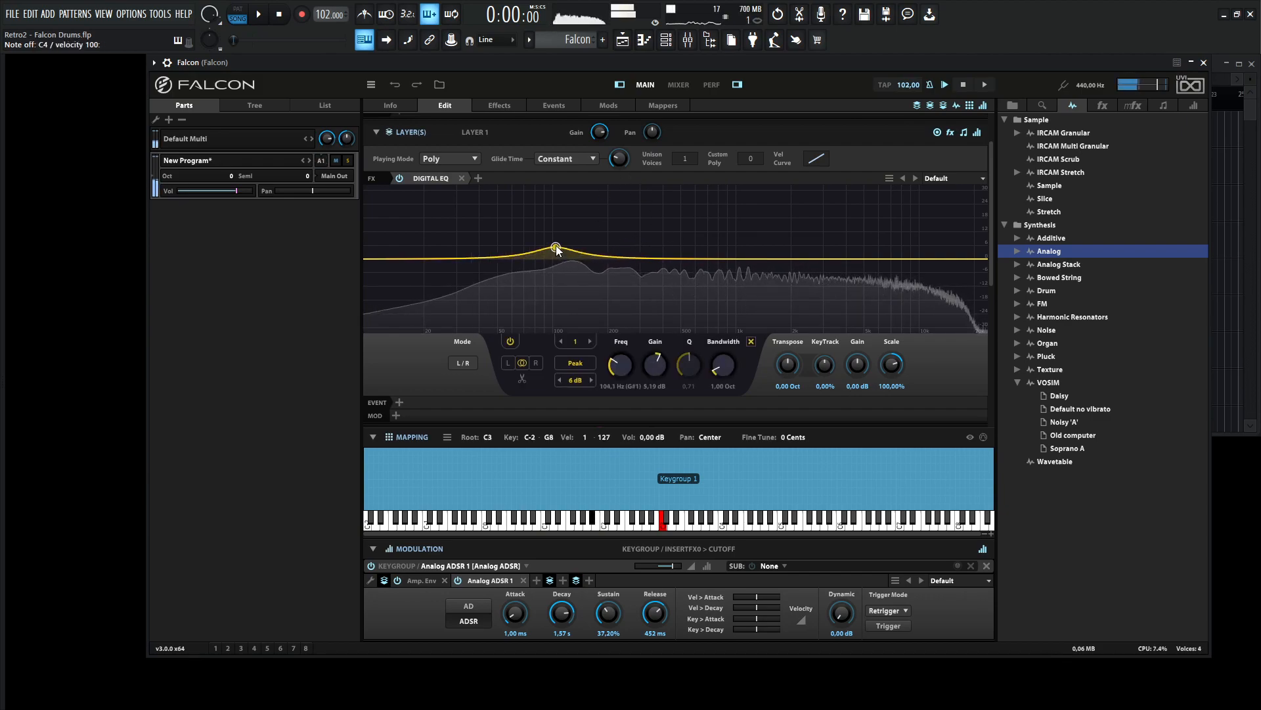
{"action": "left_click_drag", "start_coordinate": [557, 248], "coordinate": [539, 248]}
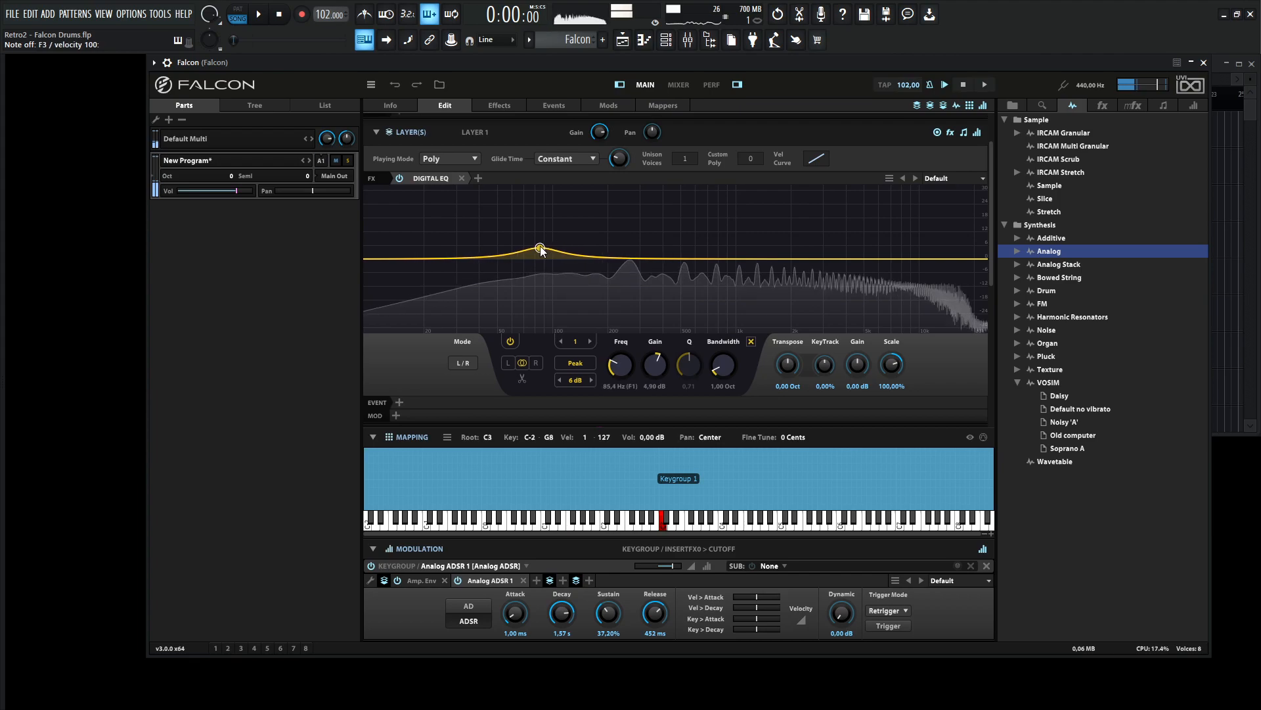
{"action": "left_click_drag", "start_coordinate": [539, 247], "coordinate": [659, 223]}
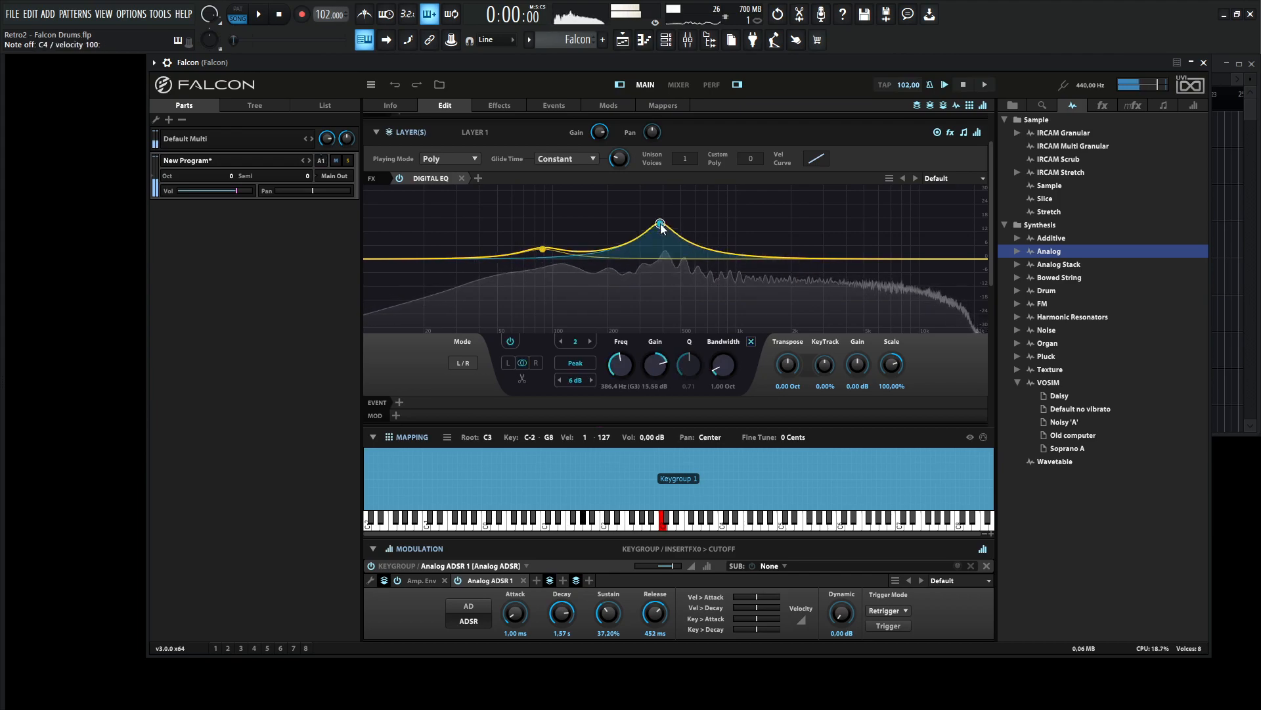
{"action": "left_click_drag", "start_coordinate": [659, 223], "coordinate": [636, 269]}
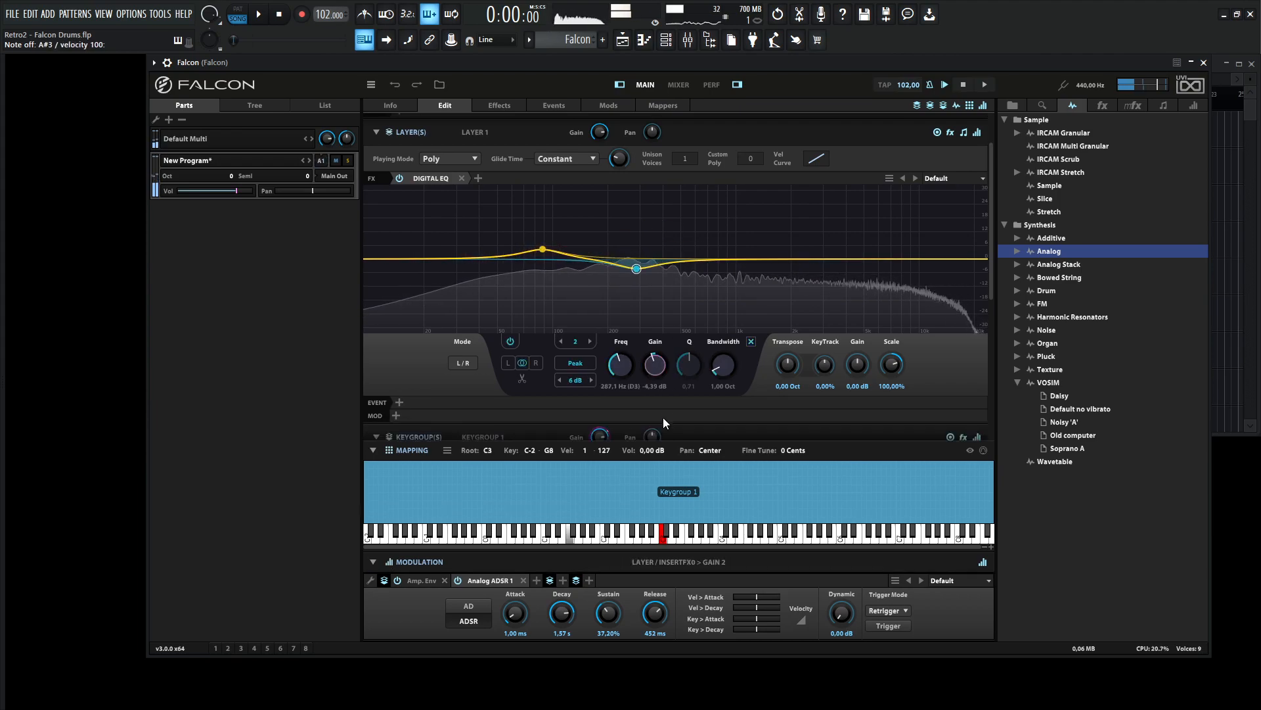
{"action": "left_click_drag", "start_coordinate": [636, 268], "coordinate": [636, 263]}
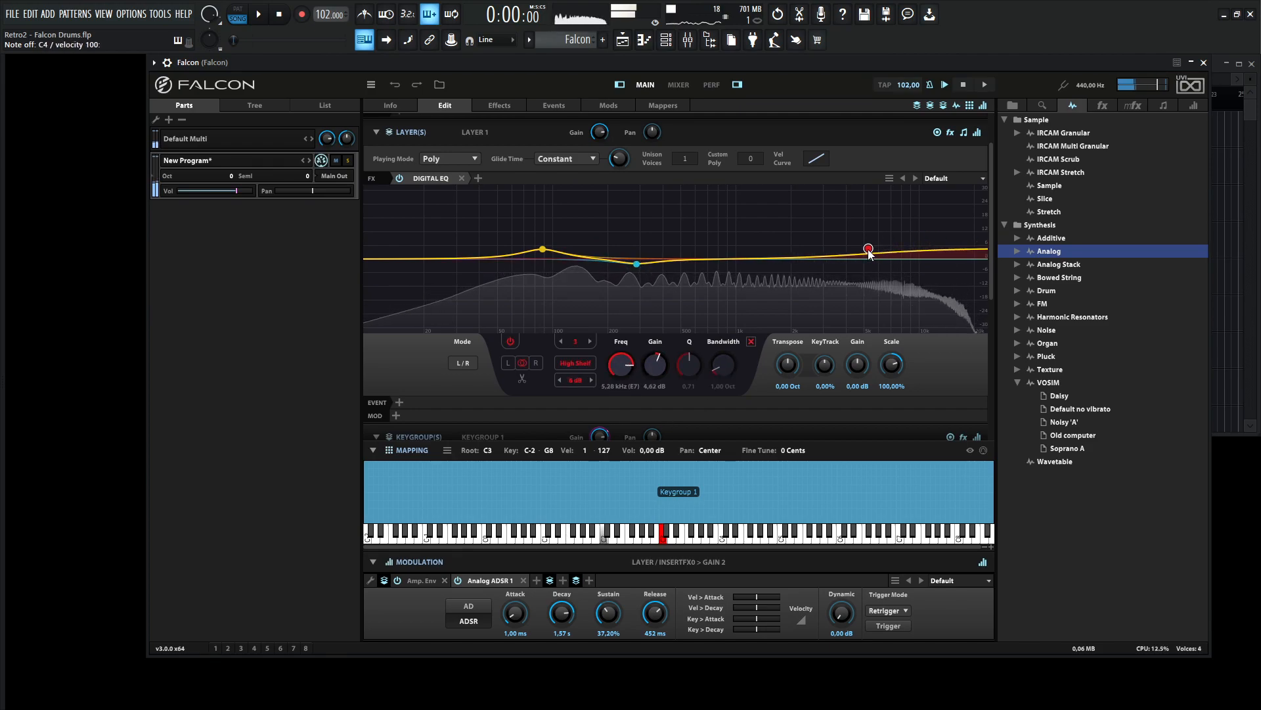
{"action": "left_click_drag", "start_coordinate": [869, 248], "coordinate": [860, 256]}
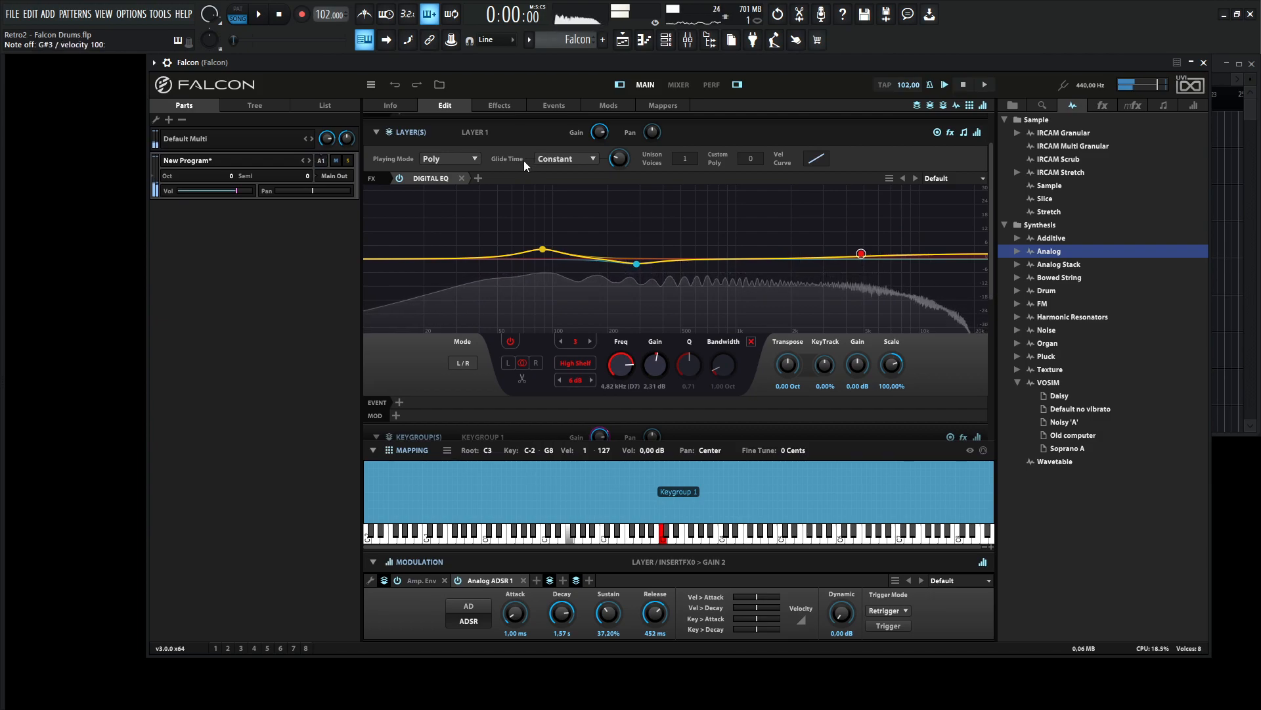
Step: Insert a layer Feedback Compressor with -17.6 dB threshold, 3.32 ms attack and 57% makeup
{"action": "left_click", "coordinate": [477, 177]}
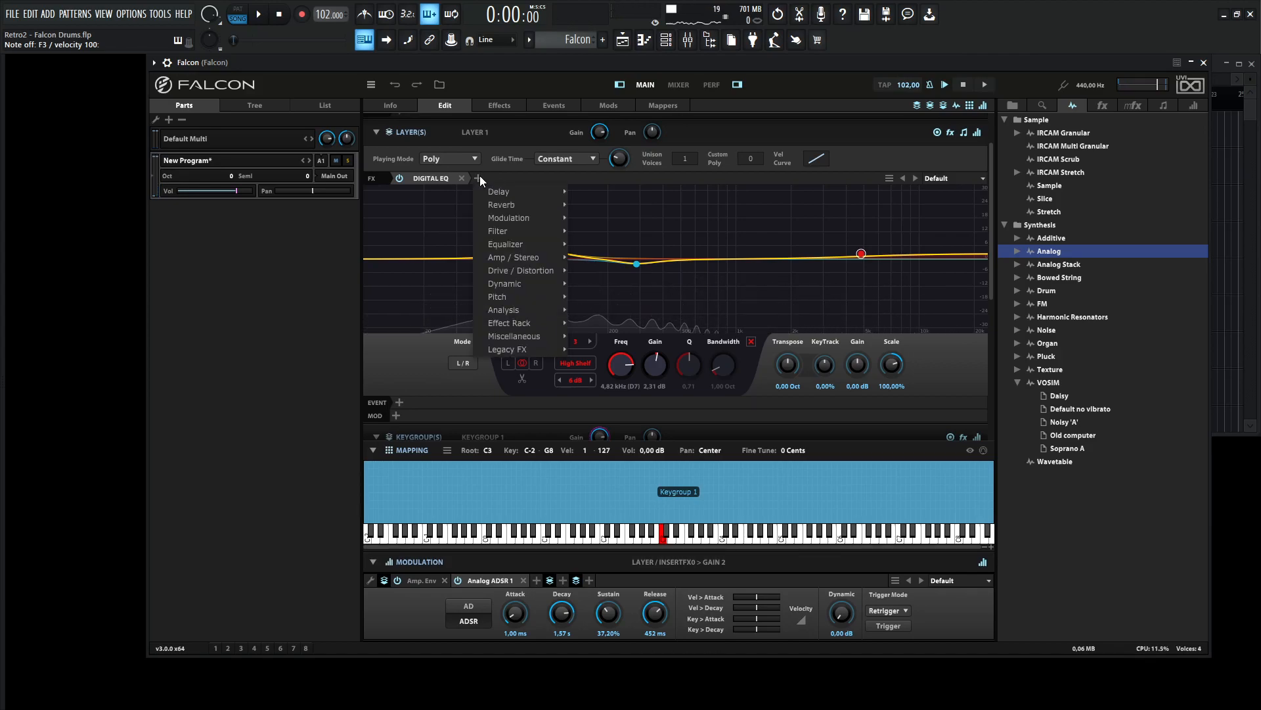
{"action": "mouse_move", "coordinate": [519, 296]}
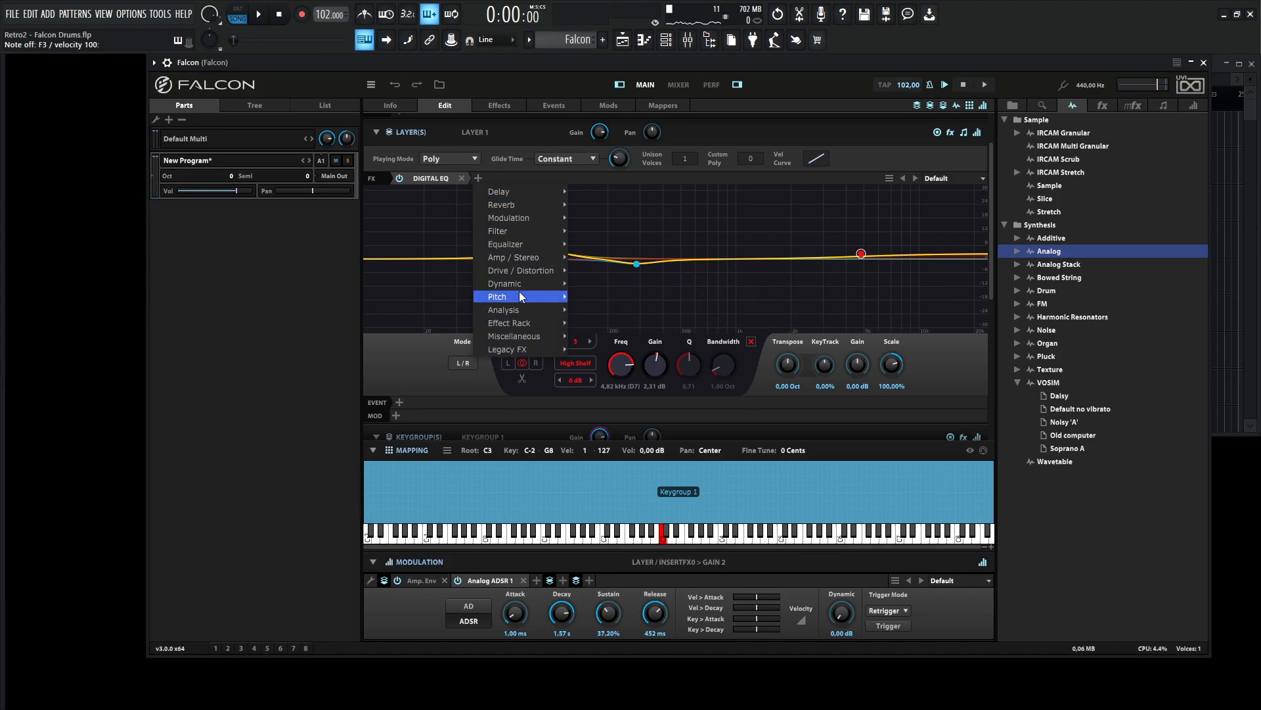
{"action": "mouse_move", "coordinate": [521, 284]}
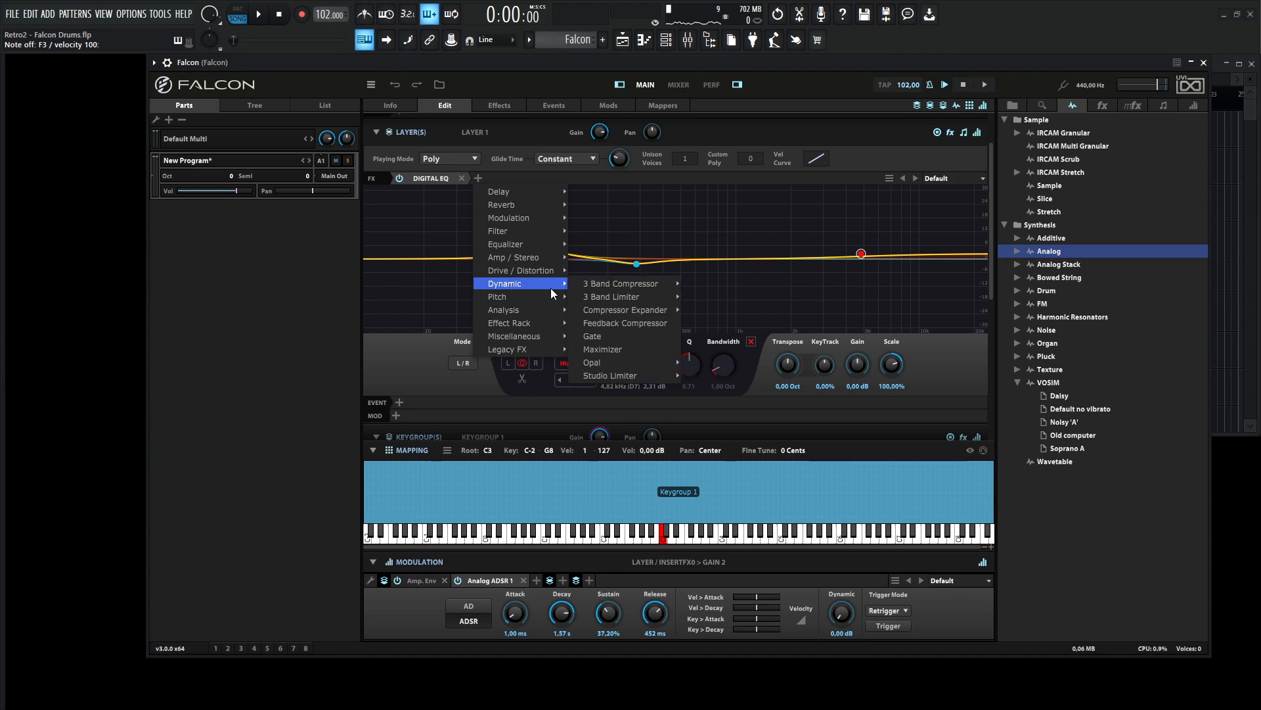
{"action": "left_click", "coordinate": [625, 323]}
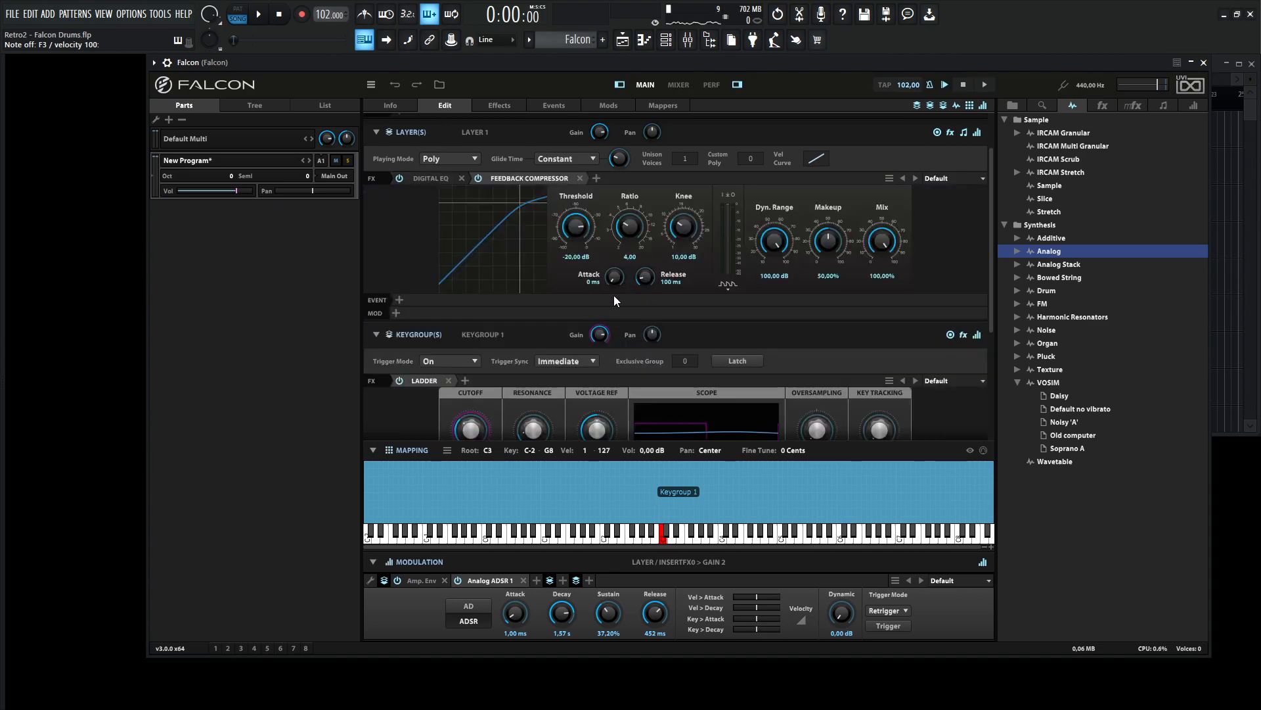
{"action": "left_click_drag", "start_coordinate": [575, 225], "coordinate": [575, 201]}
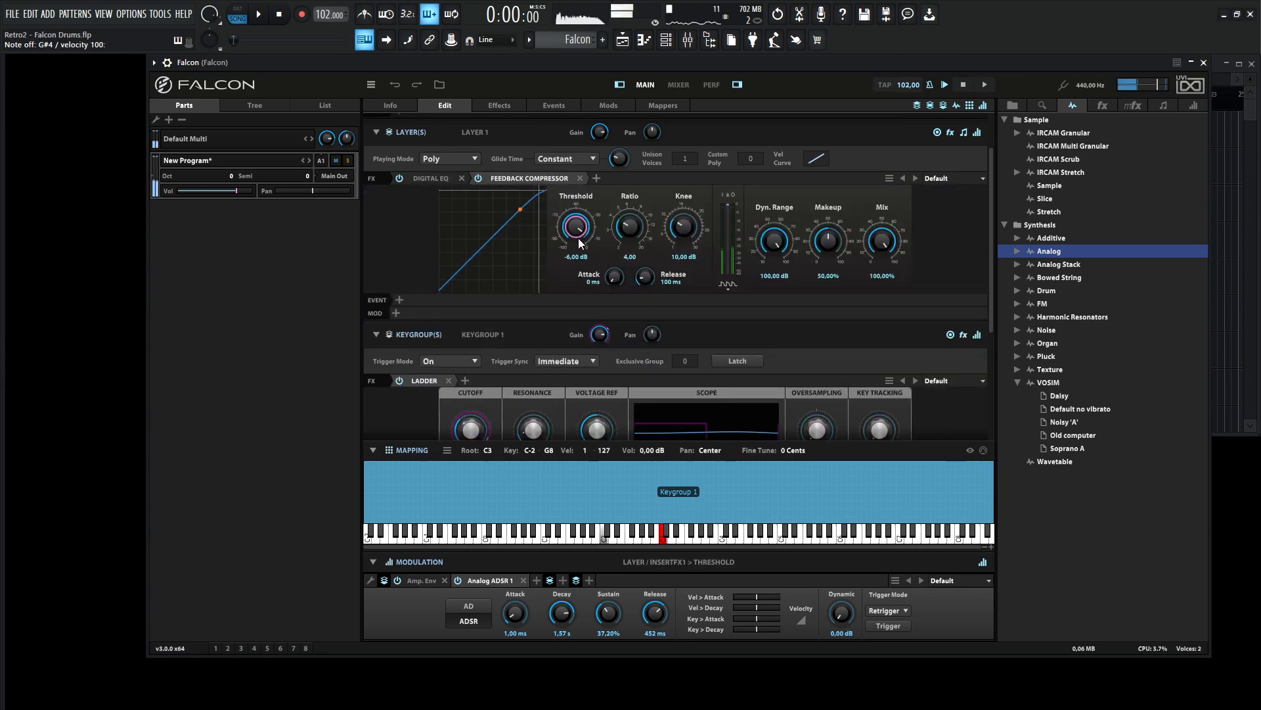
{"action": "left_click_drag", "start_coordinate": [576, 225], "coordinate": [584, 242]}
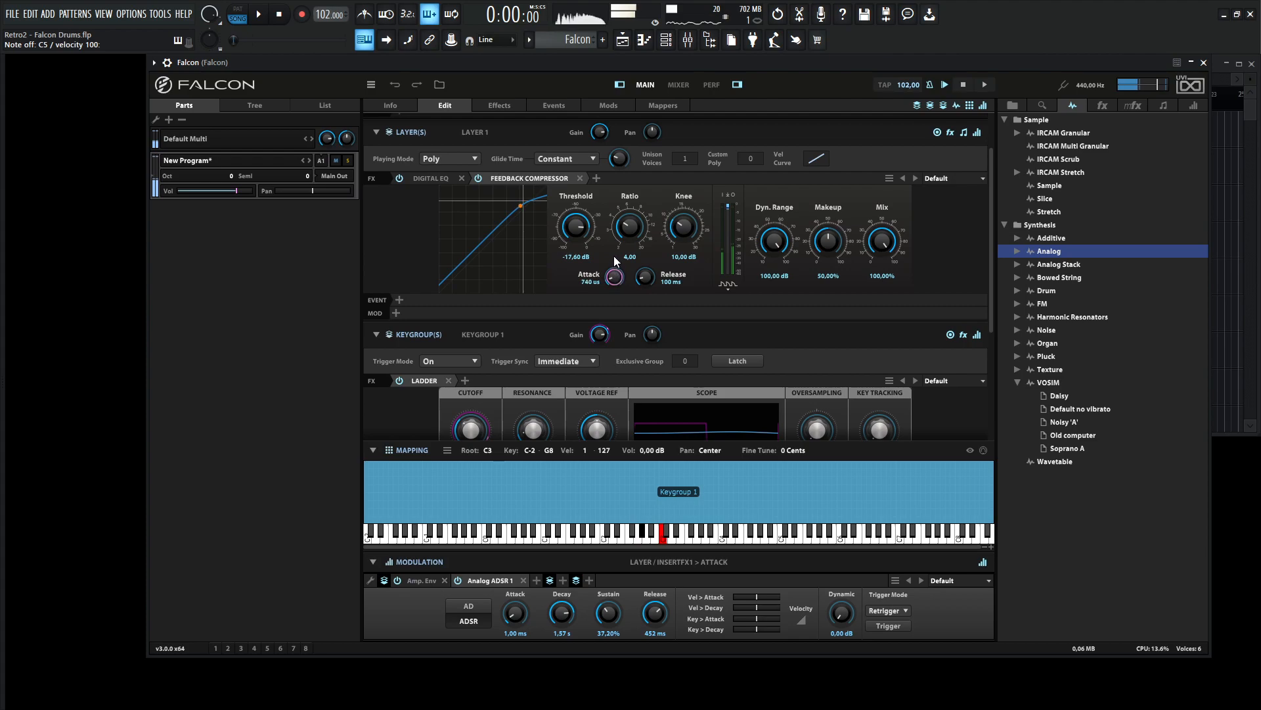
{"action": "left_click_drag", "start_coordinate": [612, 276], "coordinate": [612, 250]}
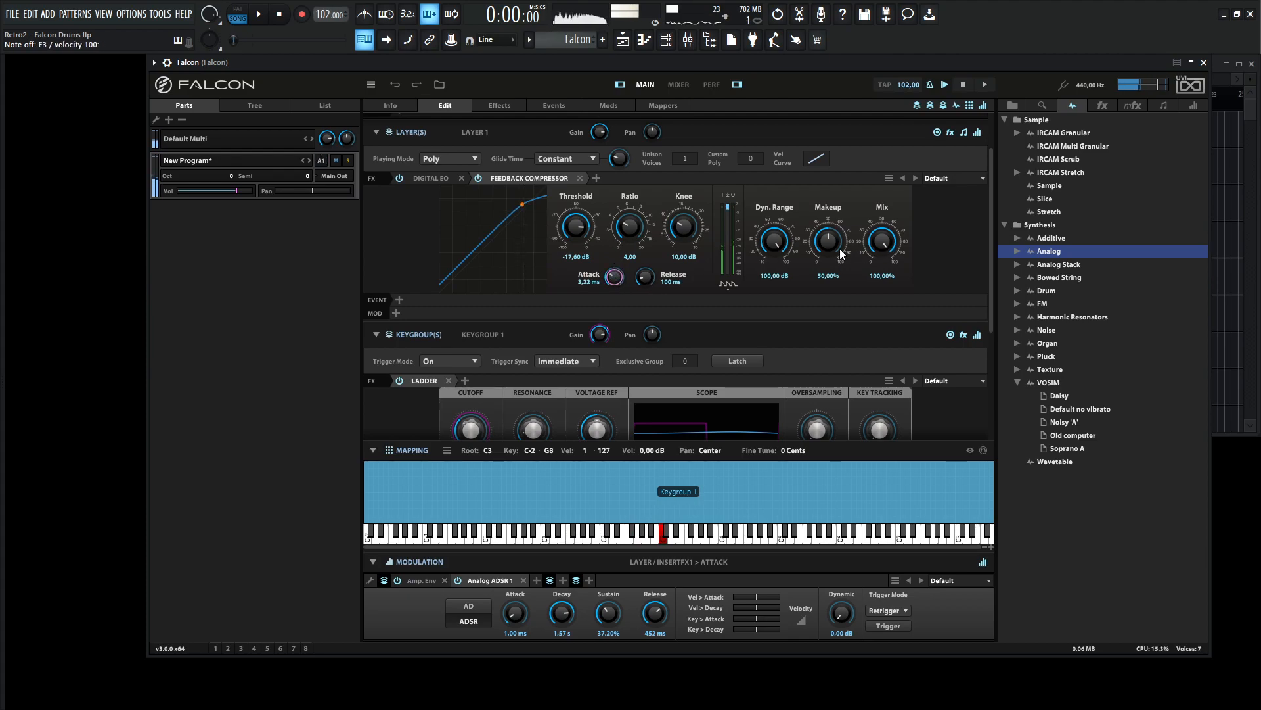
{"action": "left_click_drag", "start_coordinate": [828, 237], "coordinate": [828, 224]}
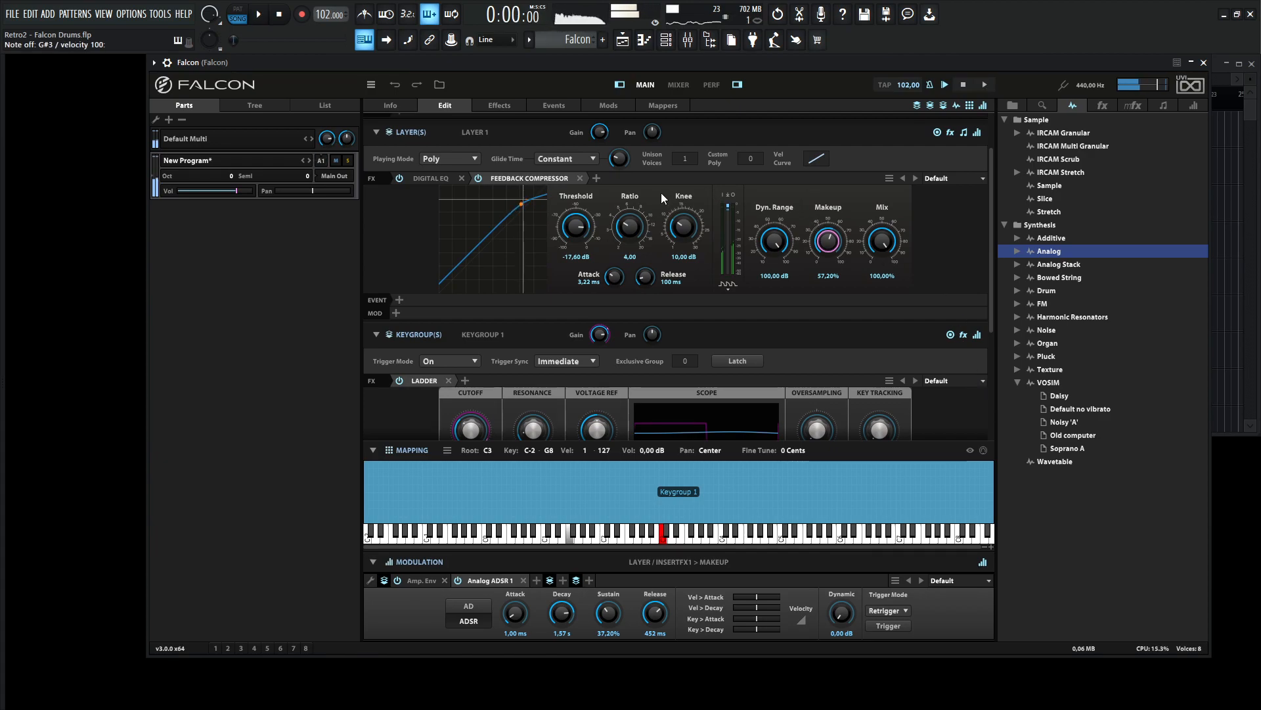
Step: Insert a layer Diode Clipper with 4.80 dB drive and -1.80 dB output gain
{"action": "left_click", "coordinate": [597, 178]}
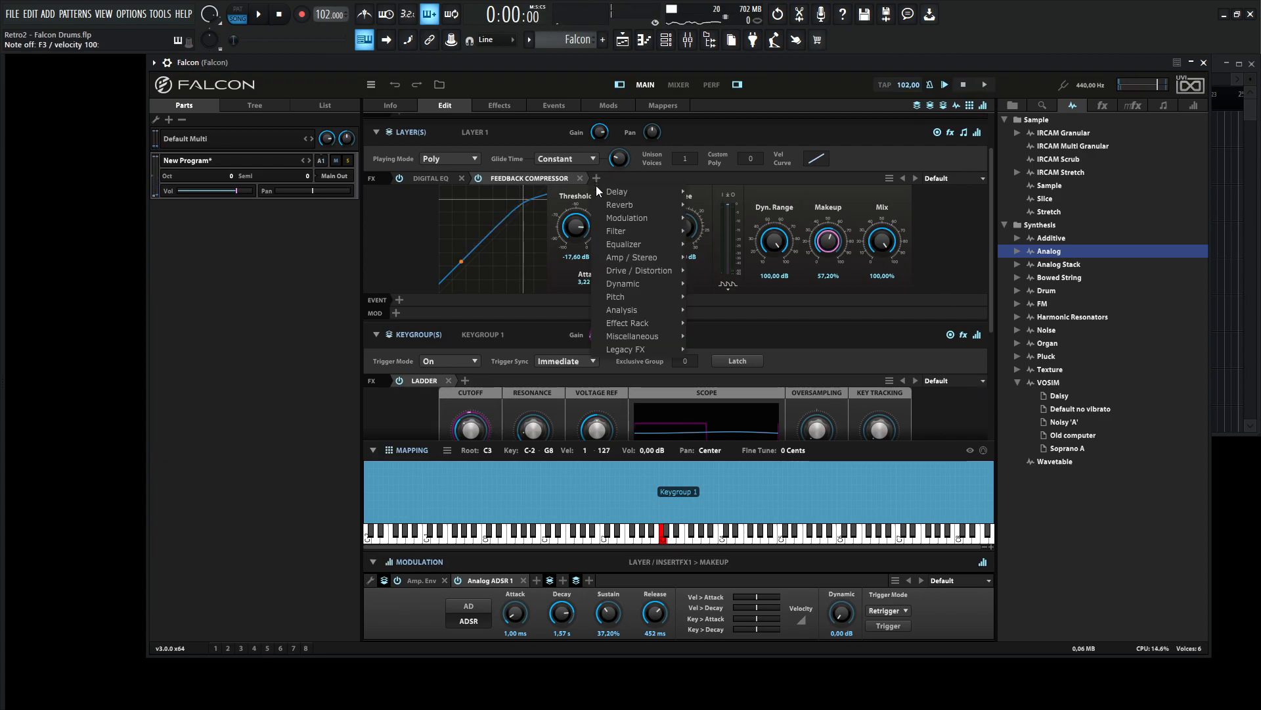
{"action": "mouse_move", "coordinate": [640, 270]}
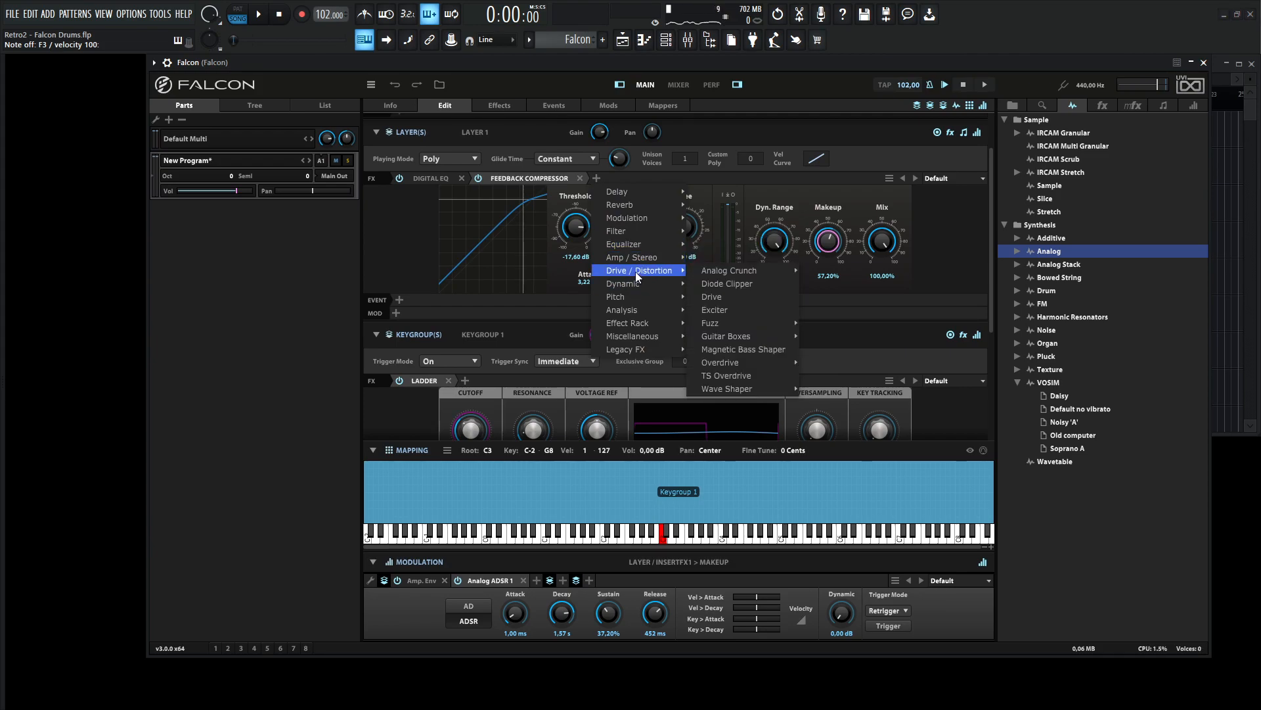
{"action": "left_click", "coordinate": [726, 284]}
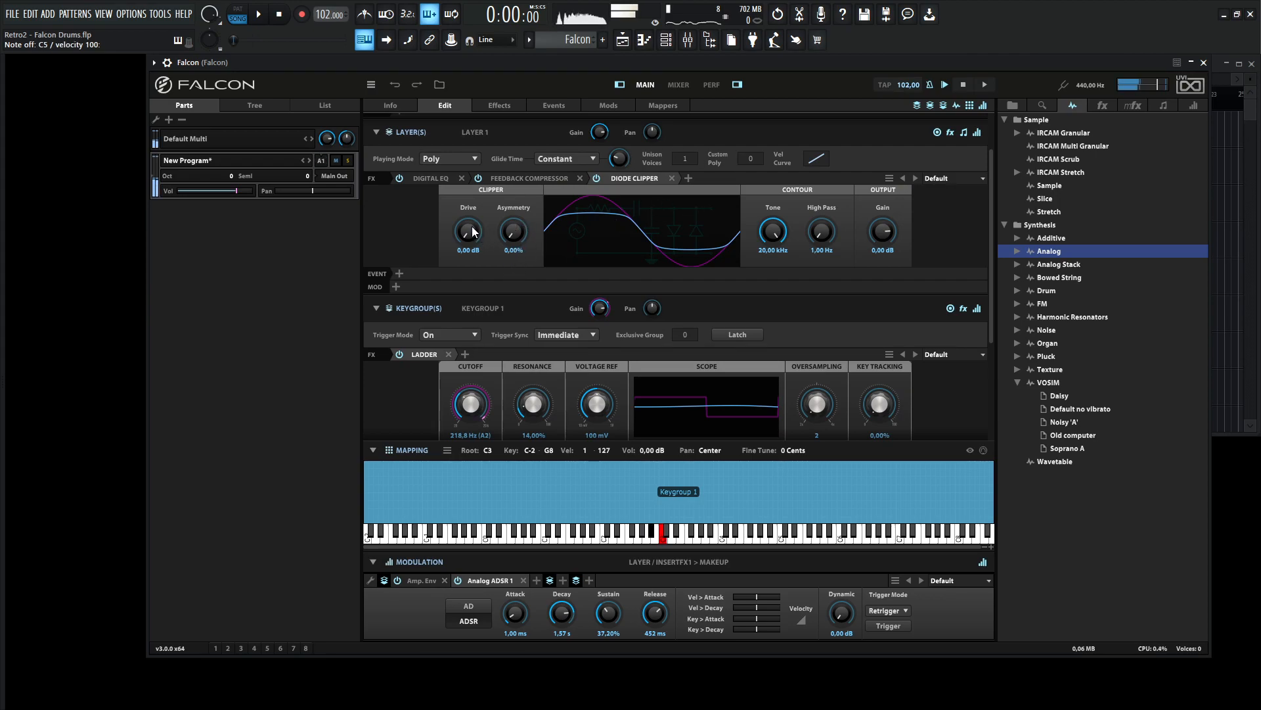
{"action": "left_click_drag", "start_coordinate": [468, 234], "coordinate": [468, 217]}
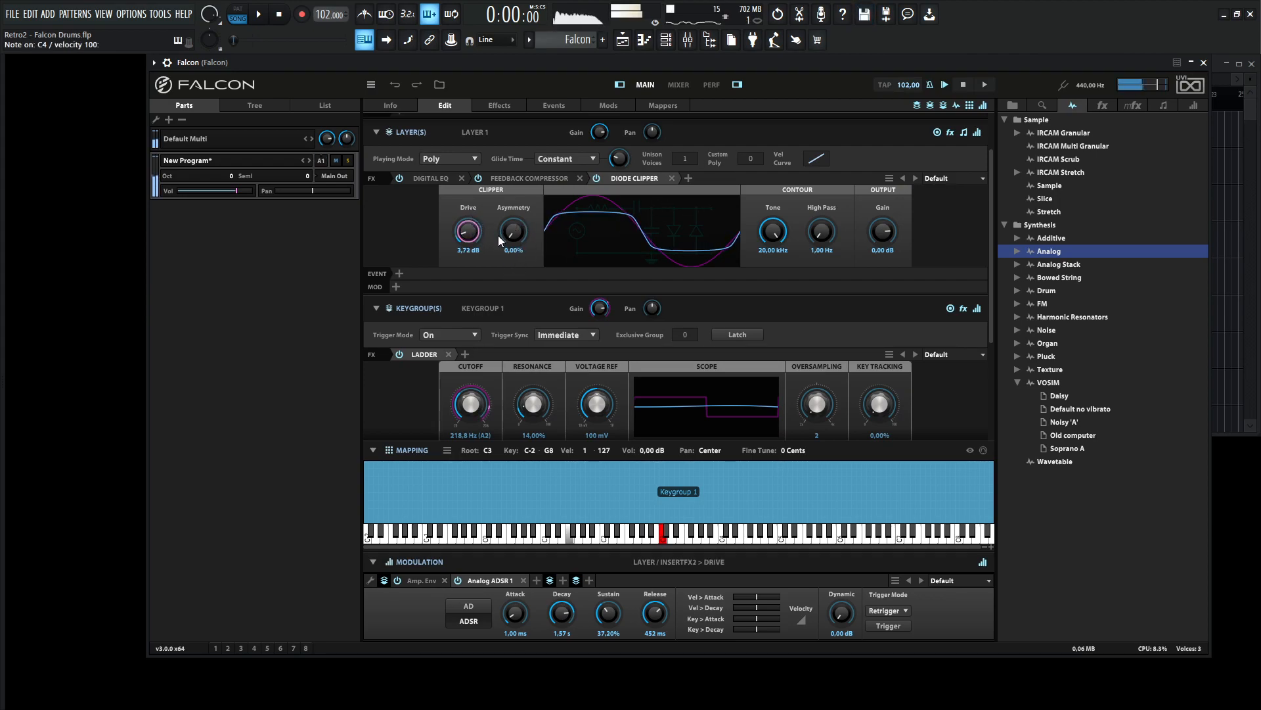
{"action": "left_click_drag", "start_coordinate": [467, 231], "coordinate": [468, 224]}
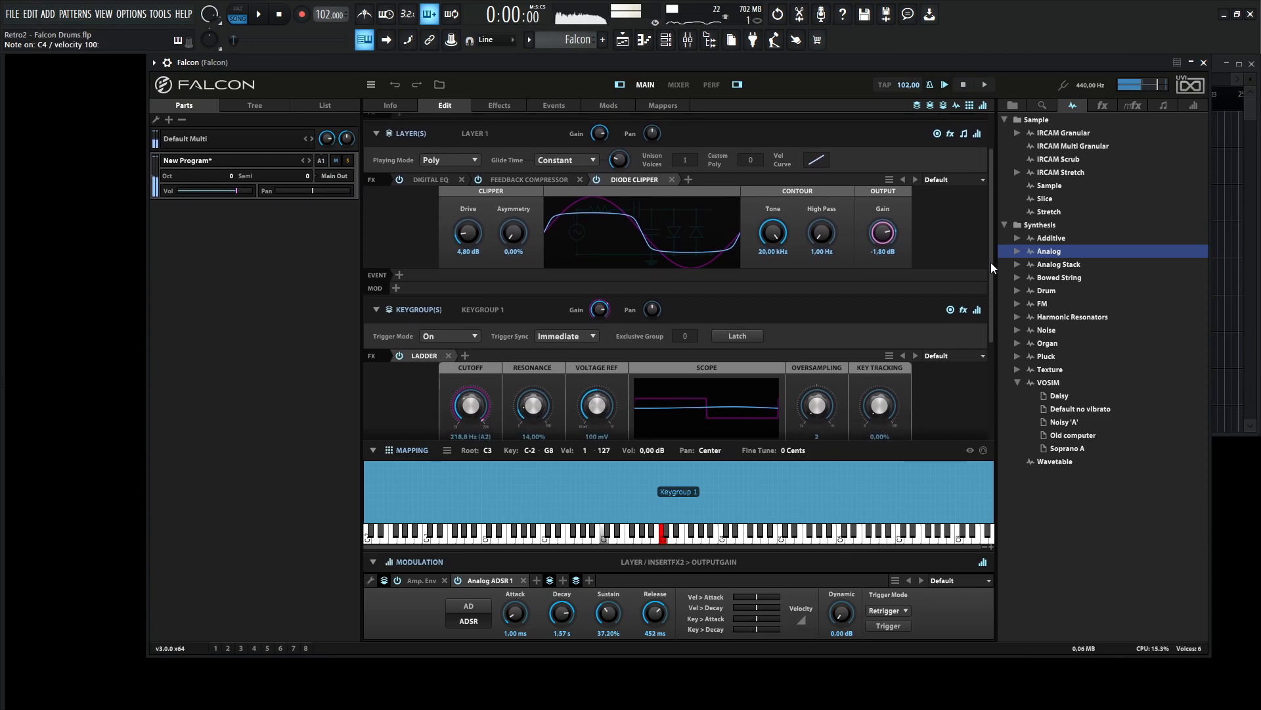
Step: Add a steep 24 dB high-pass band around 27-34 Hz to the layer's Digital EQ
{"action": "left_click", "coordinate": [430, 179]}
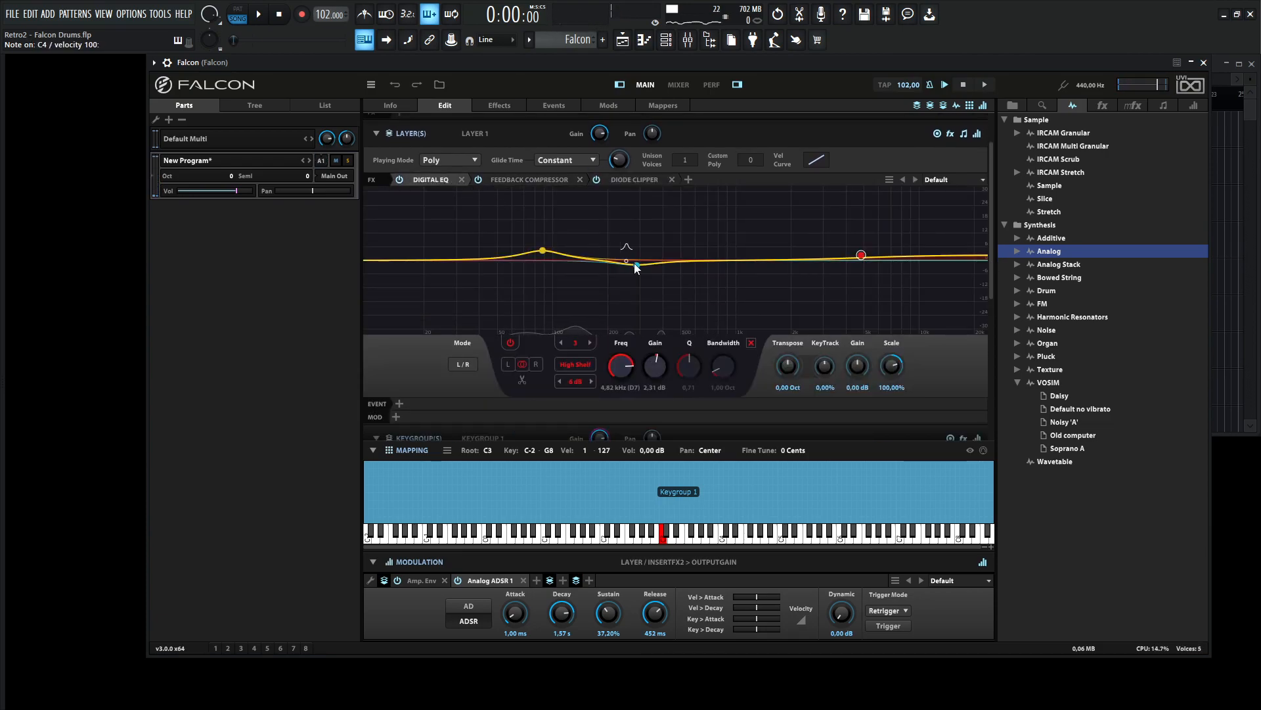
{"action": "left_click_drag", "start_coordinate": [628, 260], "coordinate": [636, 271]}
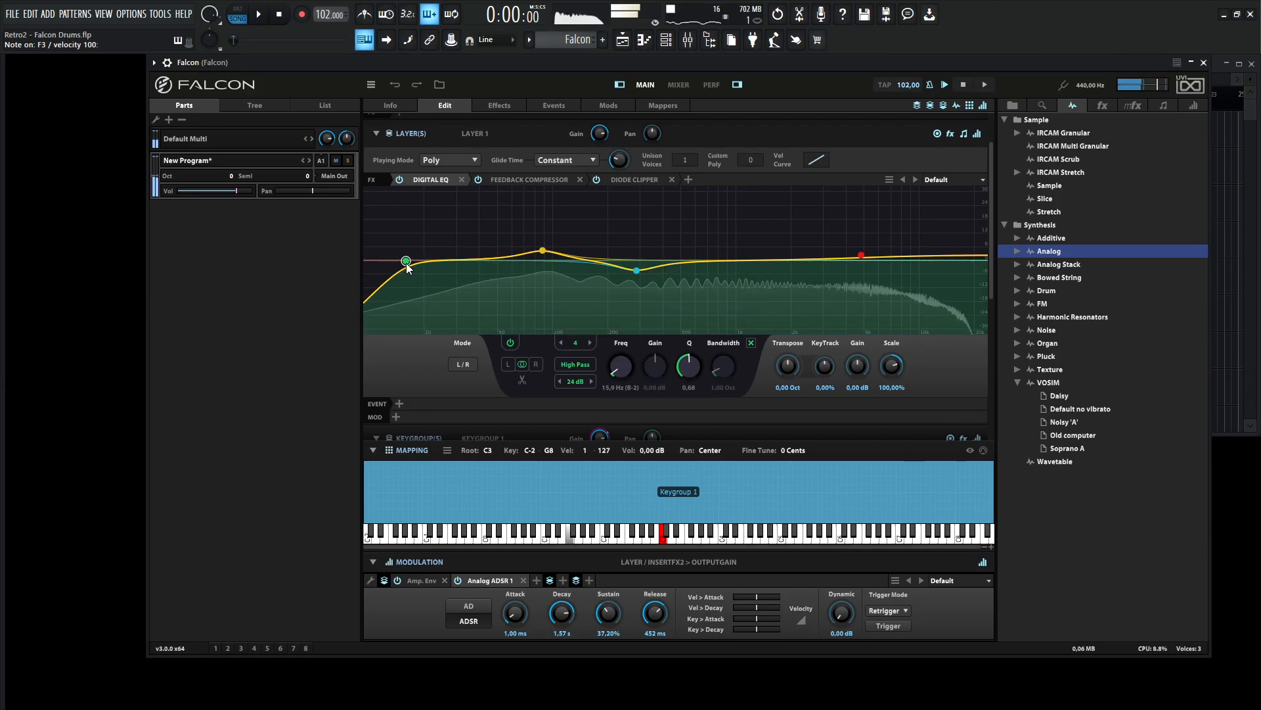
{"action": "left_click_drag", "start_coordinate": [406, 263], "coordinate": [448, 263]}
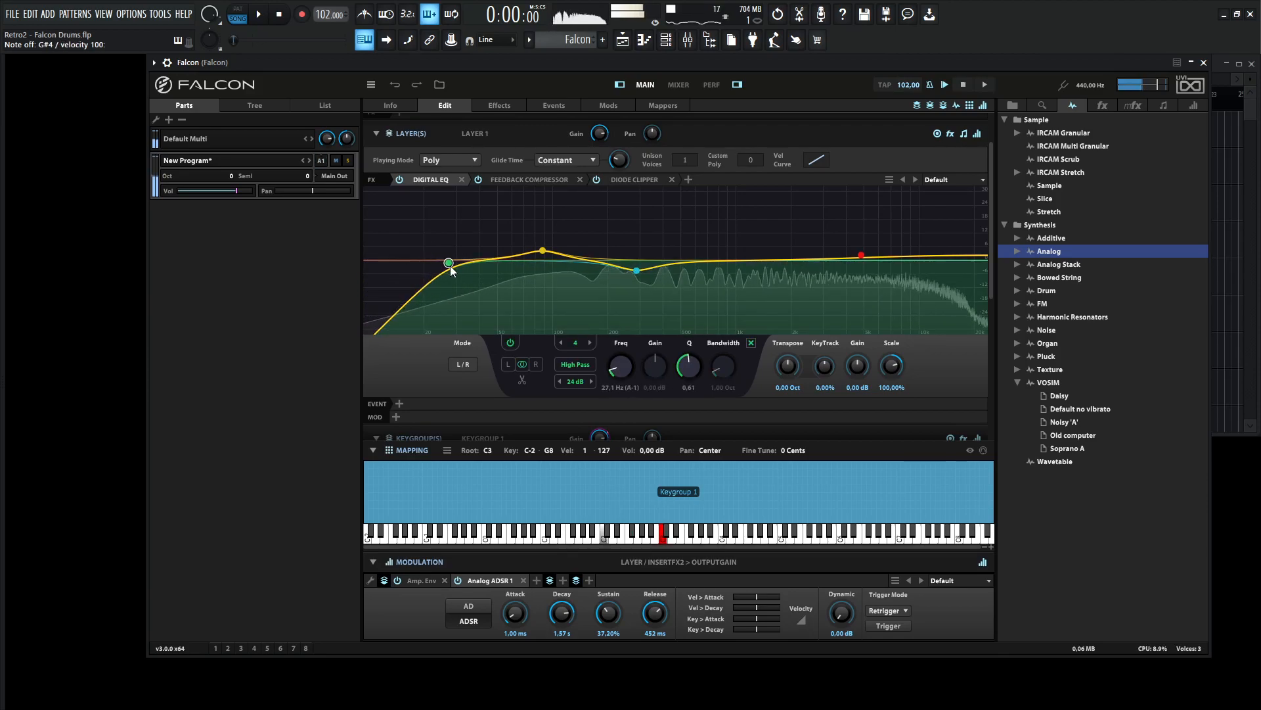
{"action": "left_click_drag", "start_coordinate": [448, 263], "coordinate": [467, 265]}
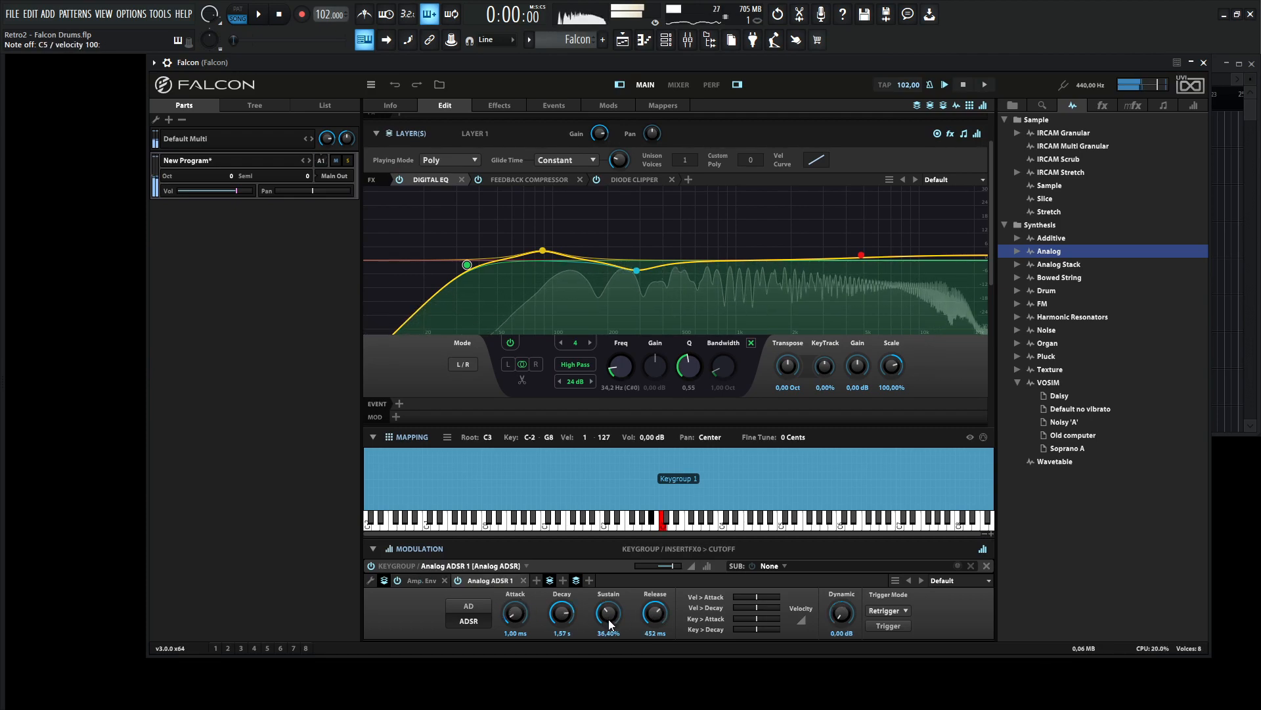
Step: Lower amp envelope sustain to about 29.6% and raise the Ladder resonance to about 20%
{"action": "left_click_drag", "start_coordinate": [608, 612], "coordinate": [609, 623]}
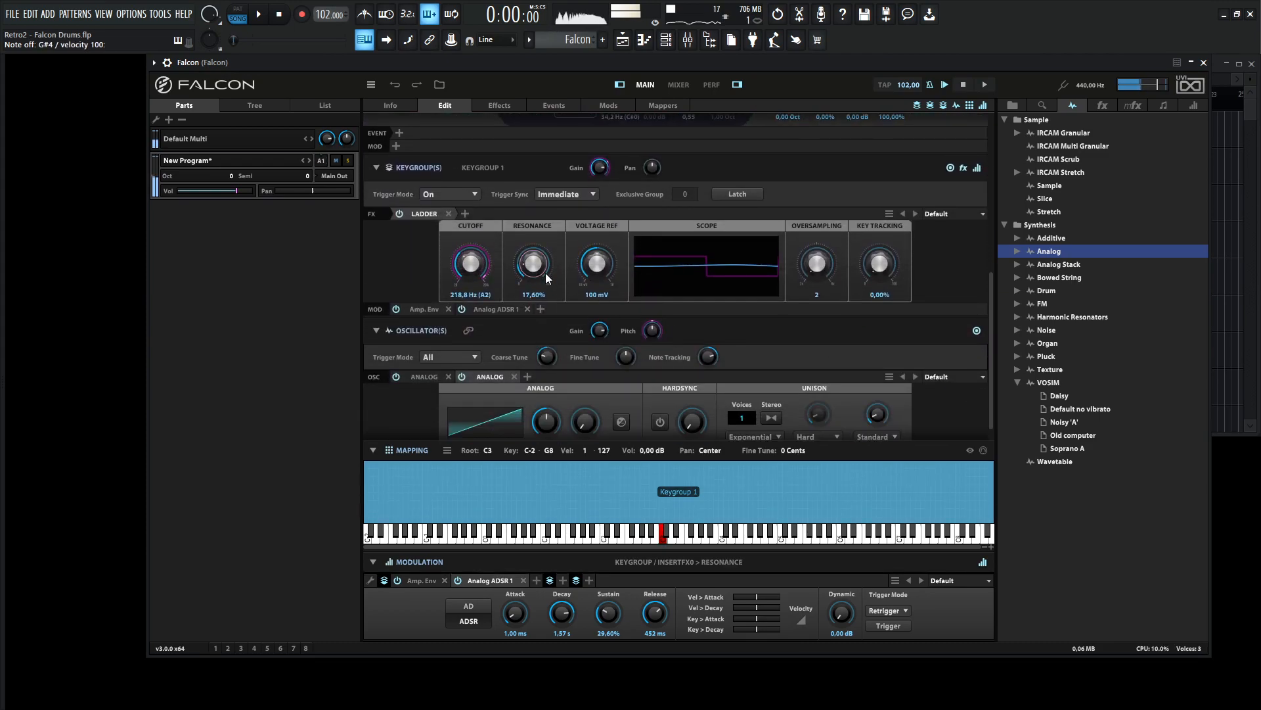
{"action": "left_click_drag", "start_coordinate": [532, 265], "coordinate": [532, 258]}
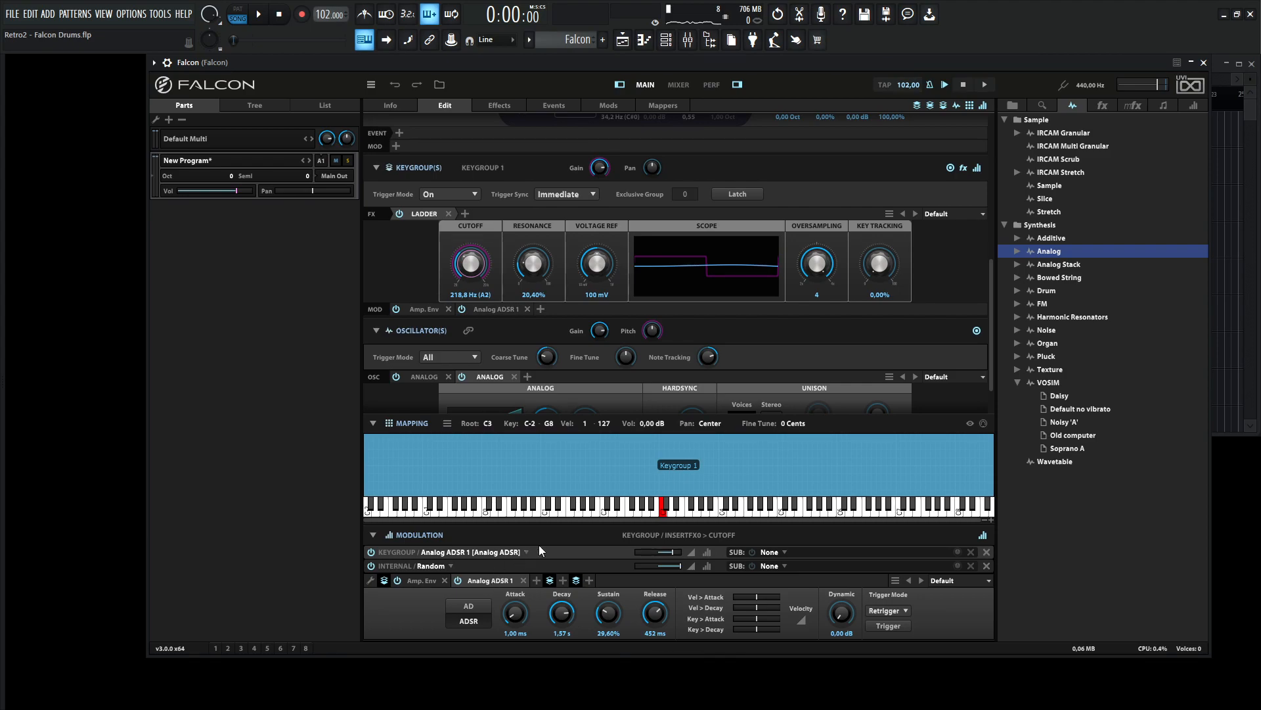
Step: Set the Random modulator's depth on the Ladder cutoff to about 0.01
{"action": "left_click_drag", "start_coordinate": [679, 569], "coordinate": [668, 569]}
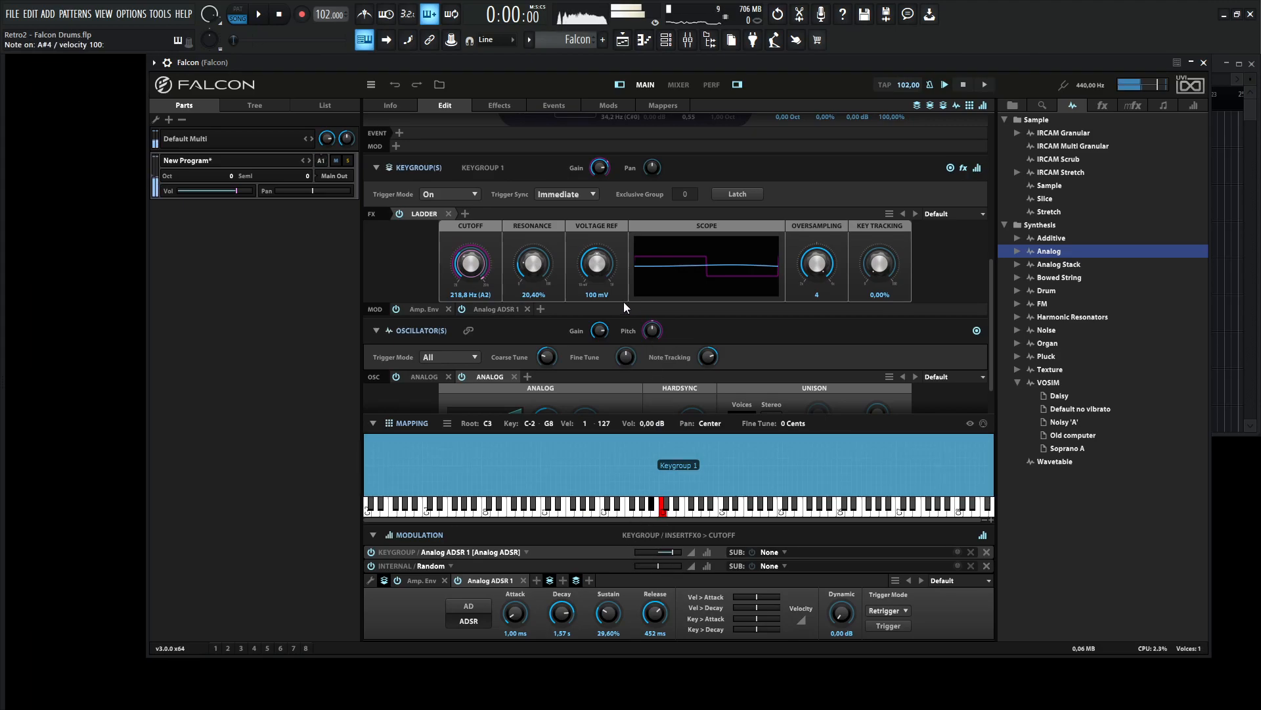
{"action": "left_click_drag", "start_coordinate": [667, 567], "coordinate": [660, 568]}
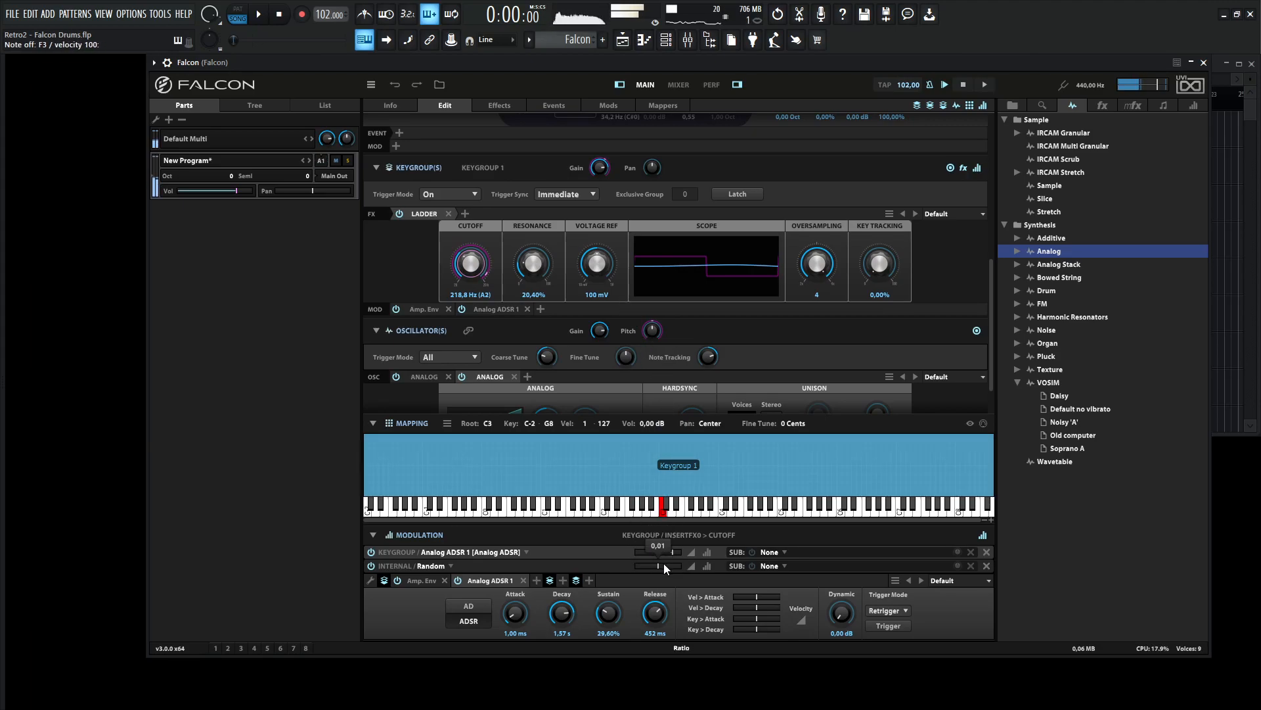
{"action": "left_click_drag", "start_coordinate": [663, 552], "coordinate": [668, 552]}
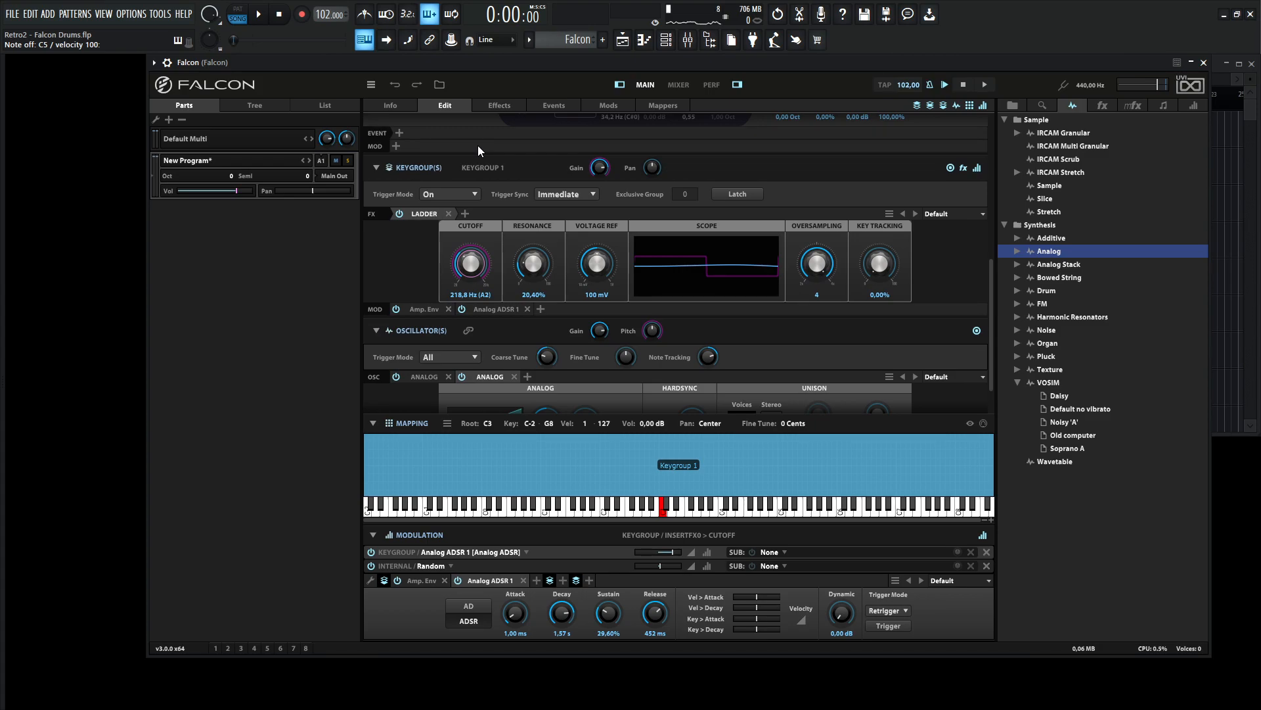
Step: Change Layer 1's playing mode from Poly to Poly Porta for note glide
{"action": "left_click", "coordinate": [256, 13]}
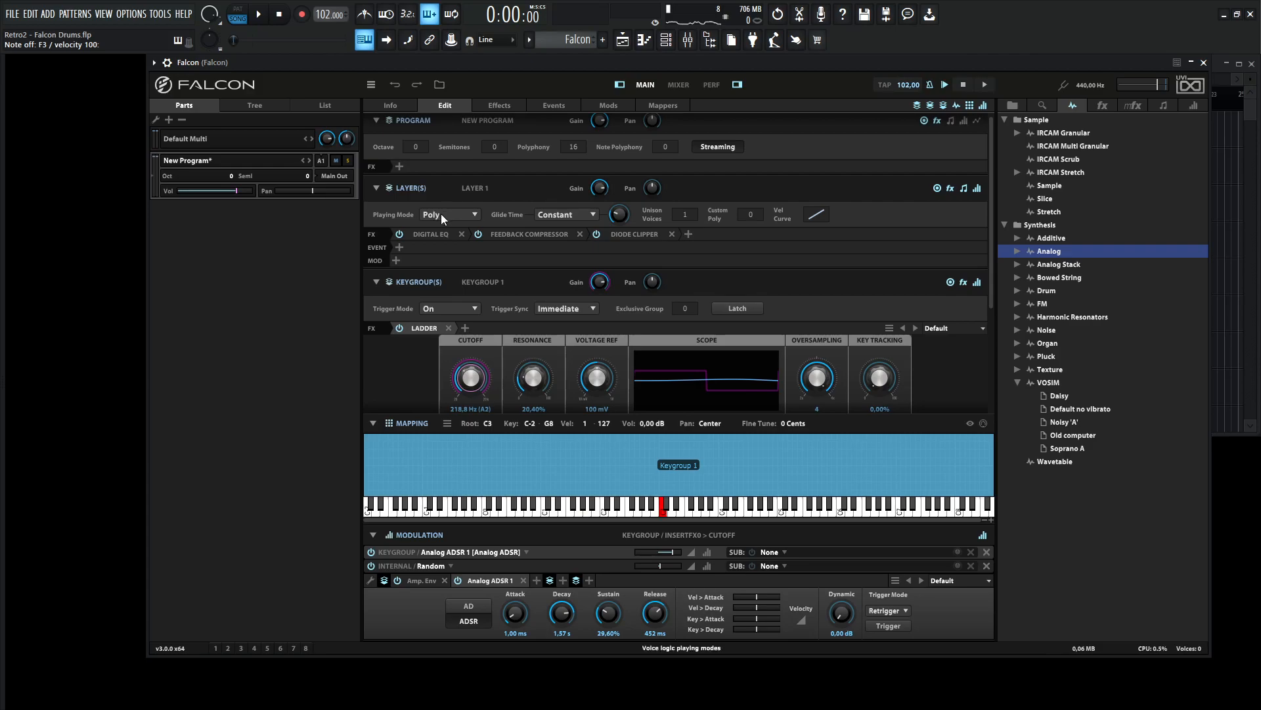
{"action": "left_click", "coordinate": [448, 214]}
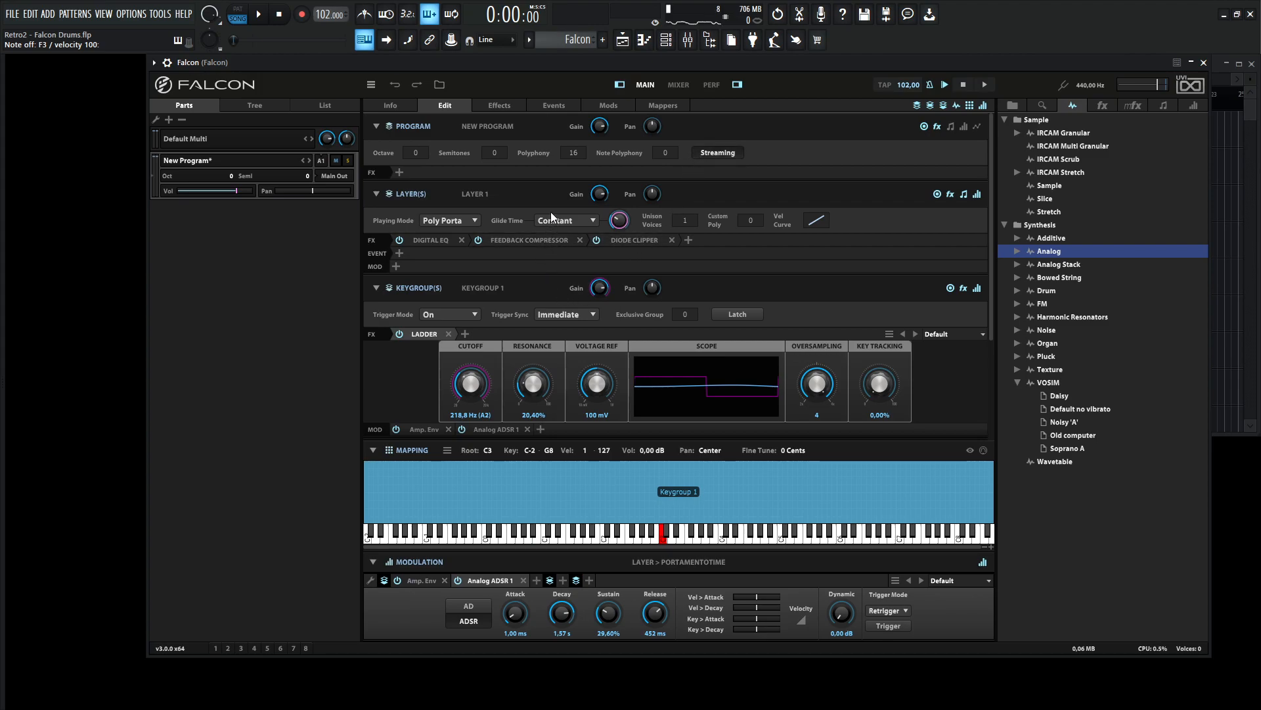
{"action": "mouse_move", "coordinate": [583, 208]}
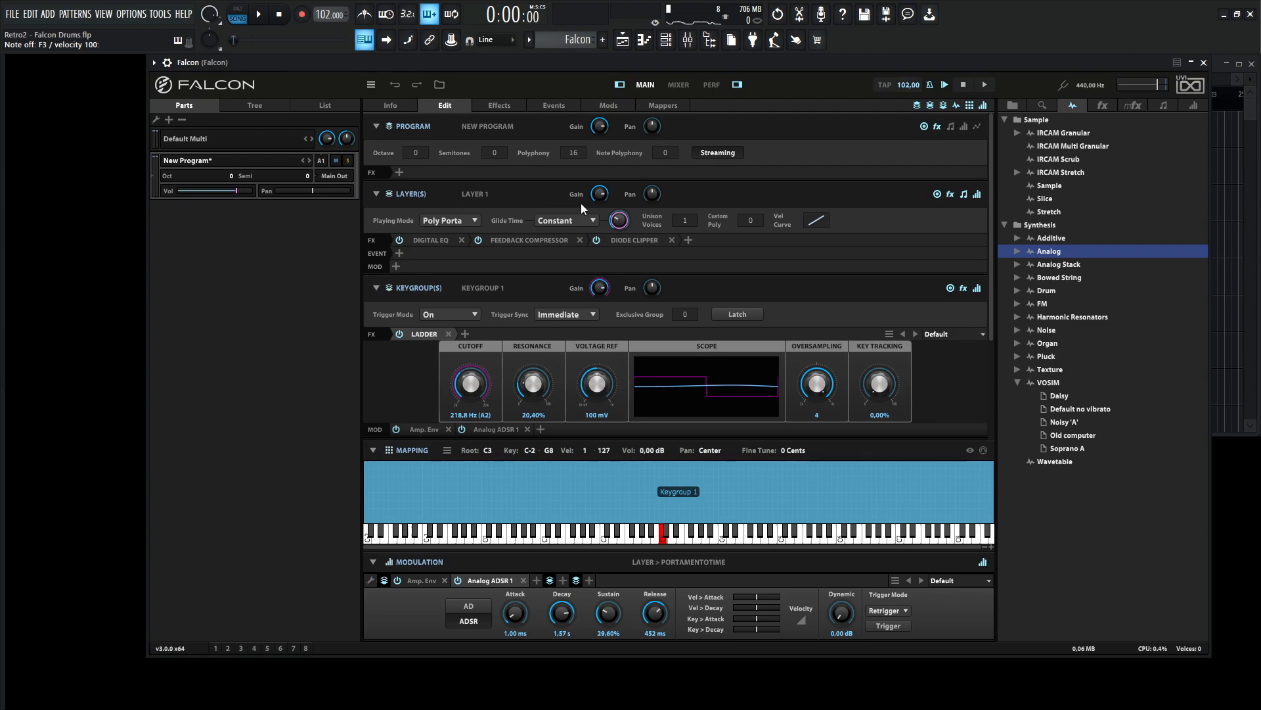
{"action": "mouse_move", "coordinate": [1101, 105]}
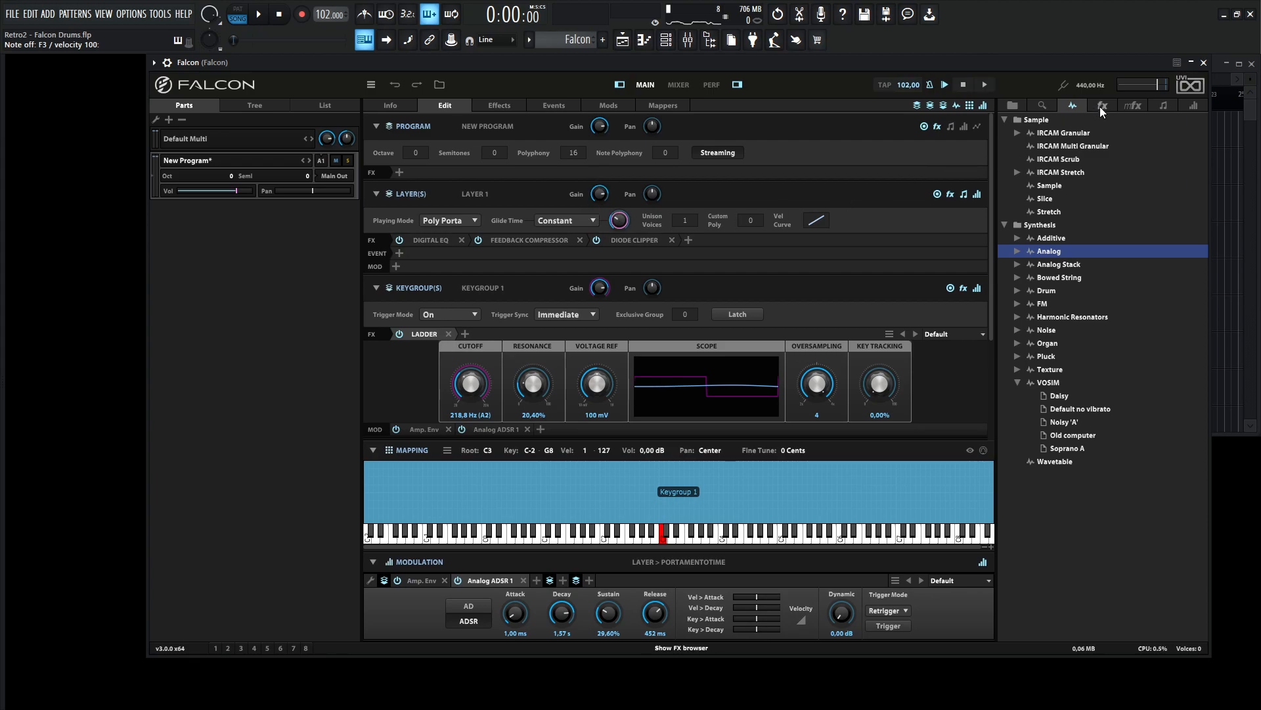
Step: Add Analog Chorus to Program FX and lower its Intensity to about 0.83
{"action": "left_click", "coordinate": [1101, 105]}
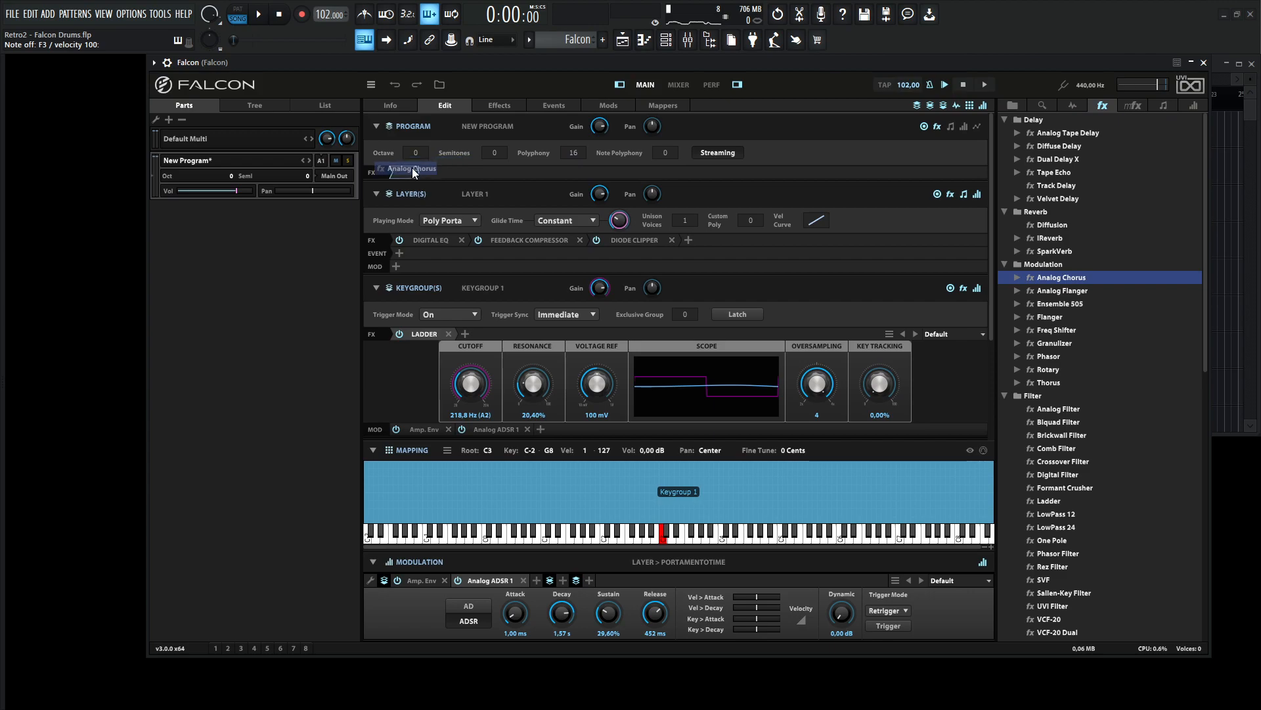
{"action": "left_click", "coordinate": [412, 169]}
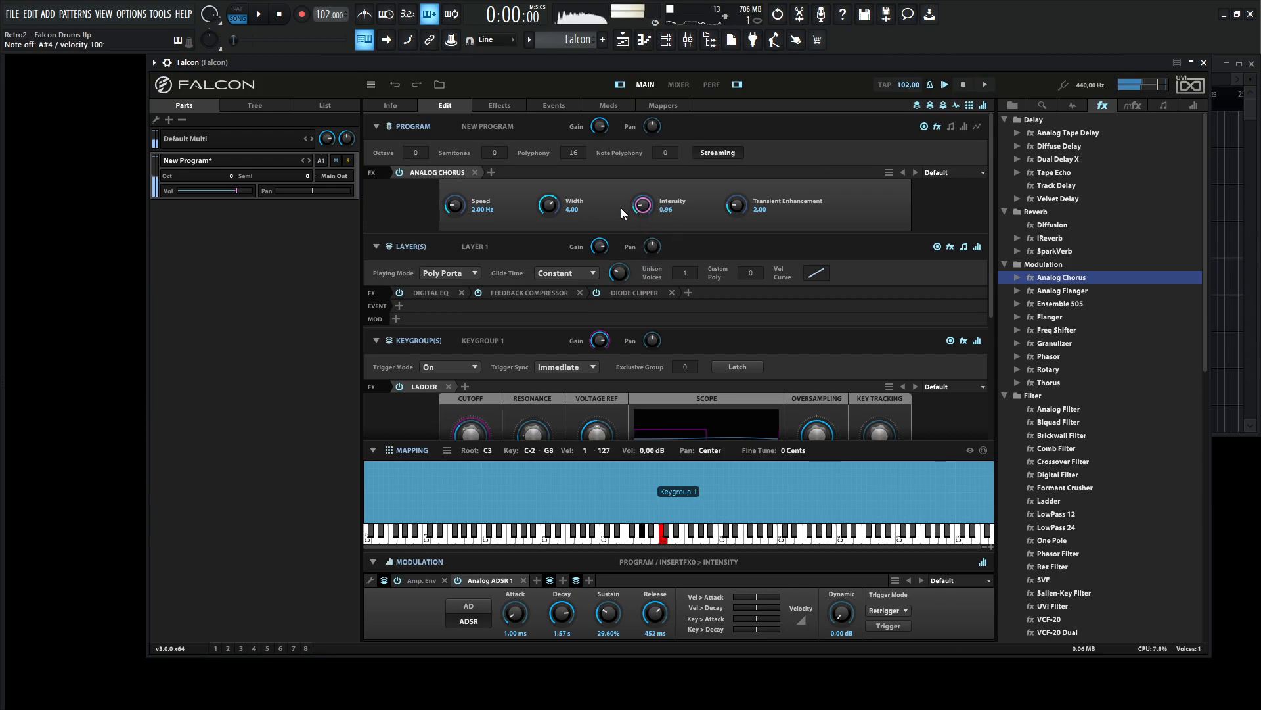
{"action": "left_click", "coordinate": [399, 172]}
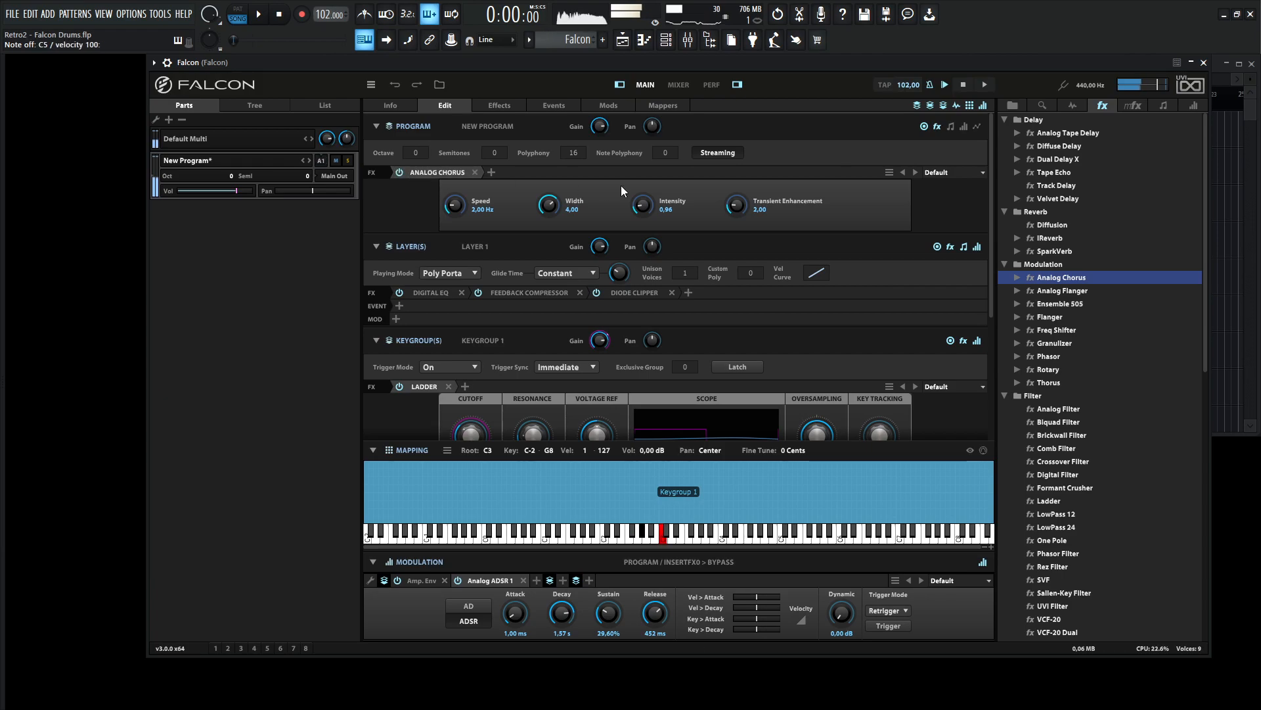
{"action": "left_click", "coordinate": [258, 13]}
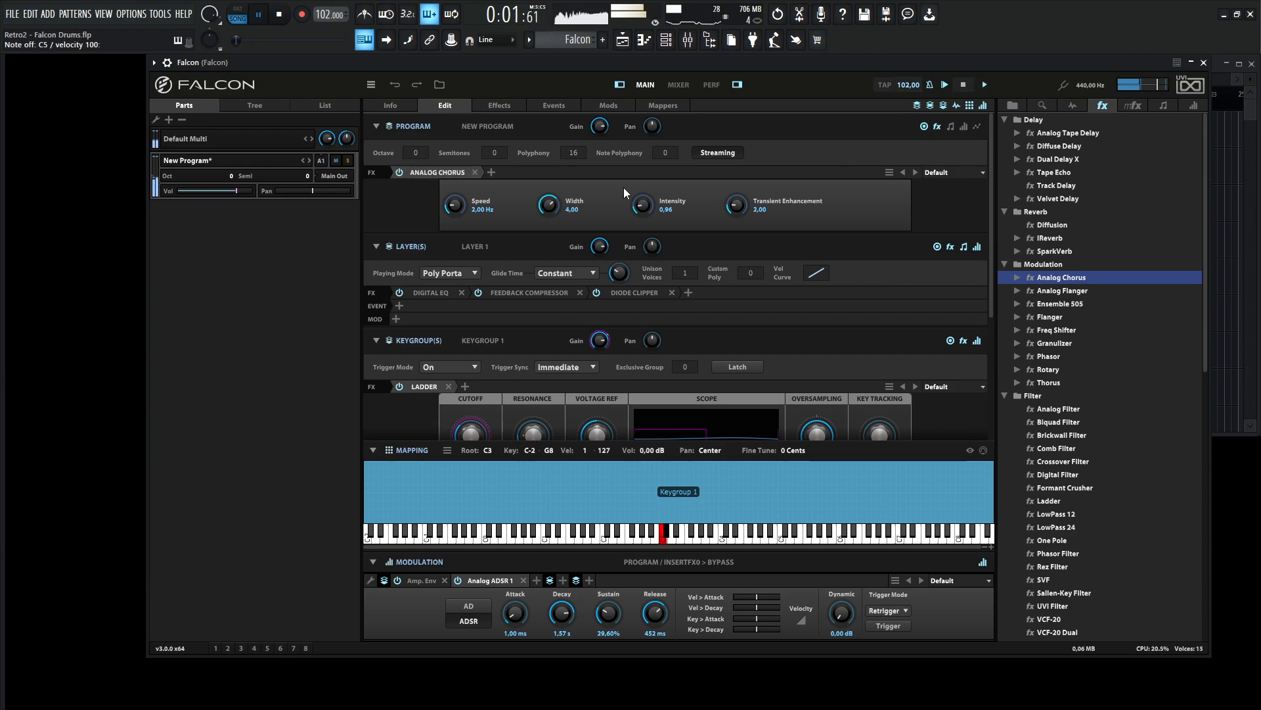
{"action": "left_click_drag", "start_coordinate": [643, 205], "coordinate": [642, 217]}
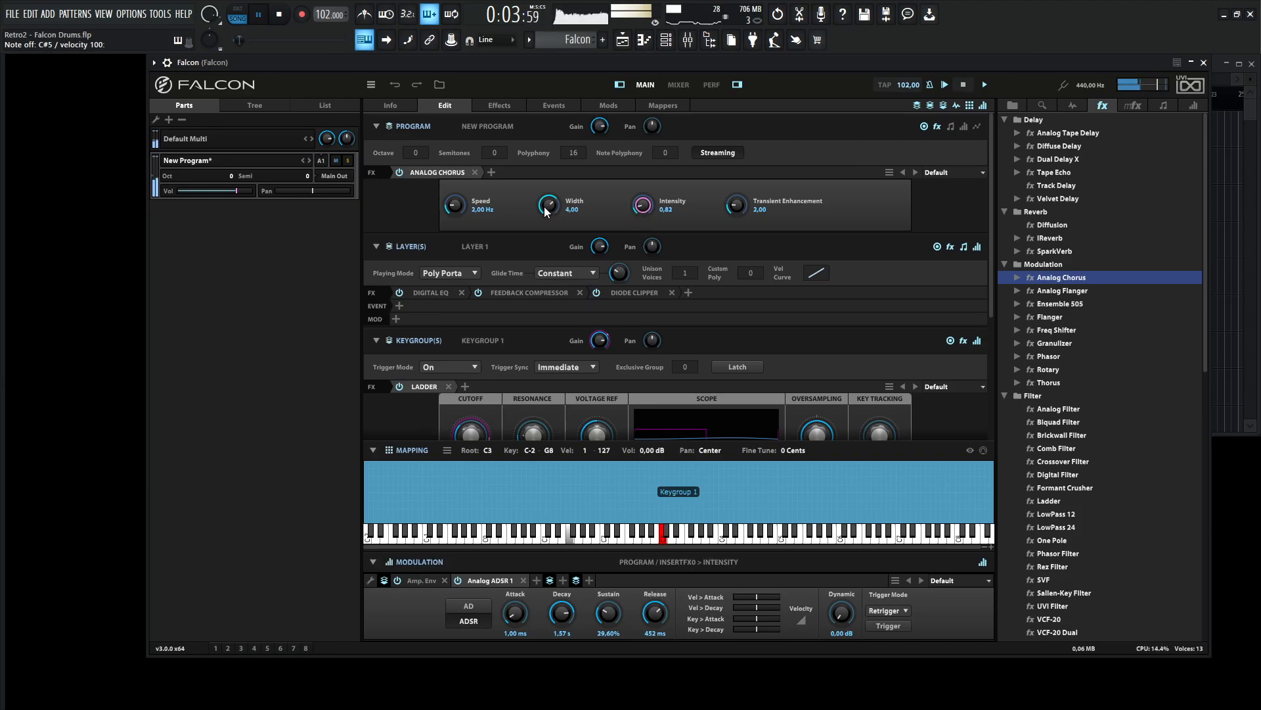
{"action": "mouse_move", "coordinate": [781, 210]}
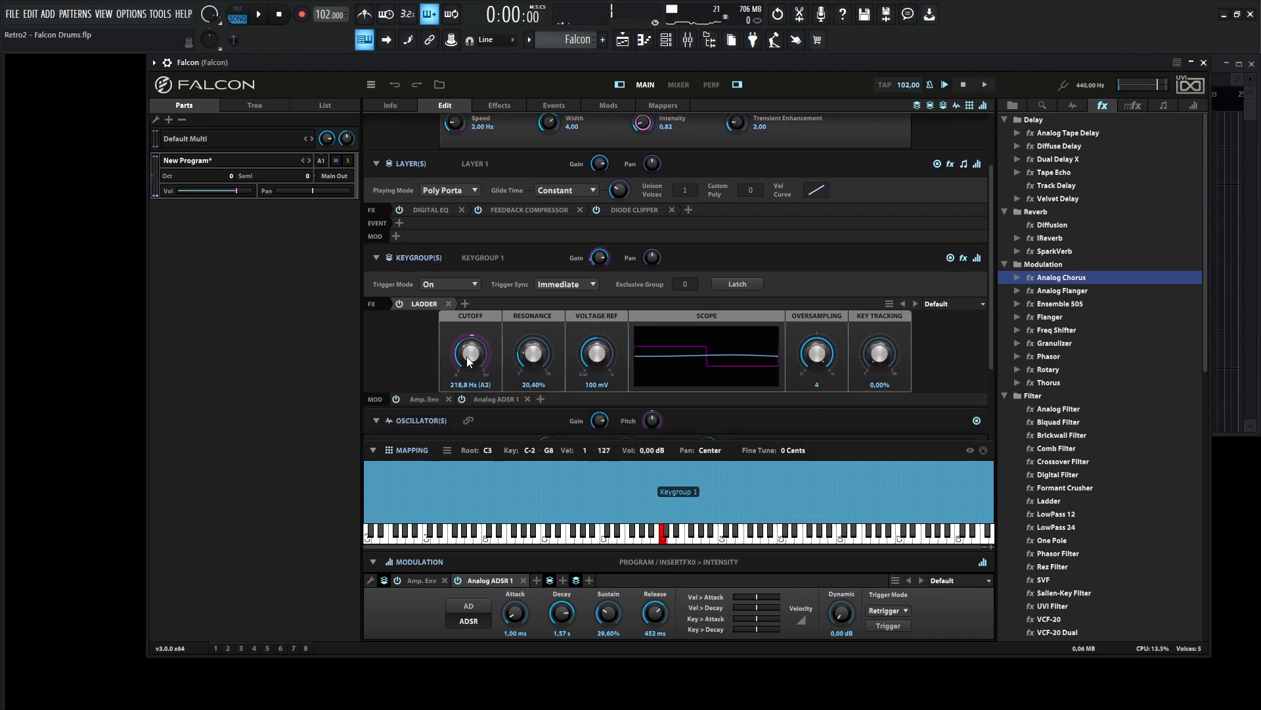
{"action": "left_click_drag", "start_coordinate": [469, 352], "coordinate": [478, 346]}
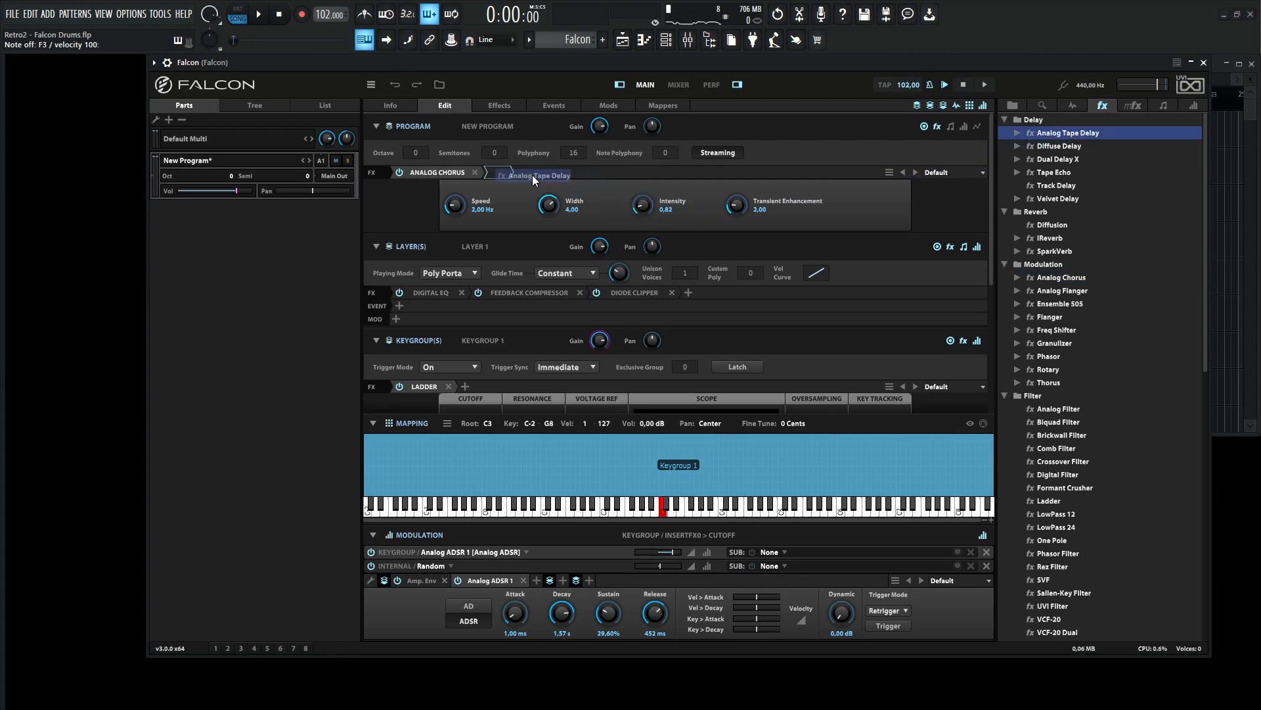
Step: Add Analog Tape Delay after the chorus with Dry 100% and Wet about 23.6%, then SparkVerb
{"action": "left_click", "coordinate": [536, 172]}
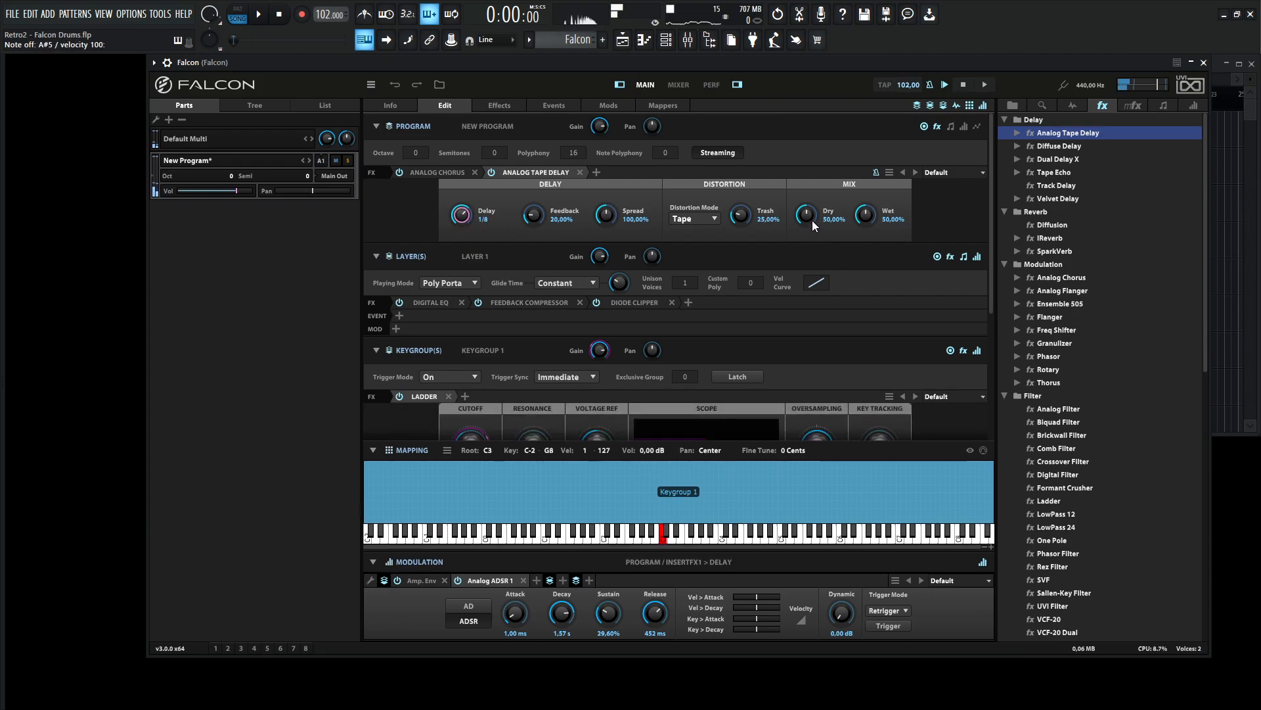
{"action": "left_click_drag", "start_coordinate": [804, 213], "coordinate": [804, 185]}
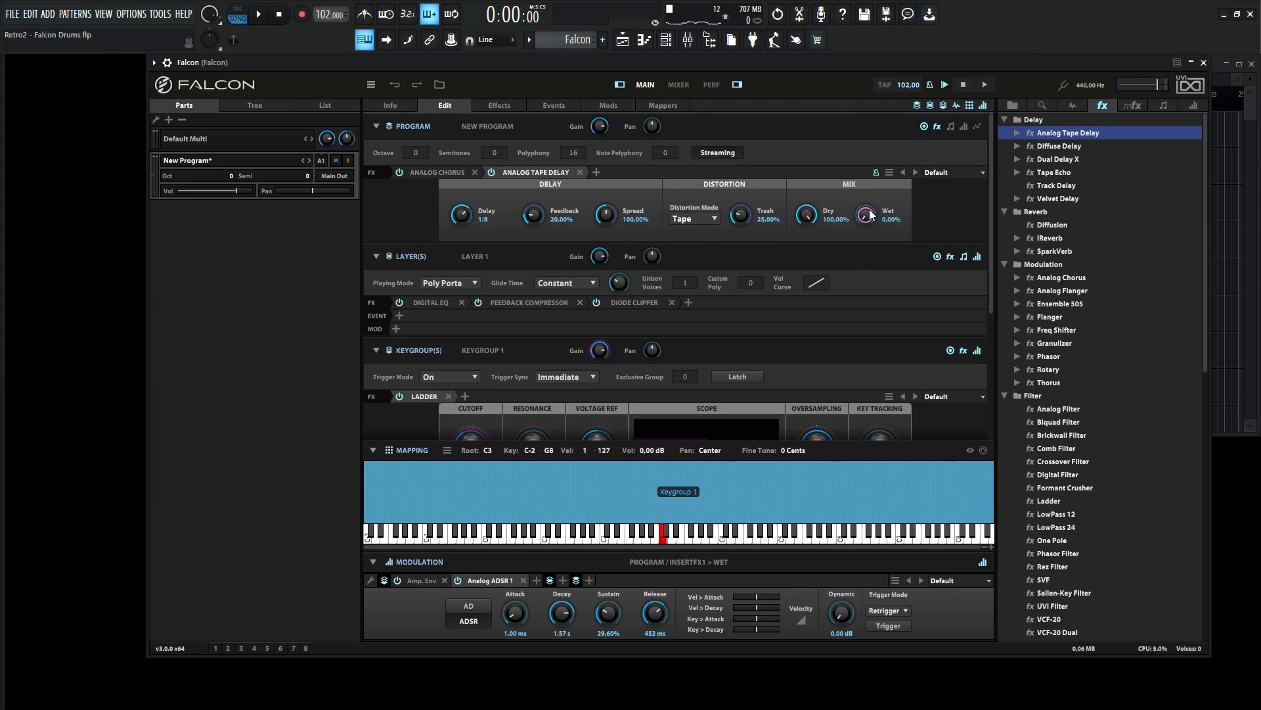
{"action": "left_click_drag", "start_coordinate": [869, 214], "coordinate": [869, 205]}
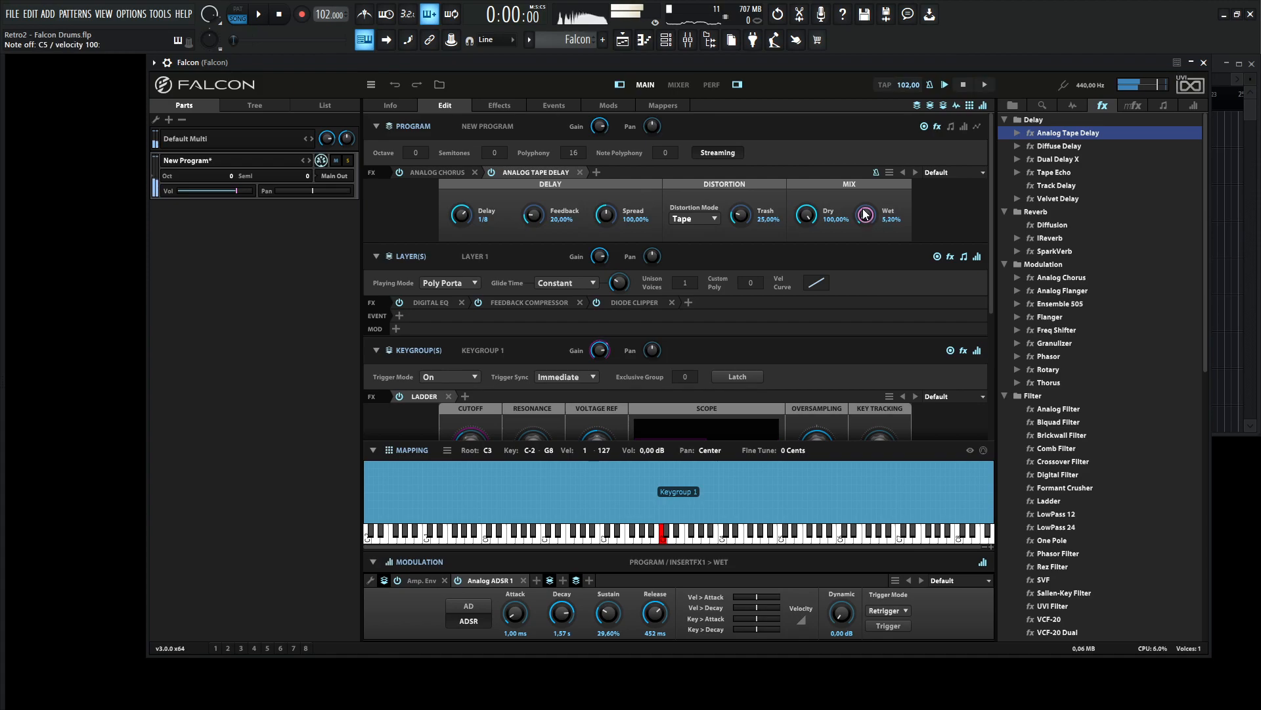
{"action": "left_click_drag", "start_coordinate": [866, 214], "coordinate": [866, 205]}
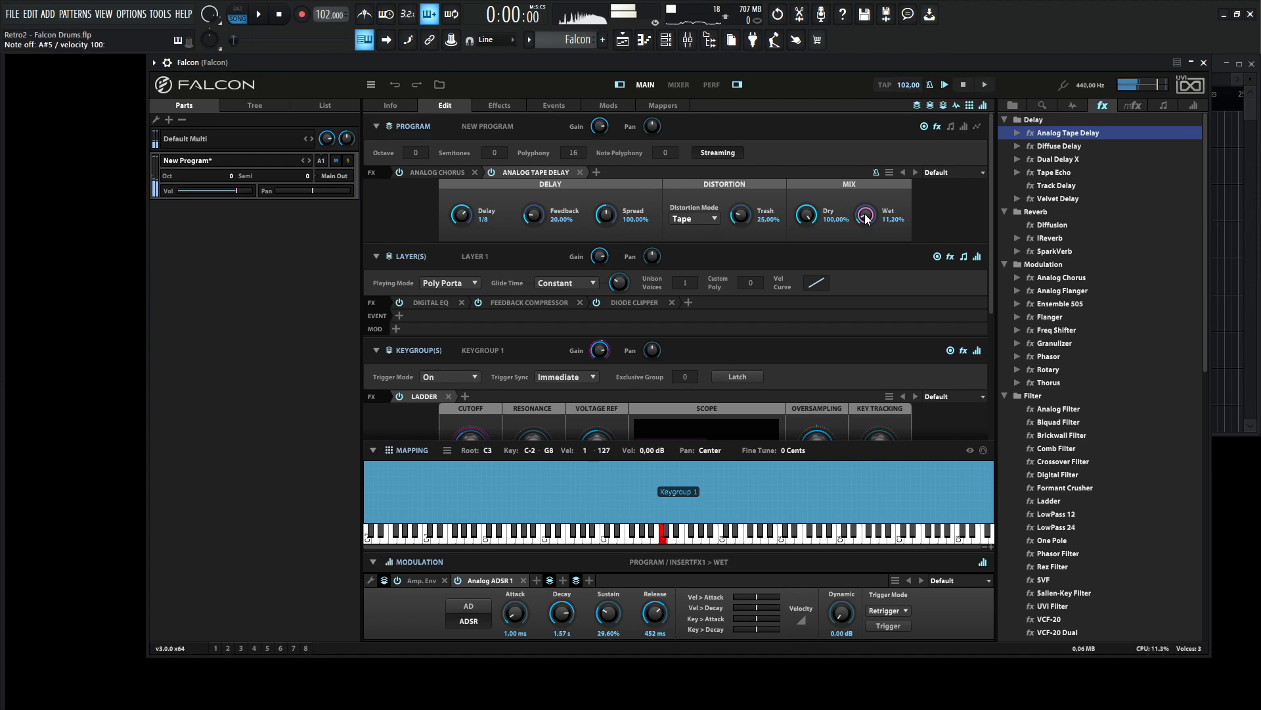
{"action": "left_click_drag", "start_coordinate": [865, 214], "coordinate": [865, 197]}
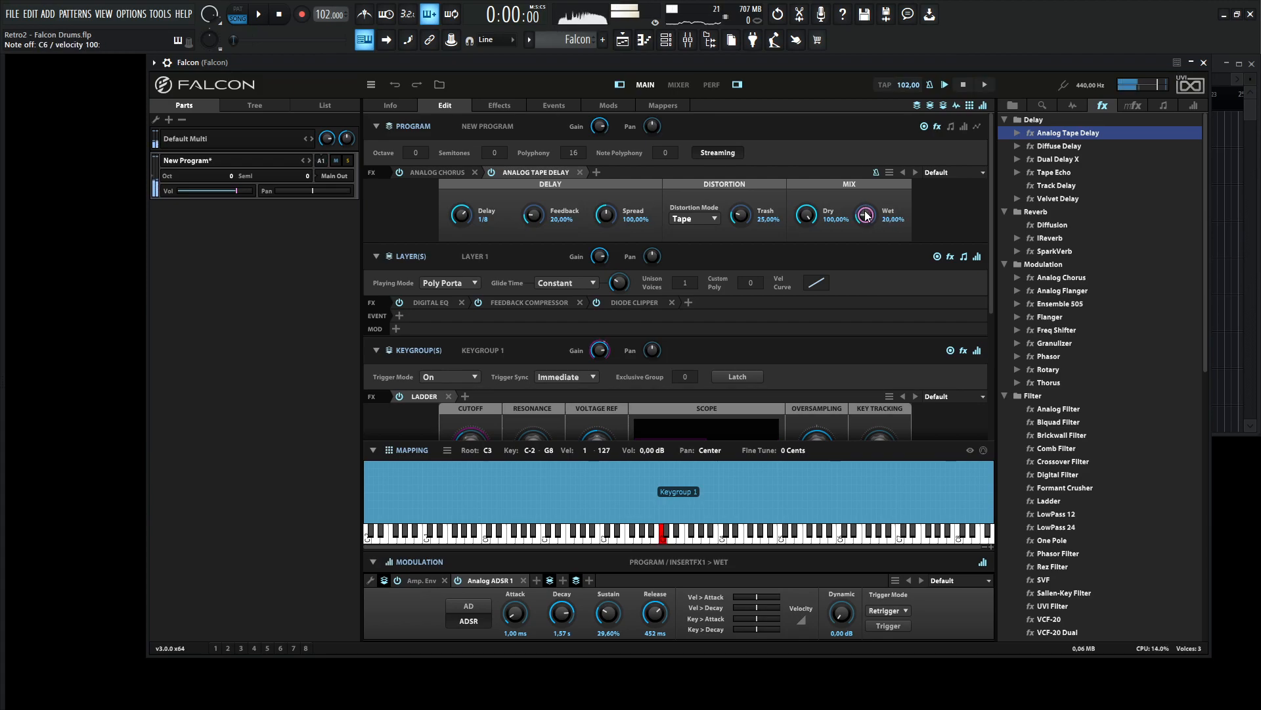
{"action": "left_click_drag", "start_coordinate": [865, 215], "coordinate": [865, 209]}
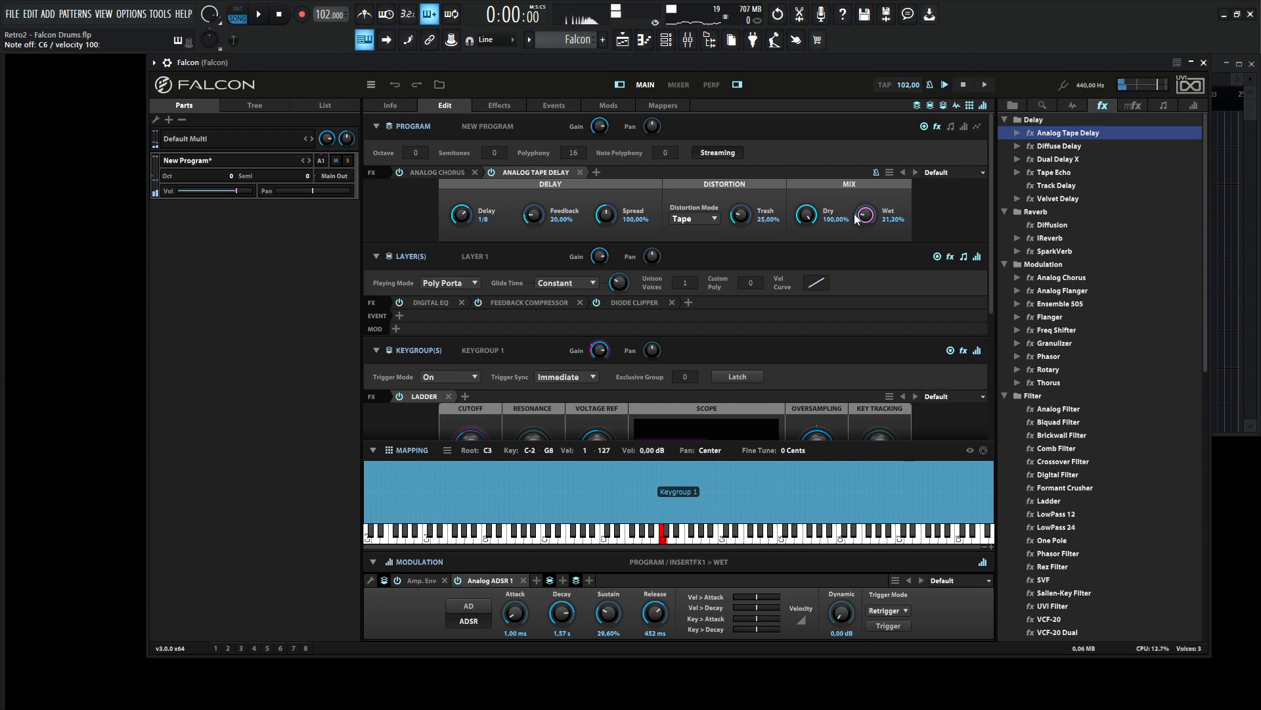
{"action": "left_click_drag", "start_coordinate": [866, 214], "coordinate": [866, 209]}
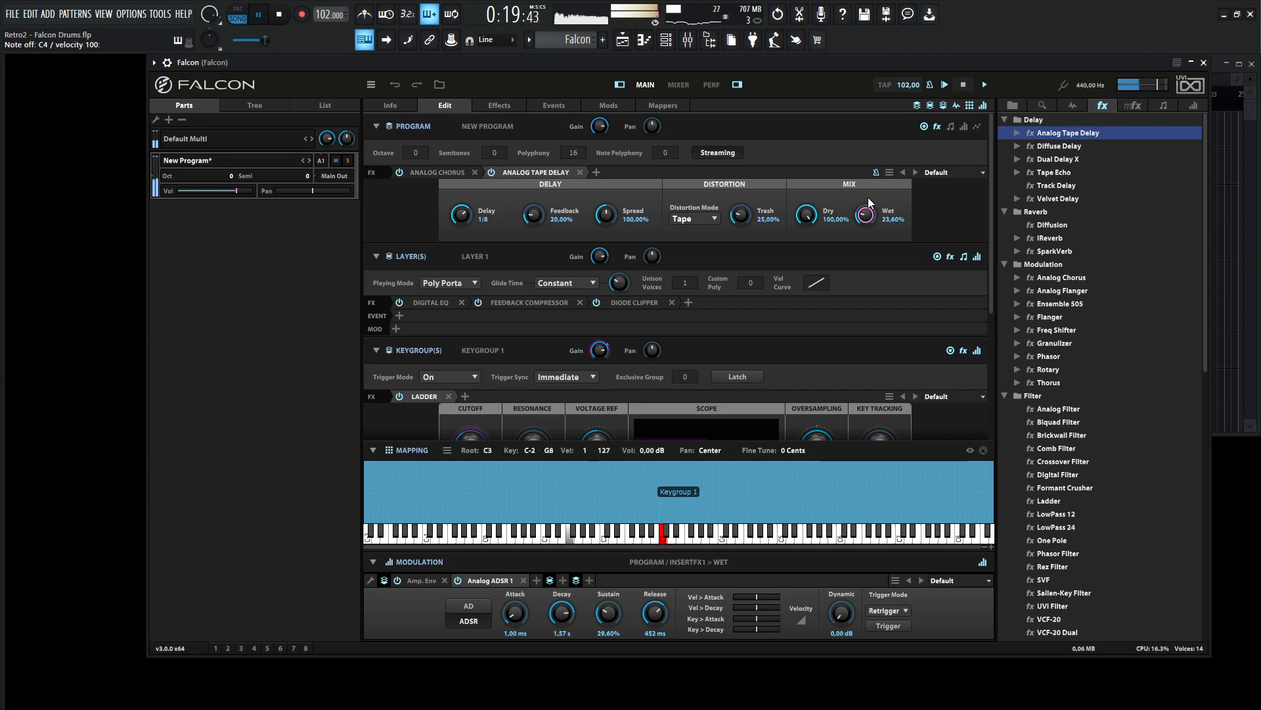
{"action": "left_click", "coordinate": [259, 14]}
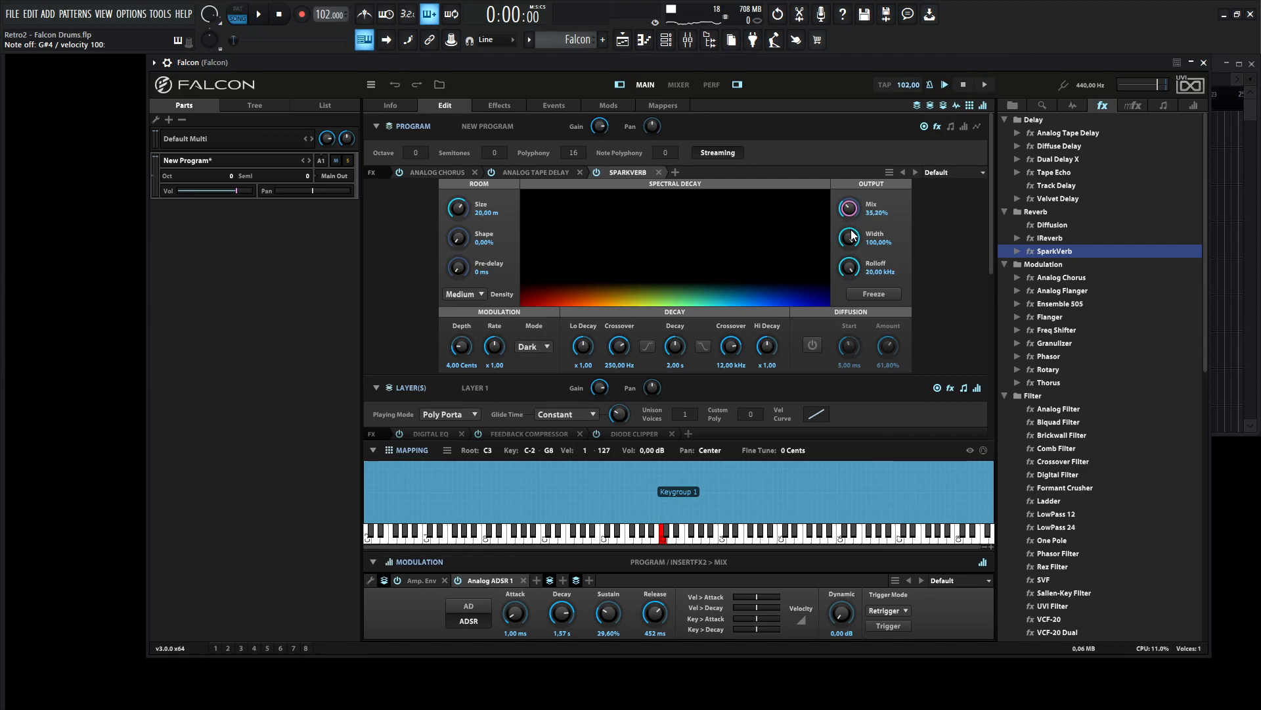
Step: Set SparkVerb hi decay ×0.35, lo decay ×0.93 and mix about 16.4%
{"action": "left_click_drag", "start_coordinate": [846, 207], "coordinate": [847, 229]}
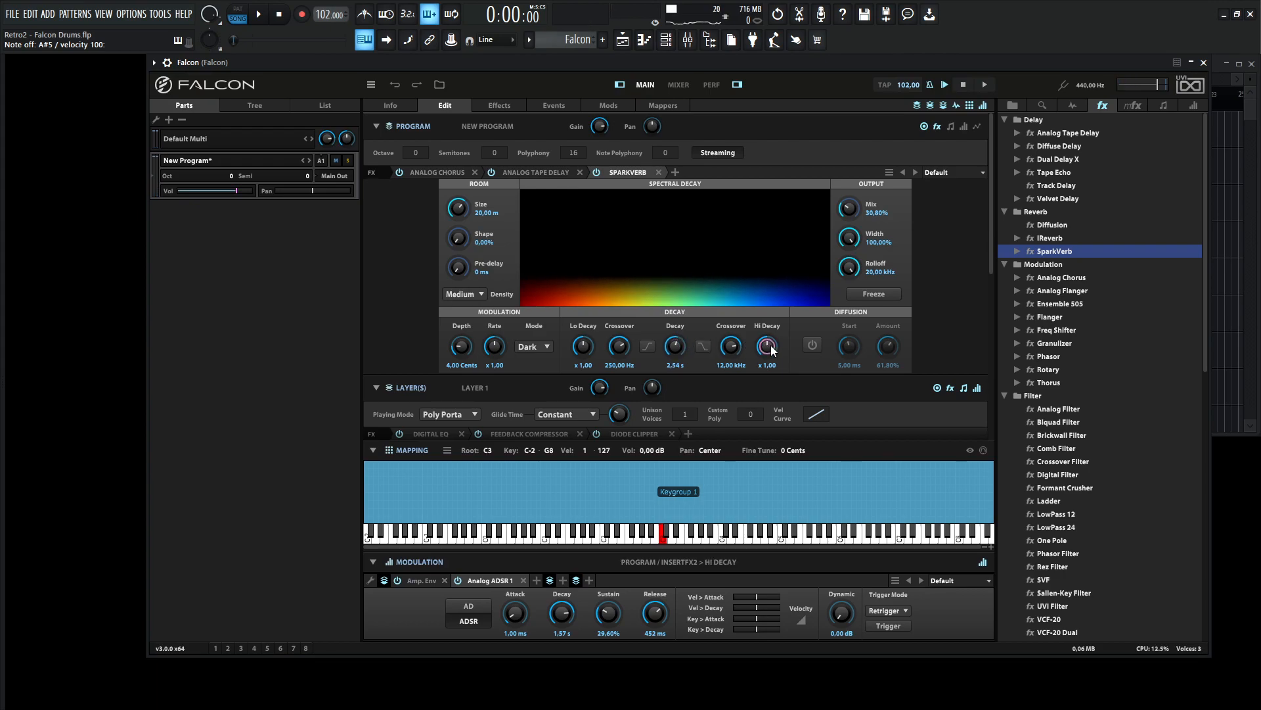
{"action": "left_click_drag", "start_coordinate": [766, 346], "coordinate": [767, 378]}
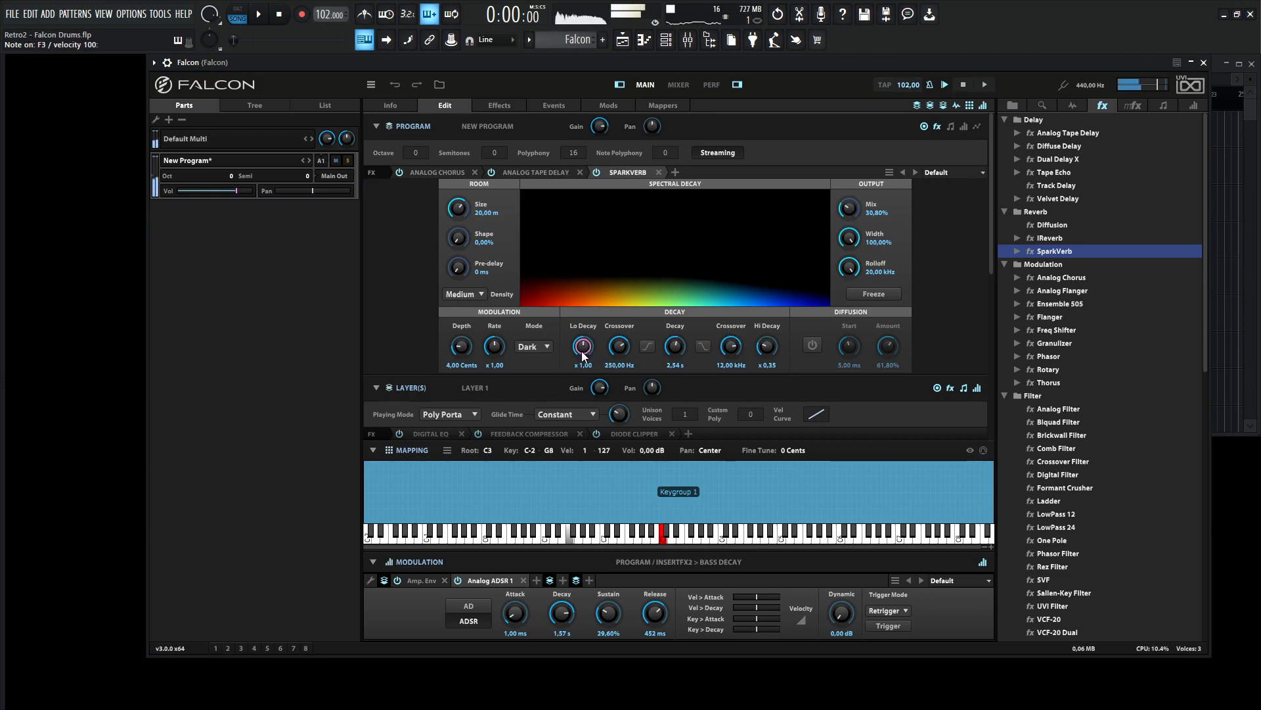
{"action": "left_click_drag", "start_coordinate": [582, 345], "coordinate": [582, 351]}
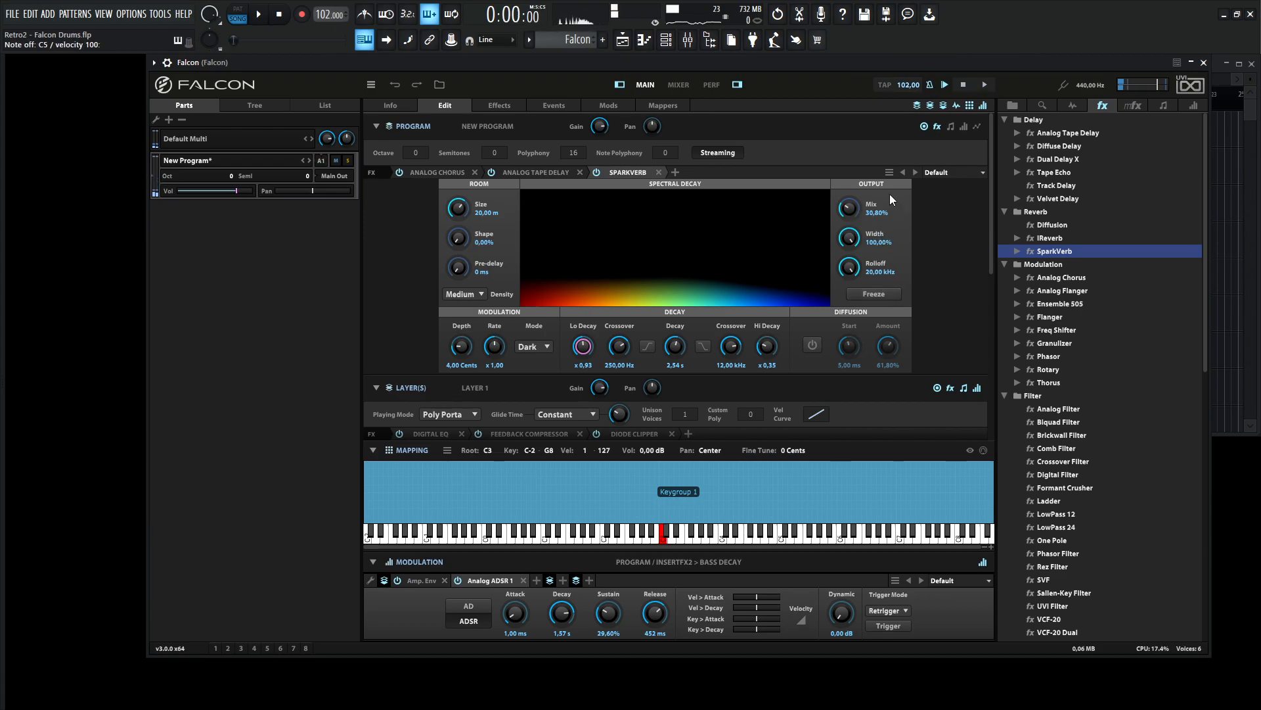
{"action": "left_click_drag", "start_coordinate": [848, 207], "coordinate": [848, 234]}
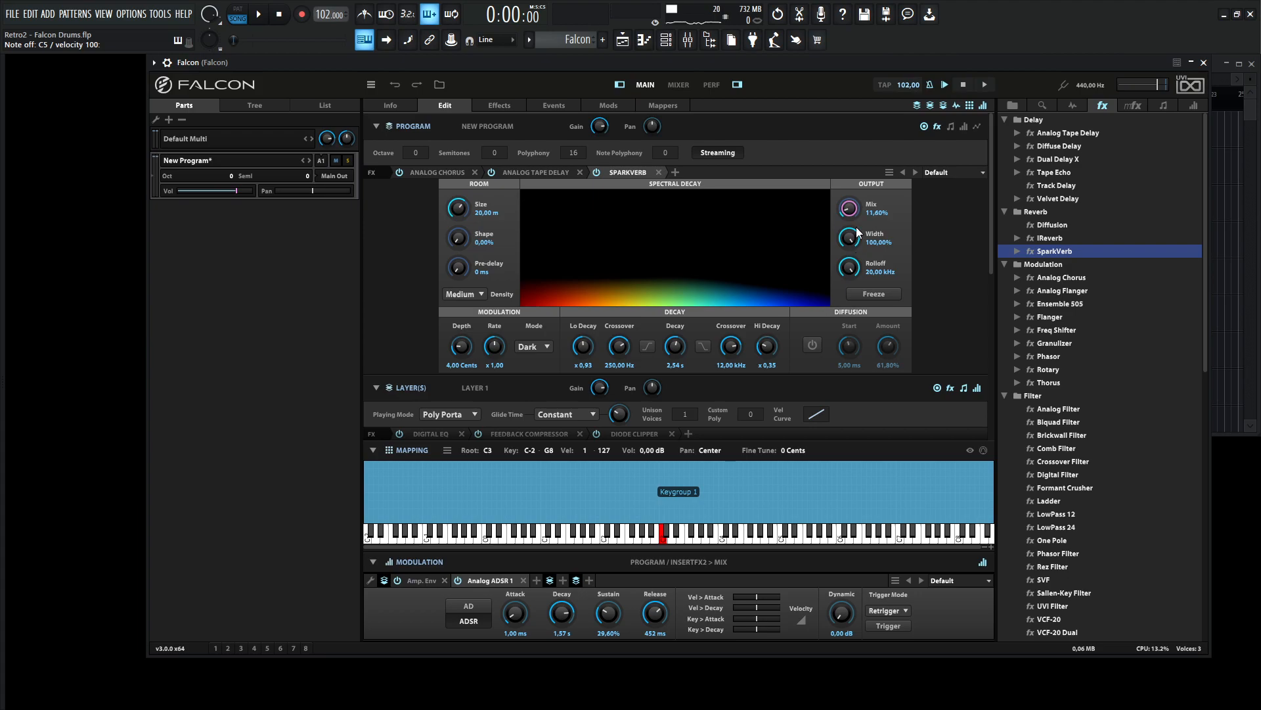
{"action": "left_click_drag", "start_coordinate": [848, 208], "coordinate": [847, 200]}
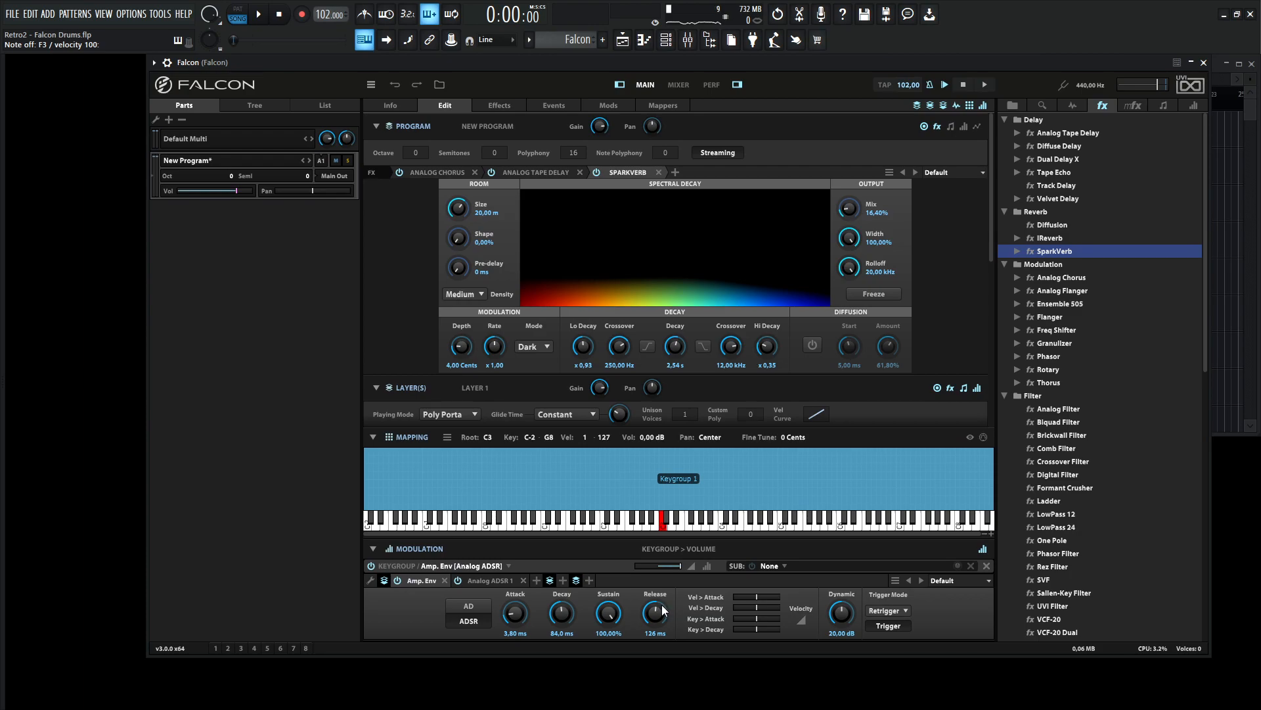
{"action": "mouse_move", "coordinate": [723, 317]}
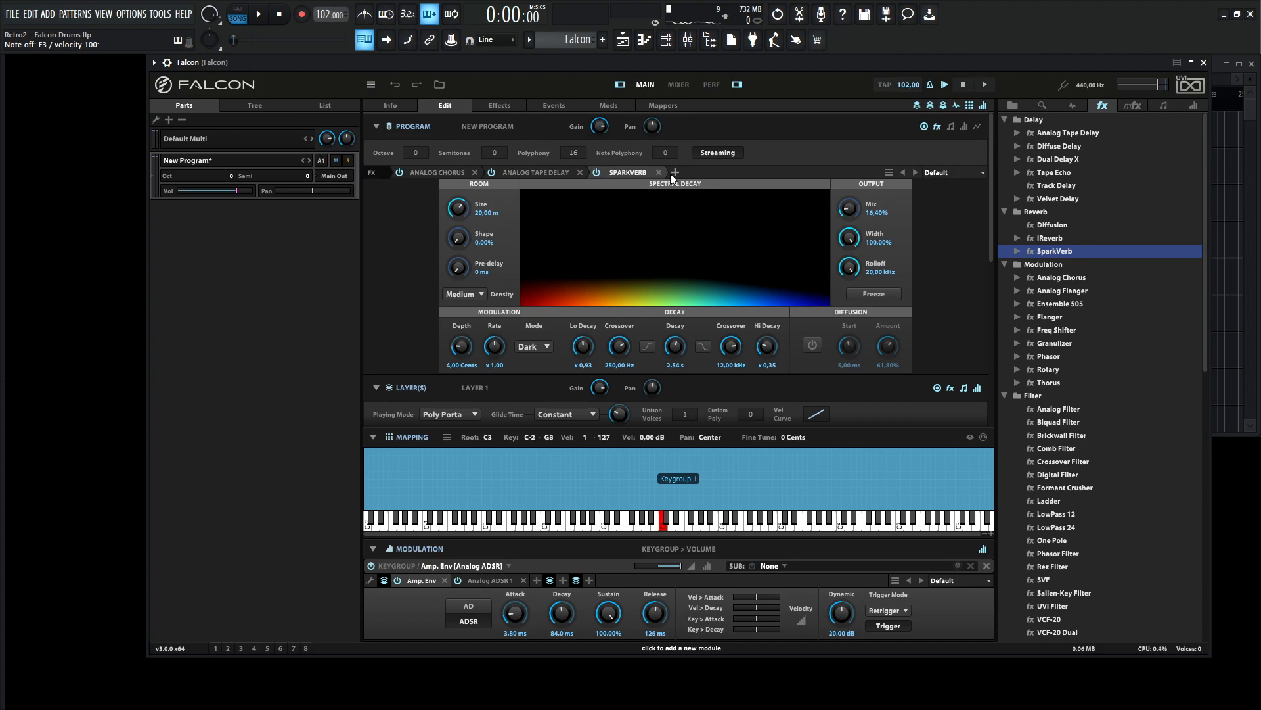
Step: Add a Maximizer after SparkVerb with threshold about -4.98 dB
{"action": "left_click", "coordinate": [676, 172]}
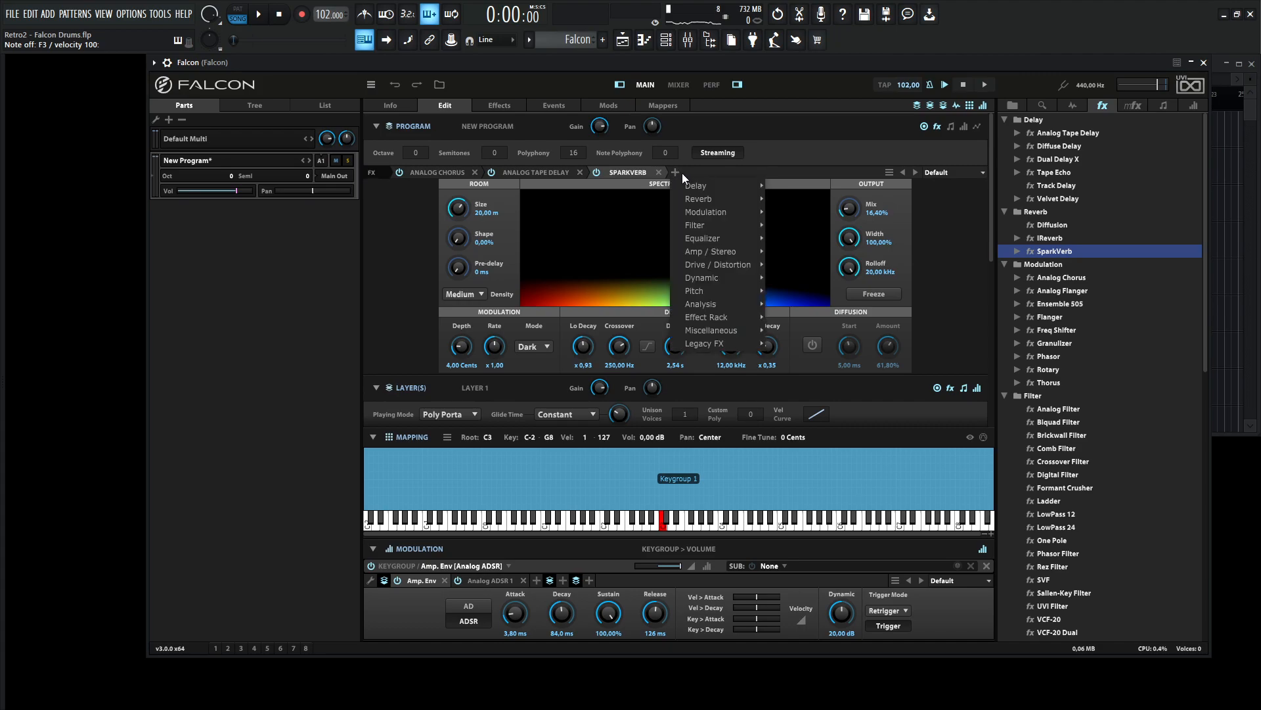
{"action": "mouse_move", "coordinate": [719, 264]}
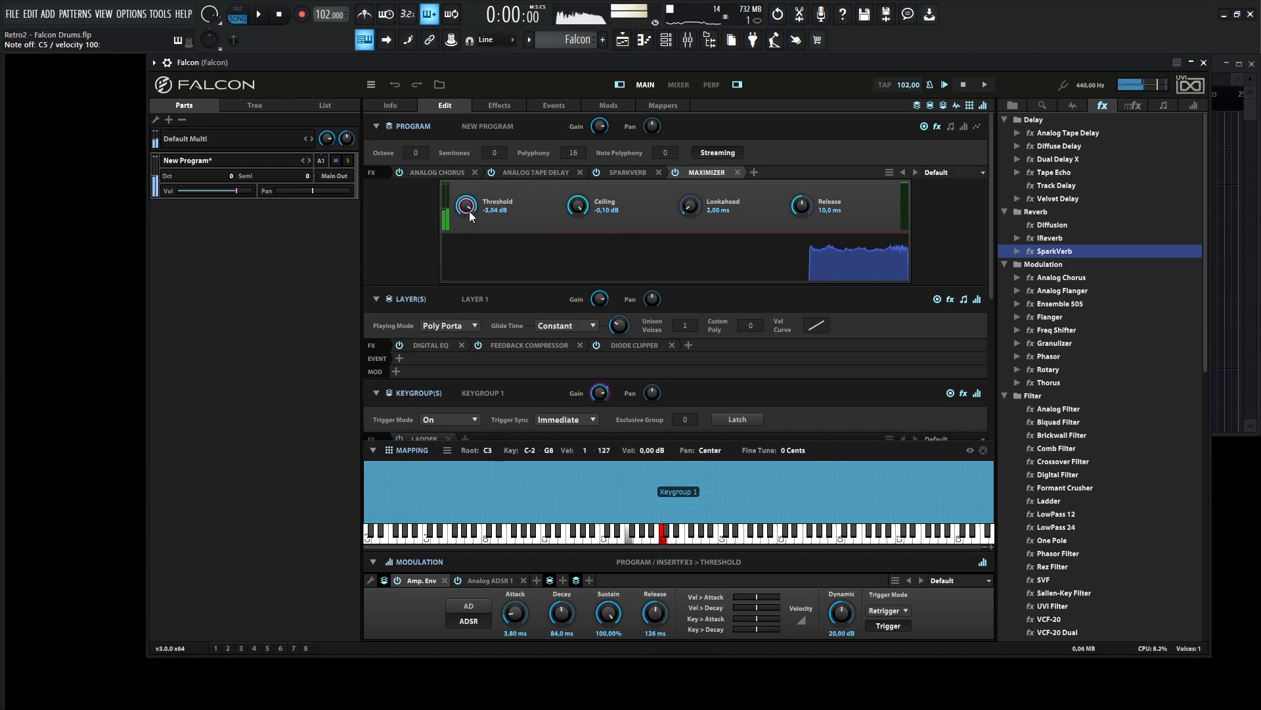
{"action": "left_click_drag", "start_coordinate": [466, 207], "coordinate": [466, 221]}
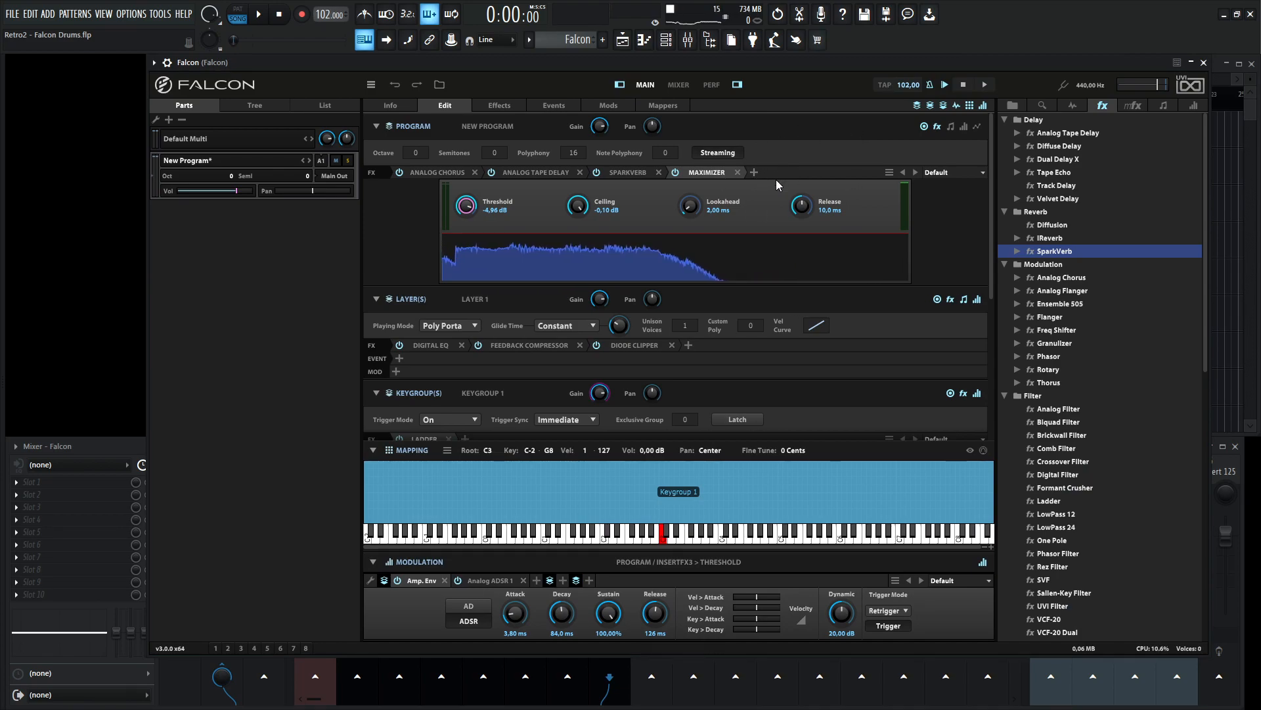
Step: Add a Basic 3 Band Digital EQ with a low cut and bass boost near 68 Hz
{"action": "left_click", "coordinate": [754, 172]}
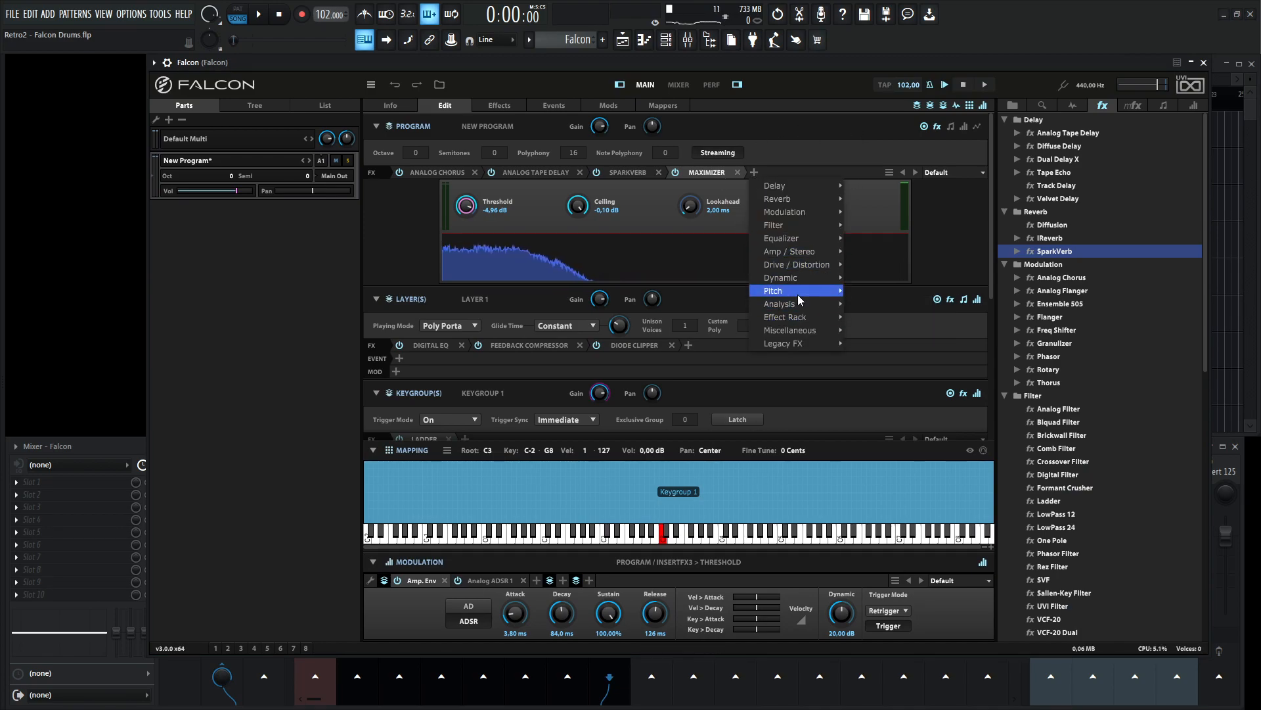
{"action": "mouse_move", "coordinate": [780, 238]}
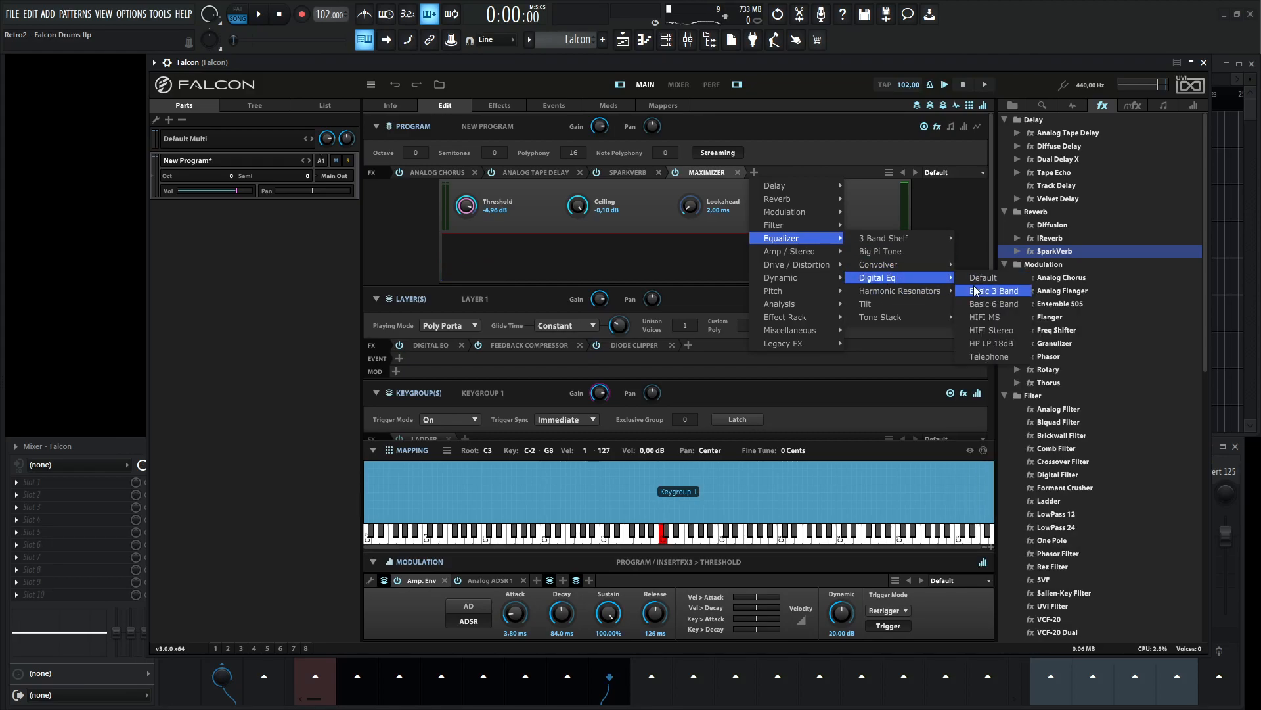
{"action": "left_click", "coordinate": [992, 291]}
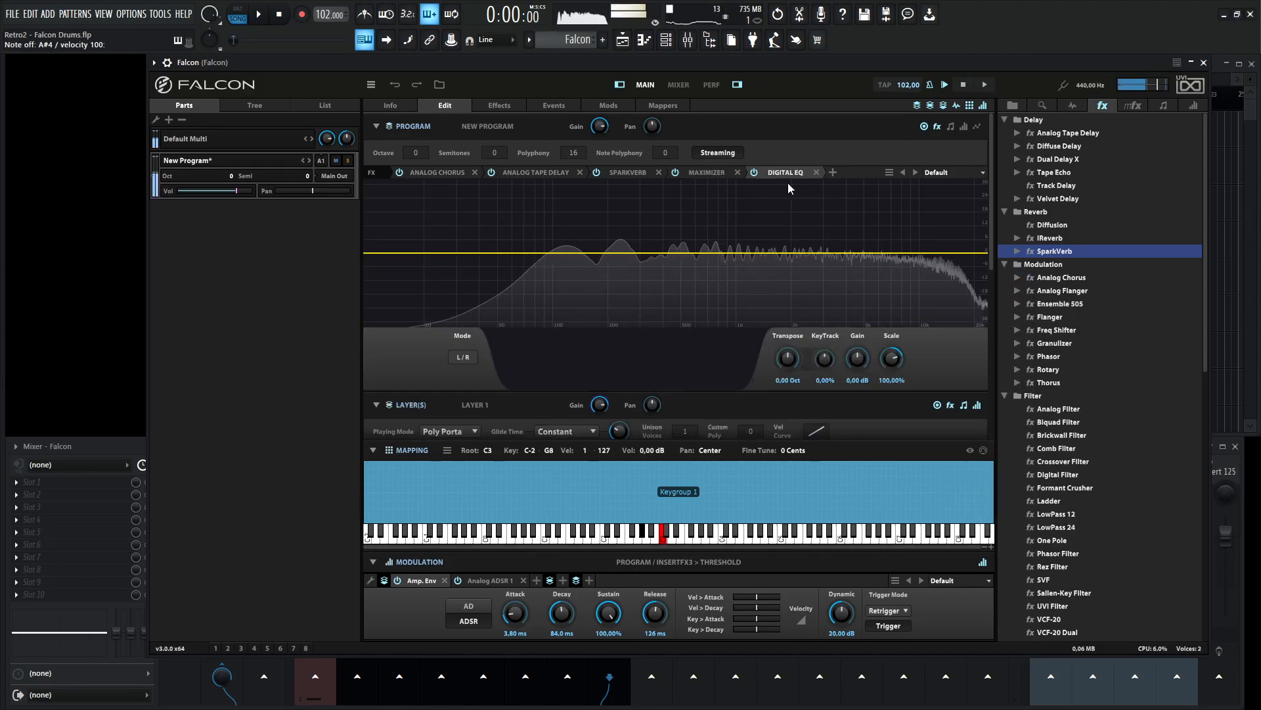
{"action": "left_click", "coordinate": [666, 257]}
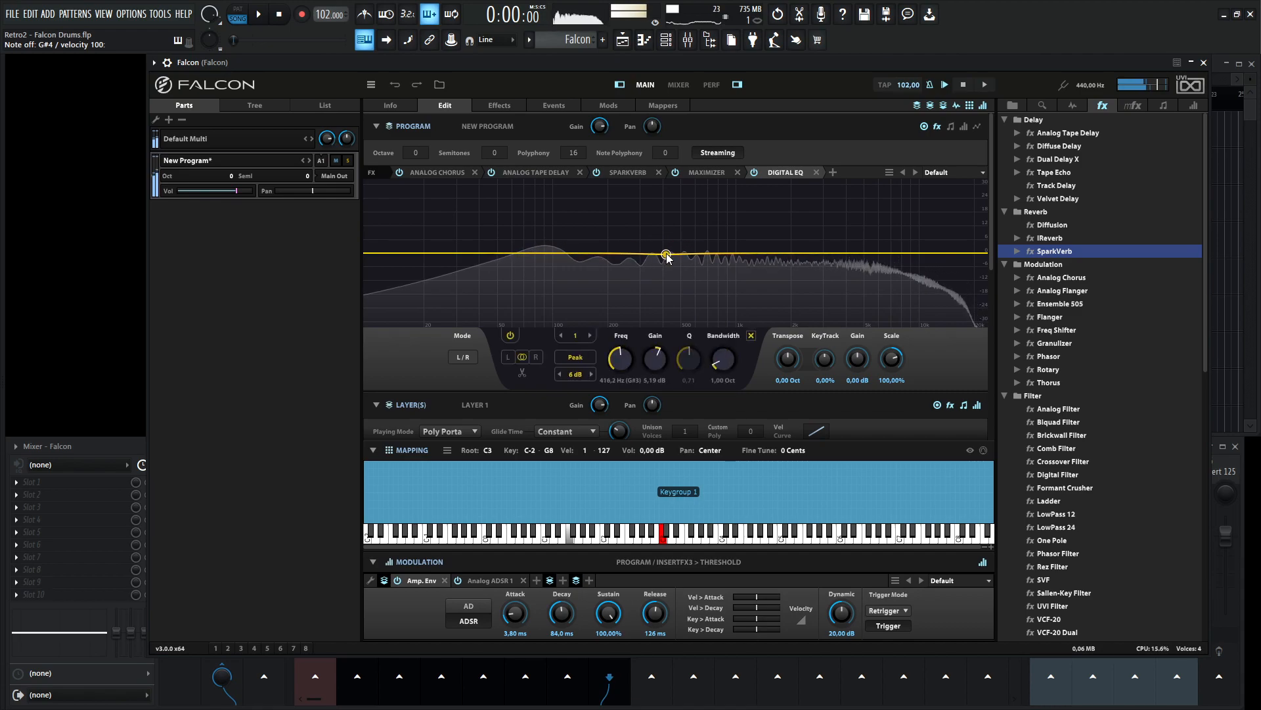
{"action": "left_click_drag", "start_coordinate": [666, 256], "coordinate": [578, 244]}
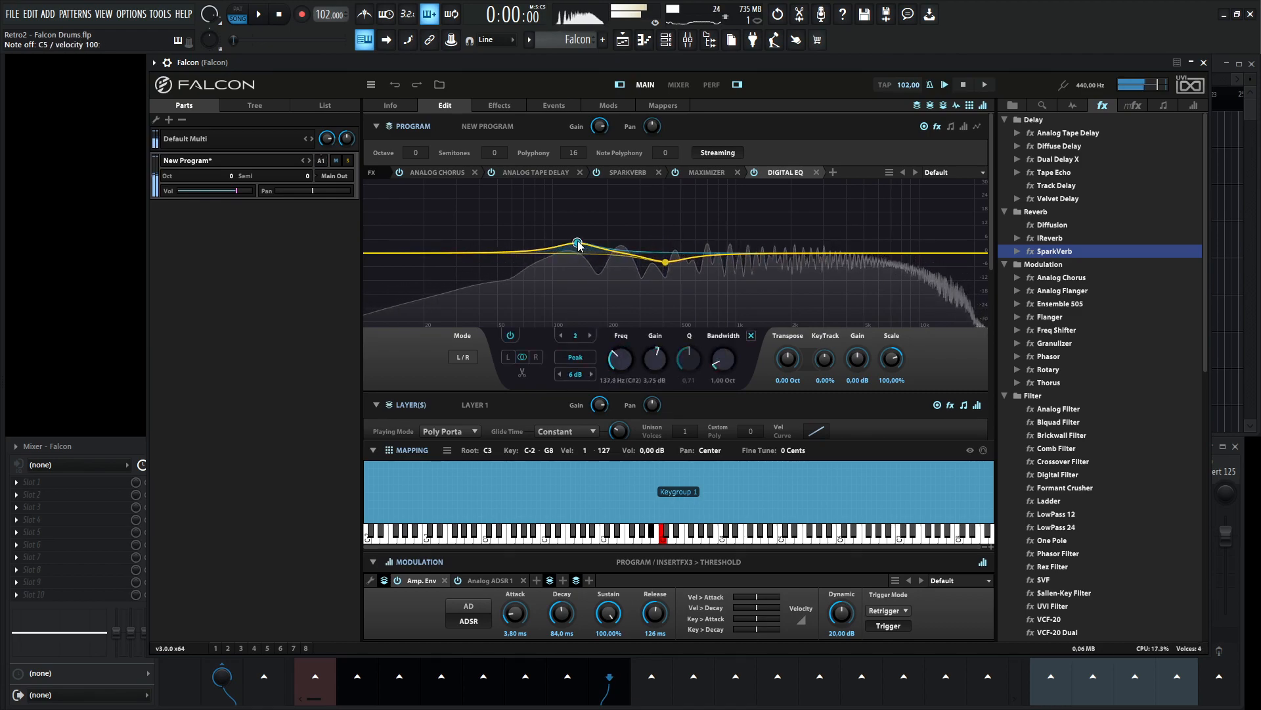
{"action": "left_click_drag", "start_coordinate": [579, 243], "coordinate": [553, 246]}
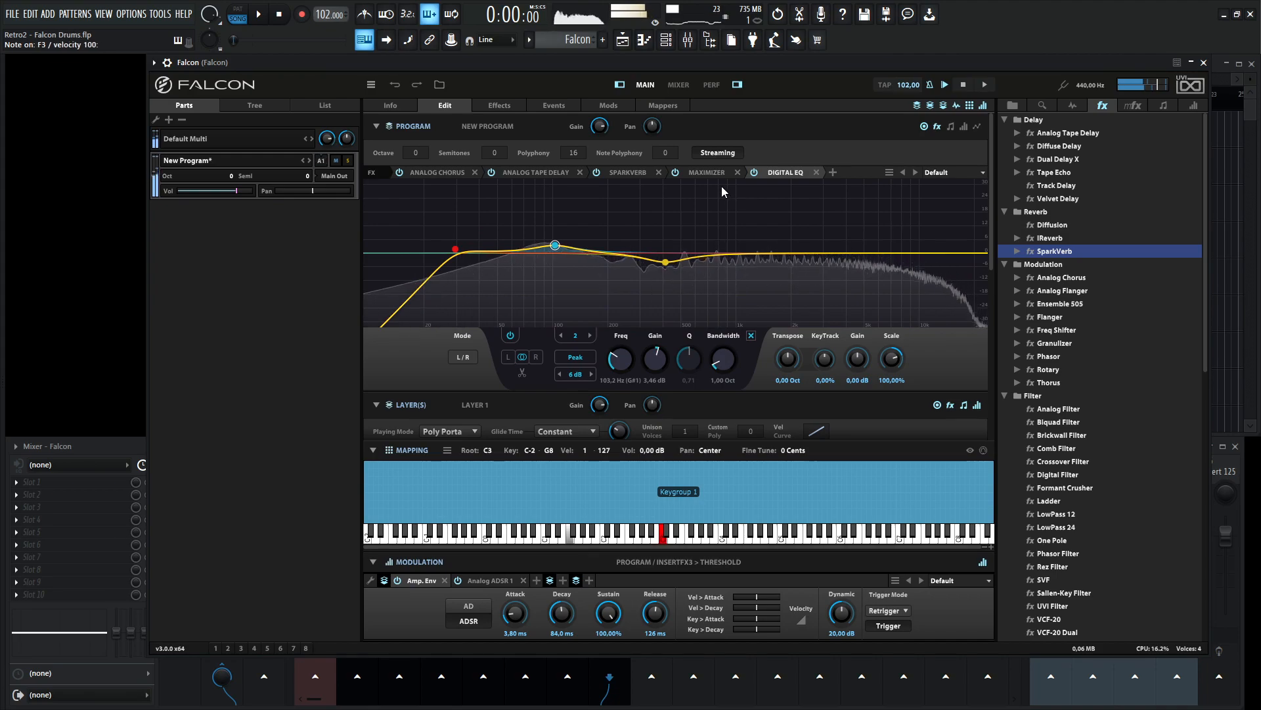
{"action": "left_click_drag", "start_coordinate": [555, 244], "coordinate": [559, 259]}
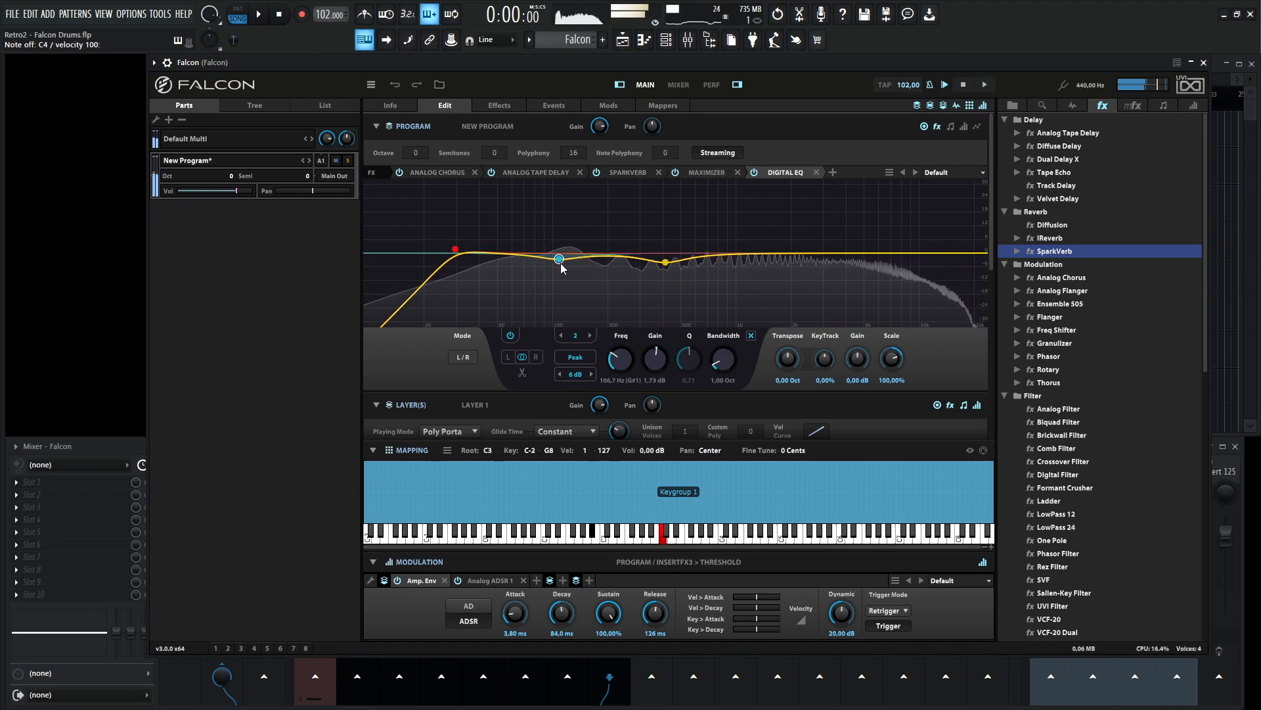
{"action": "left_click_drag", "start_coordinate": [559, 259], "coordinate": [555, 245]}
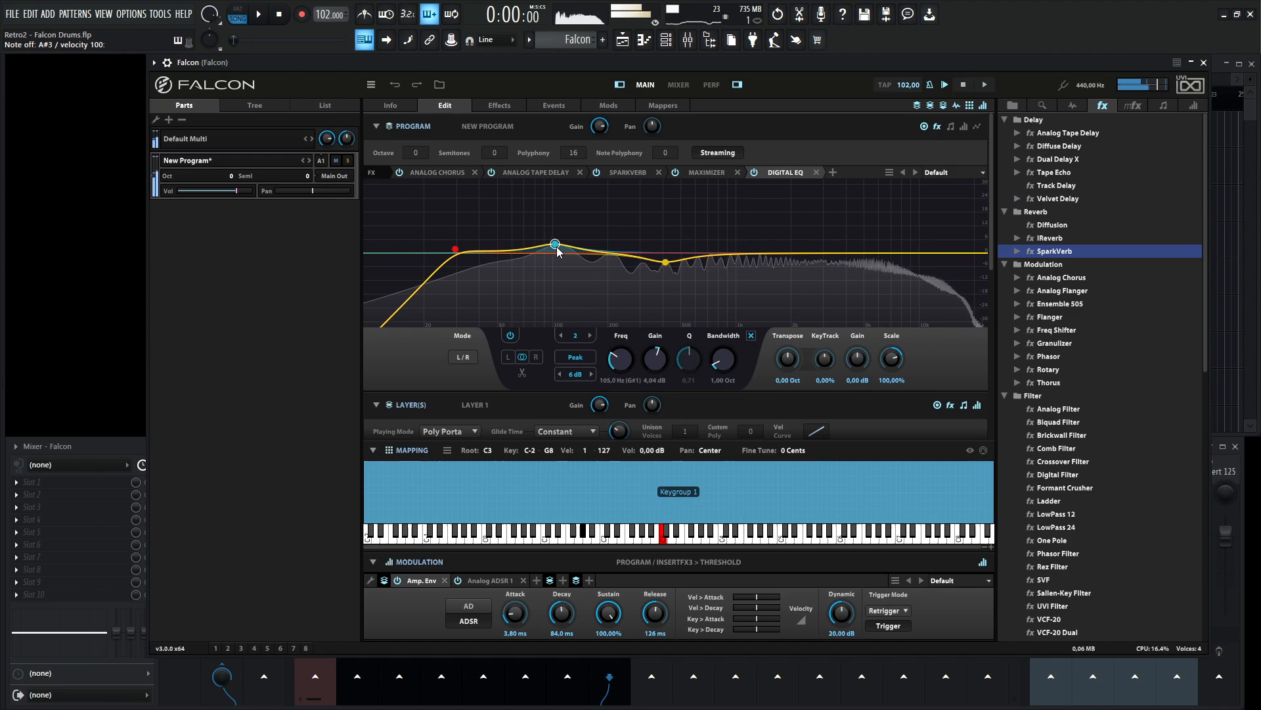
{"action": "left_click_drag", "start_coordinate": [555, 244], "coordinate": [525, 241]}
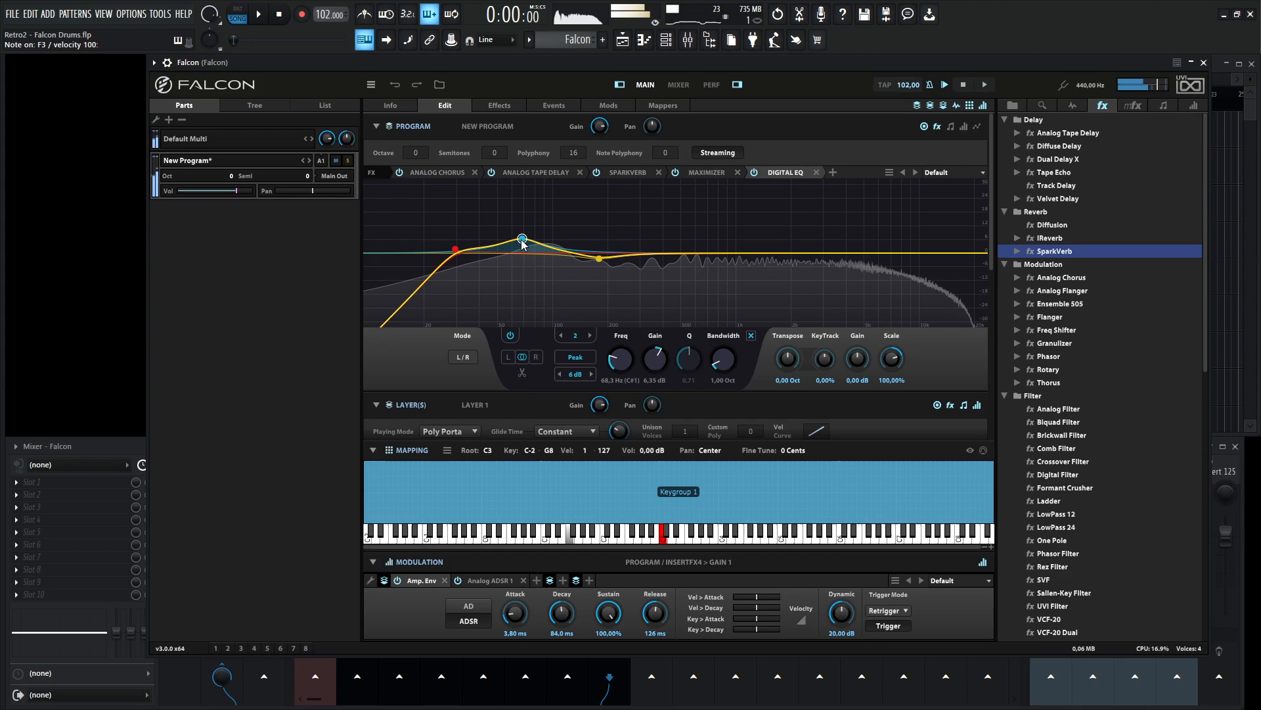
Step: Narrow the bass boost to about 60 Hz +7 dB and add a slight lift near 1 kHz
{"action": "left_click_drag", "start_coordinate": [722, 360], "coordinate": [724, 370]}
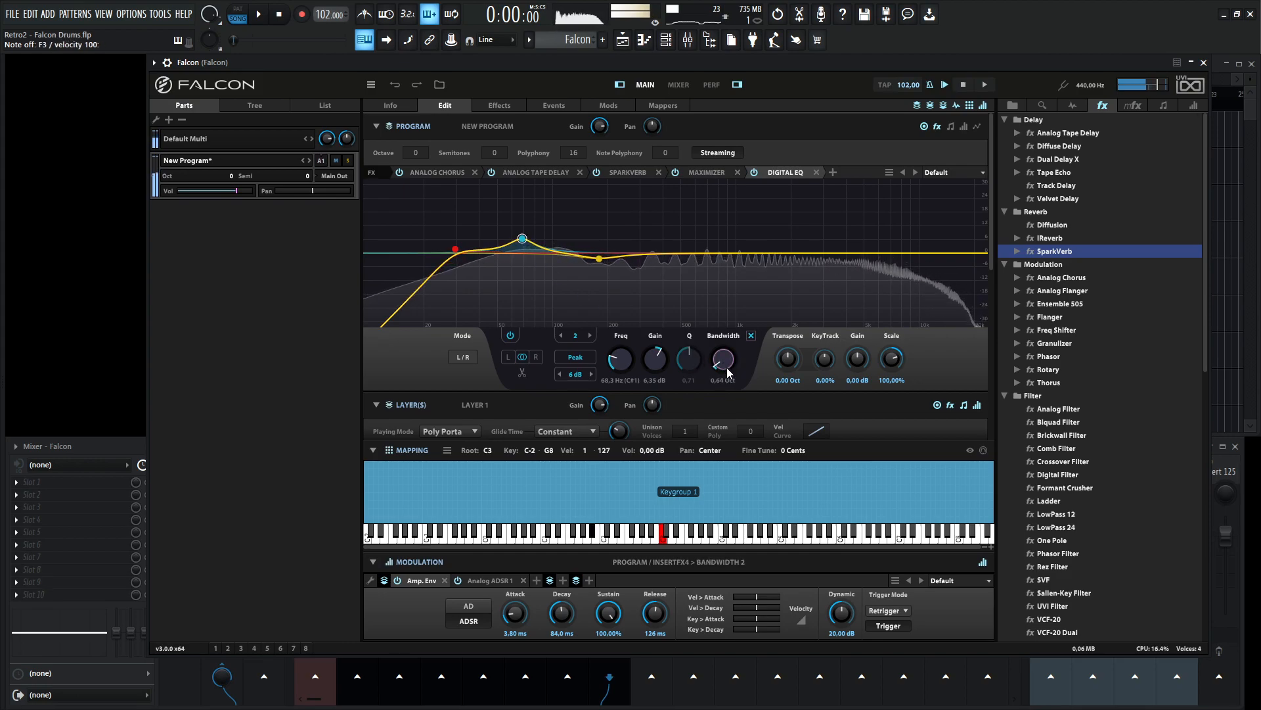
{"action": "left_click_drag", "start_coordinate": [521, 237], "coordinate": [511, 236]}
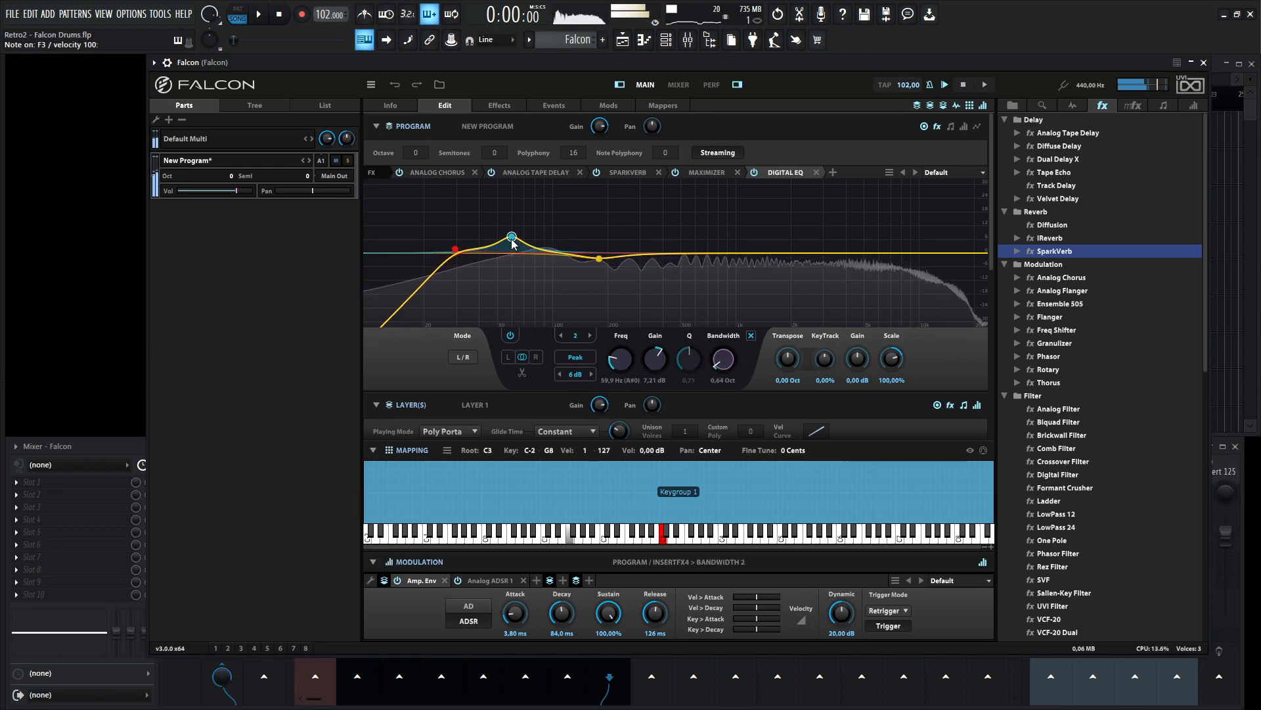
{"action": "left_click_drag", "start_coordinate": [511, 236], "coordinate": [508, 241]}
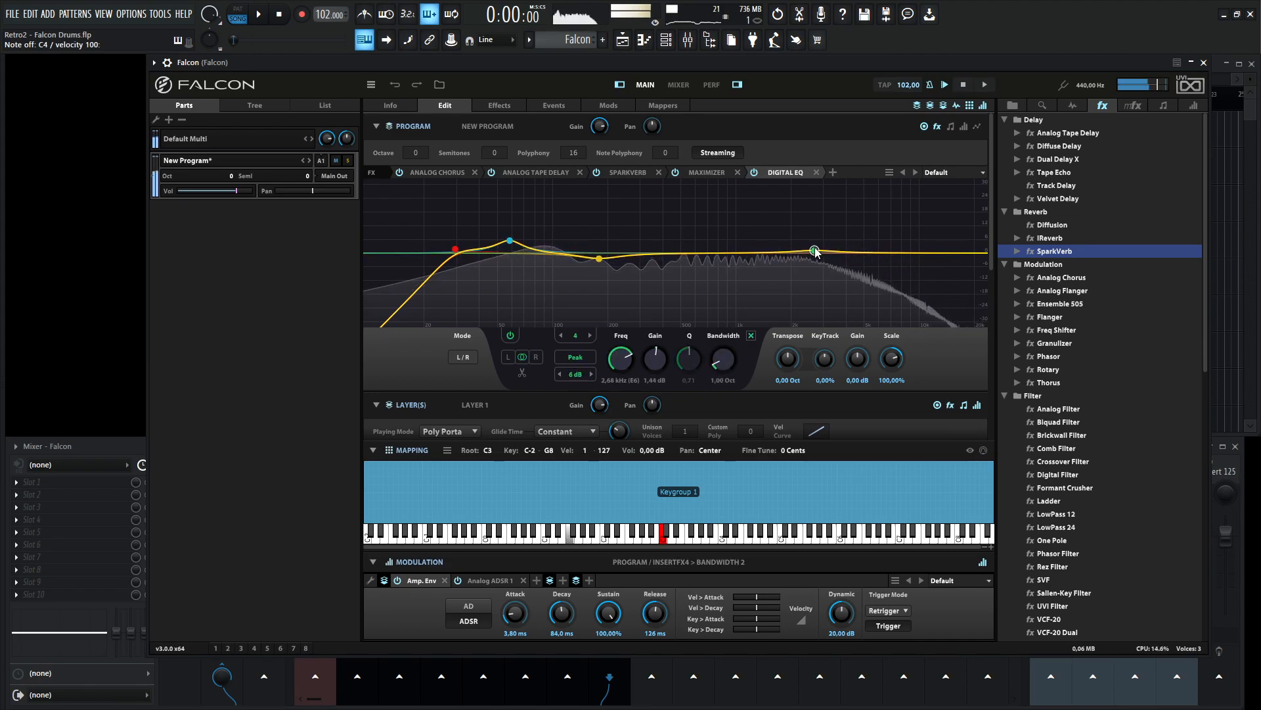
{"action": "left_click_drag", "start_coordinate": [815, 250], "coordinate": [741, 249]}
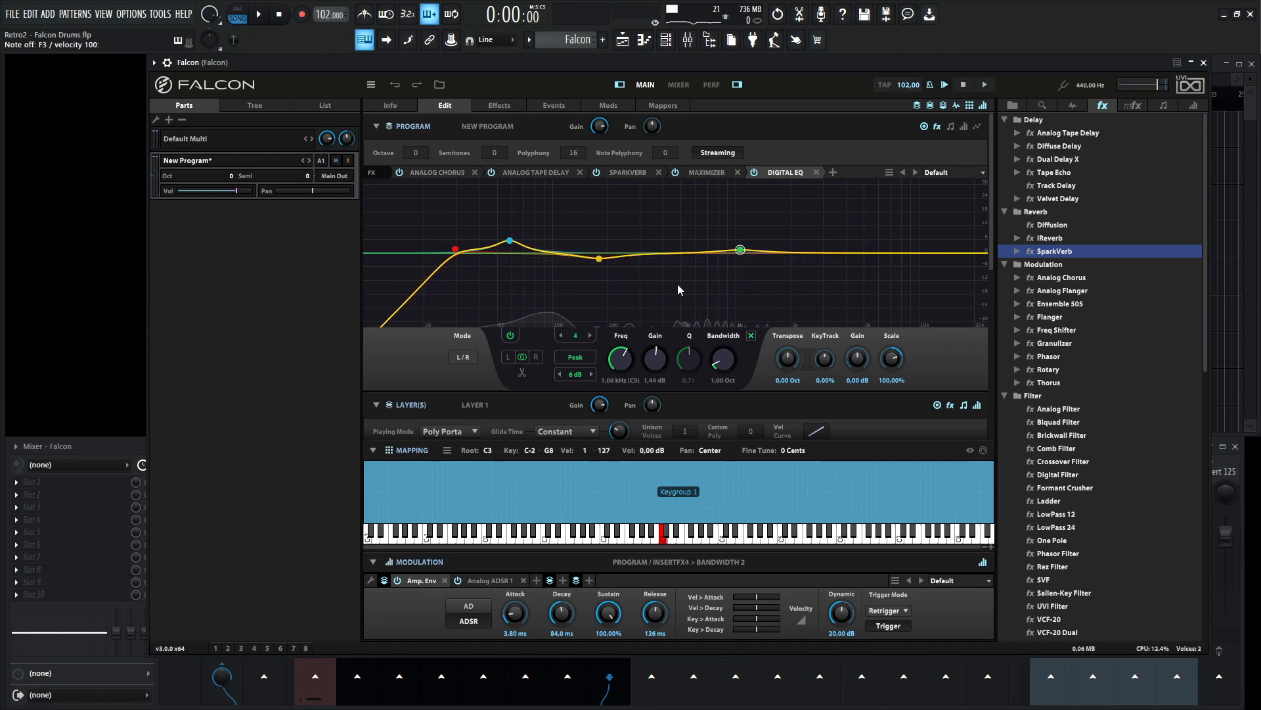
{"action": "left_click", "coordinate": [257, 13]}
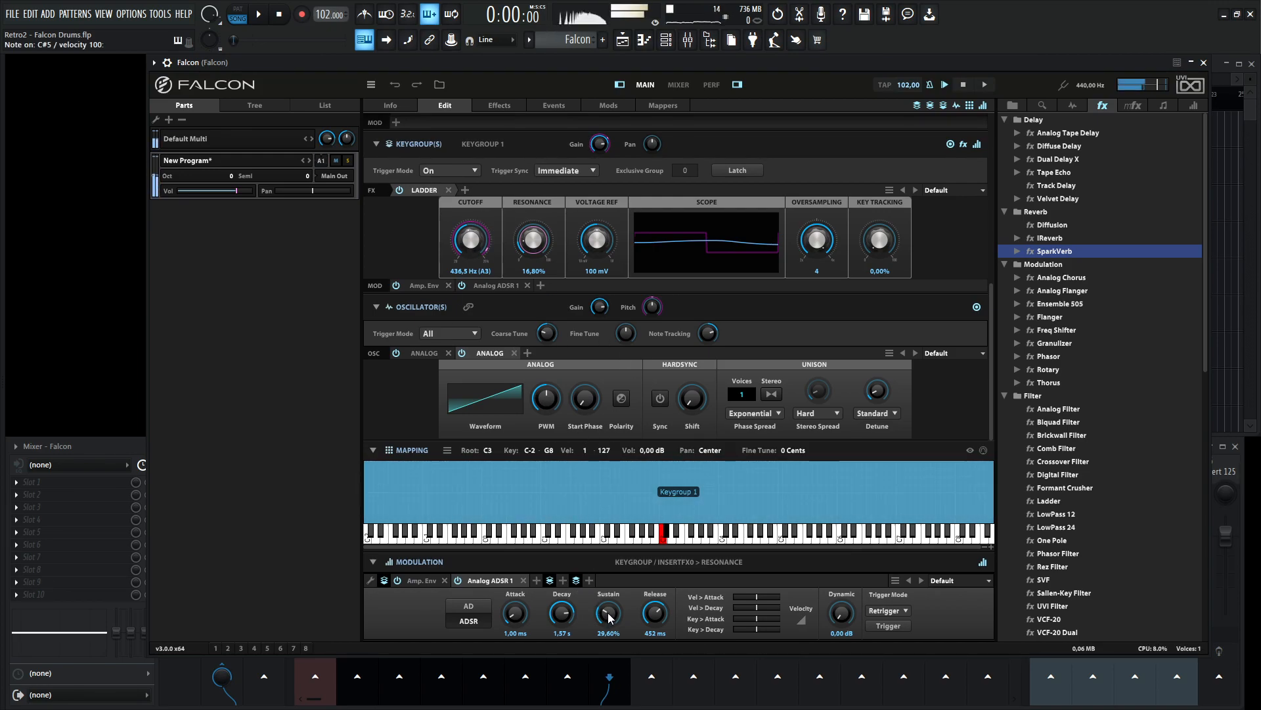
Step: Enter 0.5 as the Random modulation depth on the Ladder cutoff
{"action": "left_click_drag", "start_coordinate": [608, 611], "coordinate": [609, 599]}
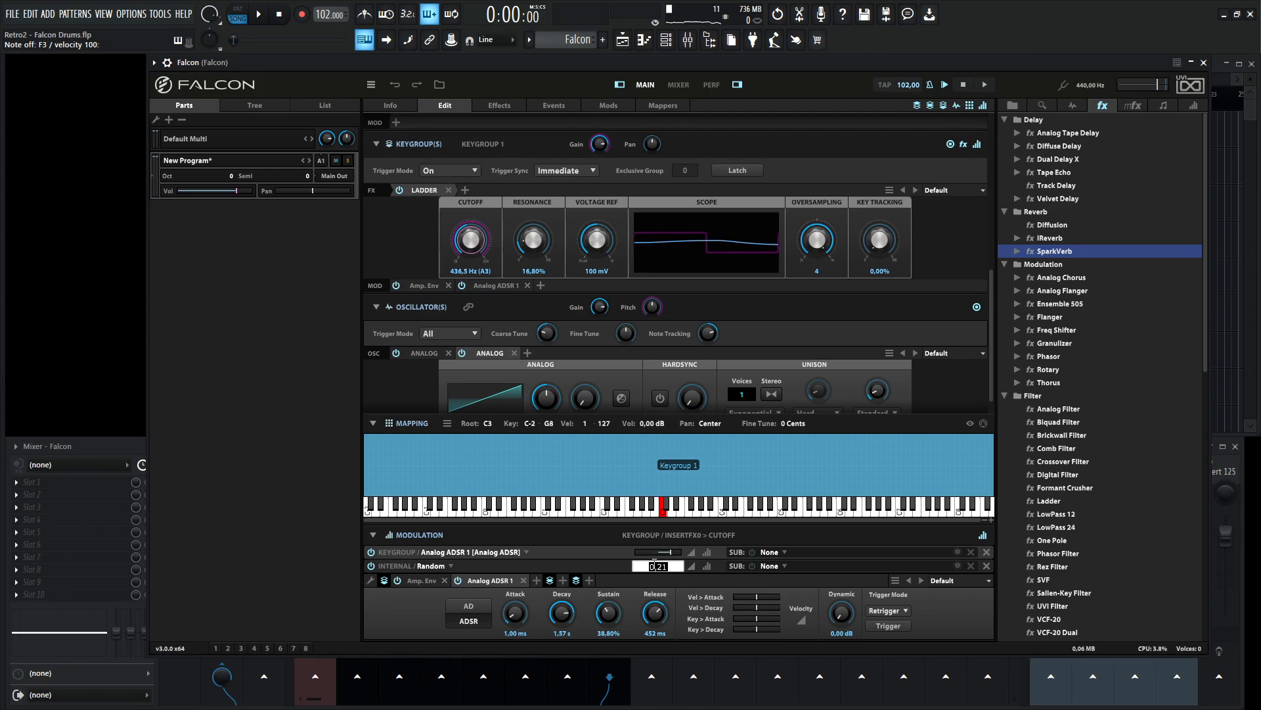
{"action": "type", "text": "0.5"}
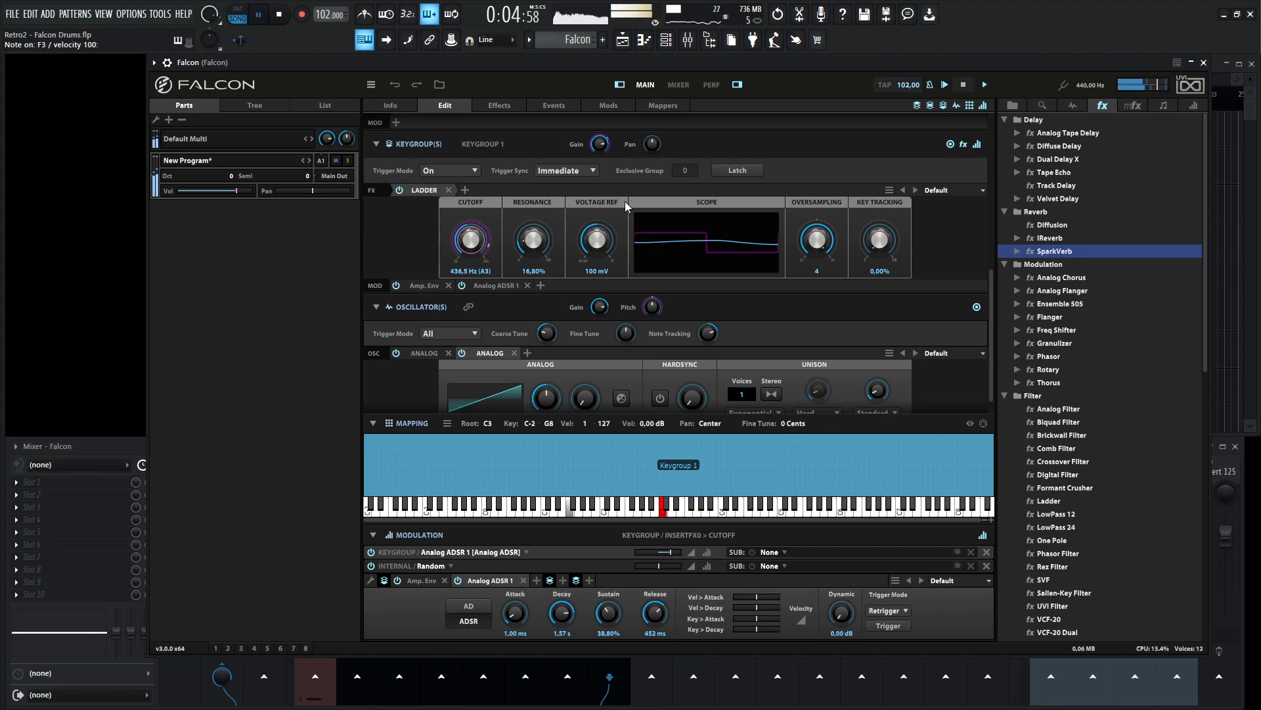
{"action": "left_click", "coordinate": [278, 14]}
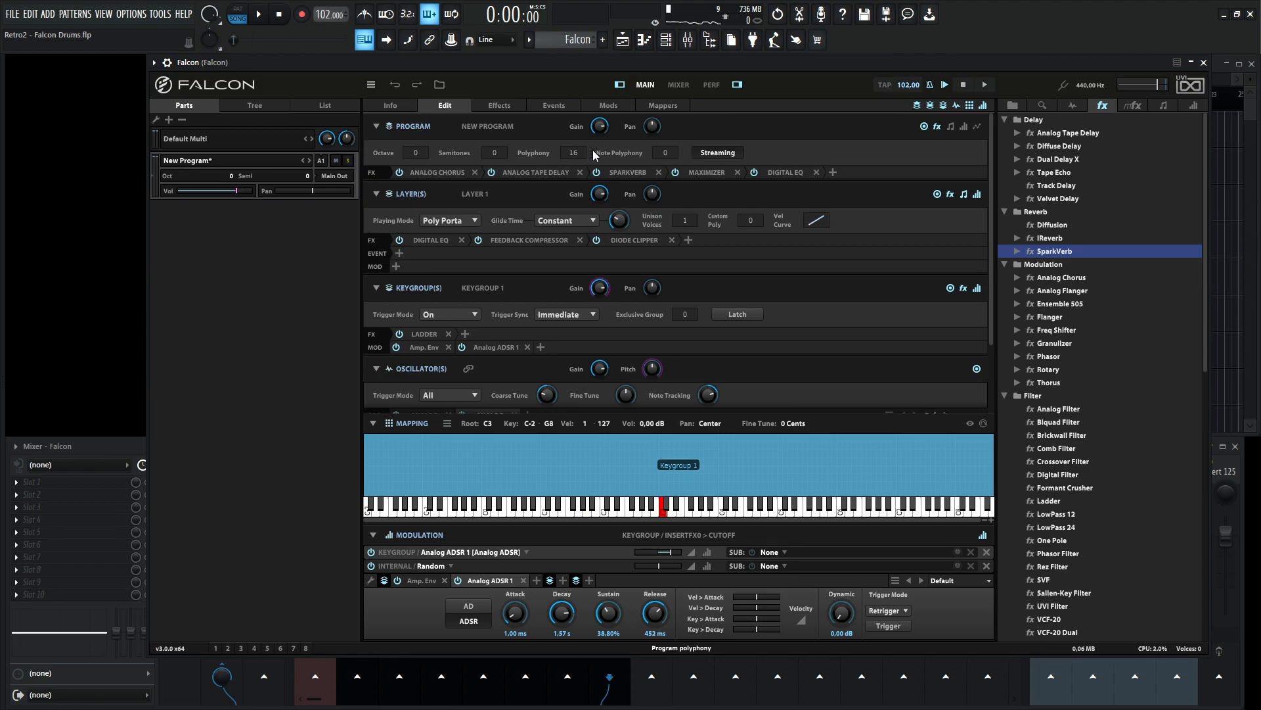
Step: Collapse the module editors to list only the FX rows of each level
{"action": "double_click", "coordinate": [573, 152]}
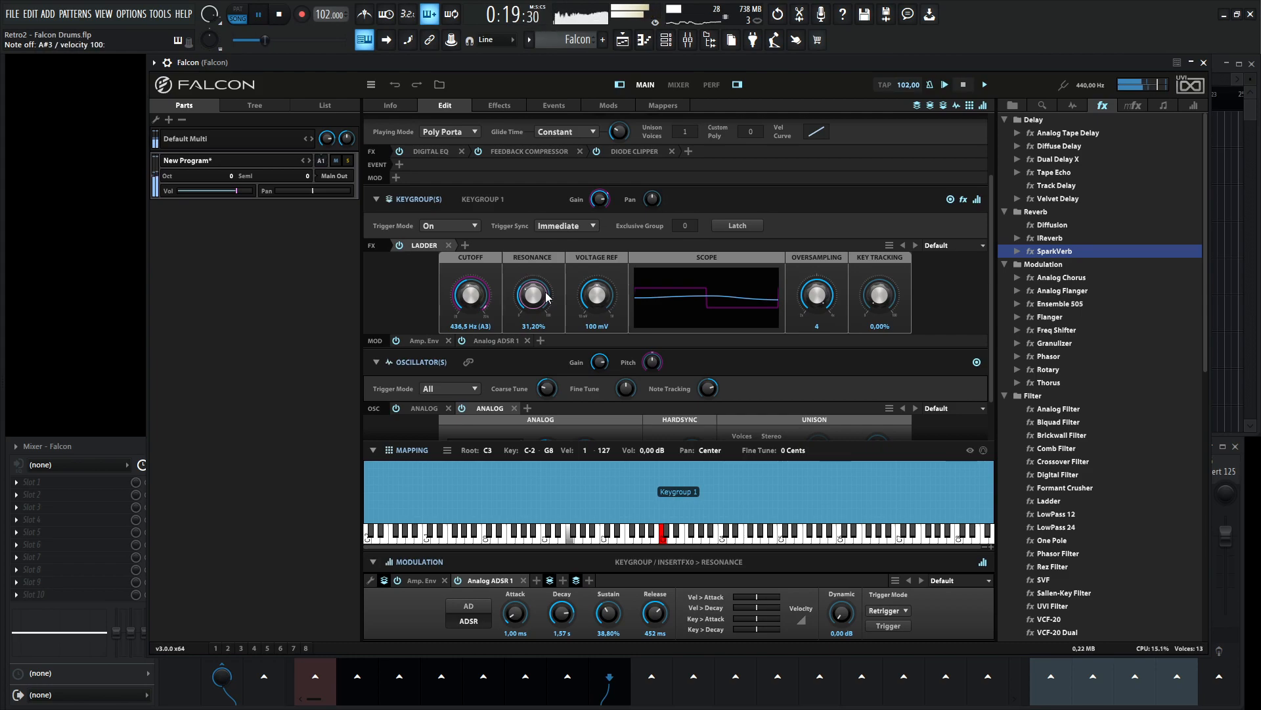
Step: Raise the Ladder filter resonance to about 31.2% with cutoff near 436 Hz
{"action": "left_click", "coordinate": [279, 13]}
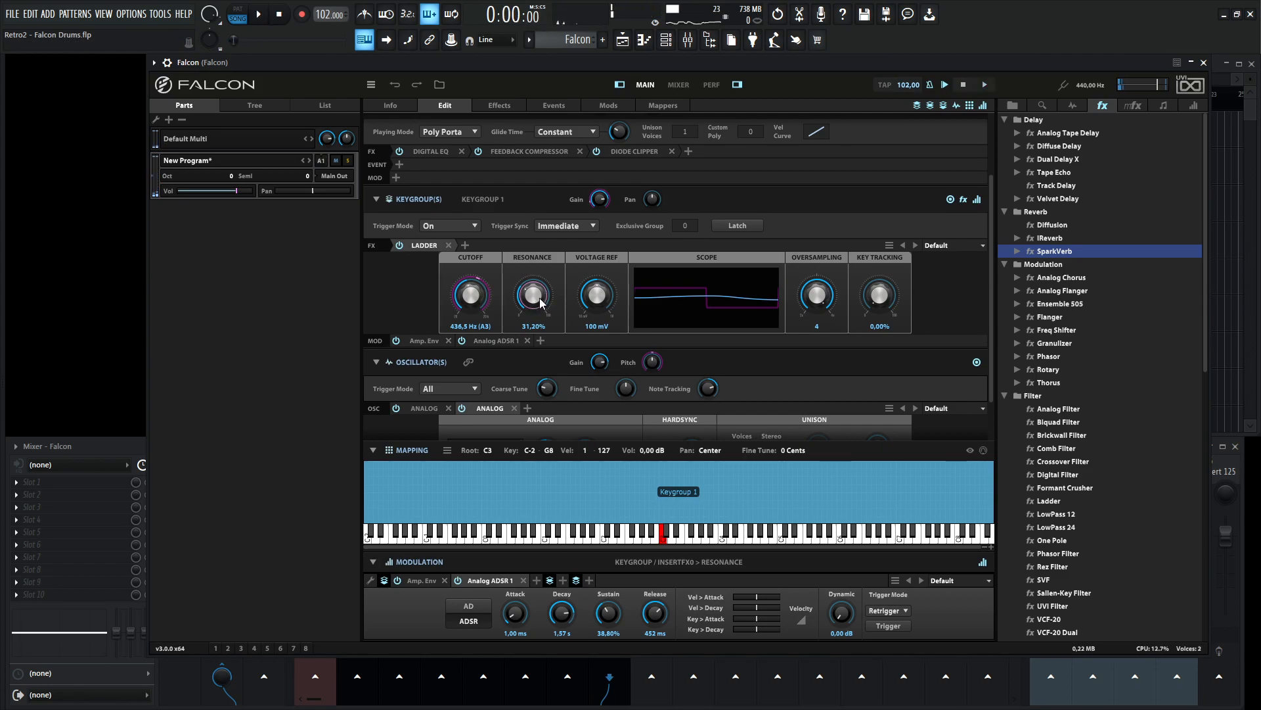
{"action": "left_click", "coordinate": [256, 14]}
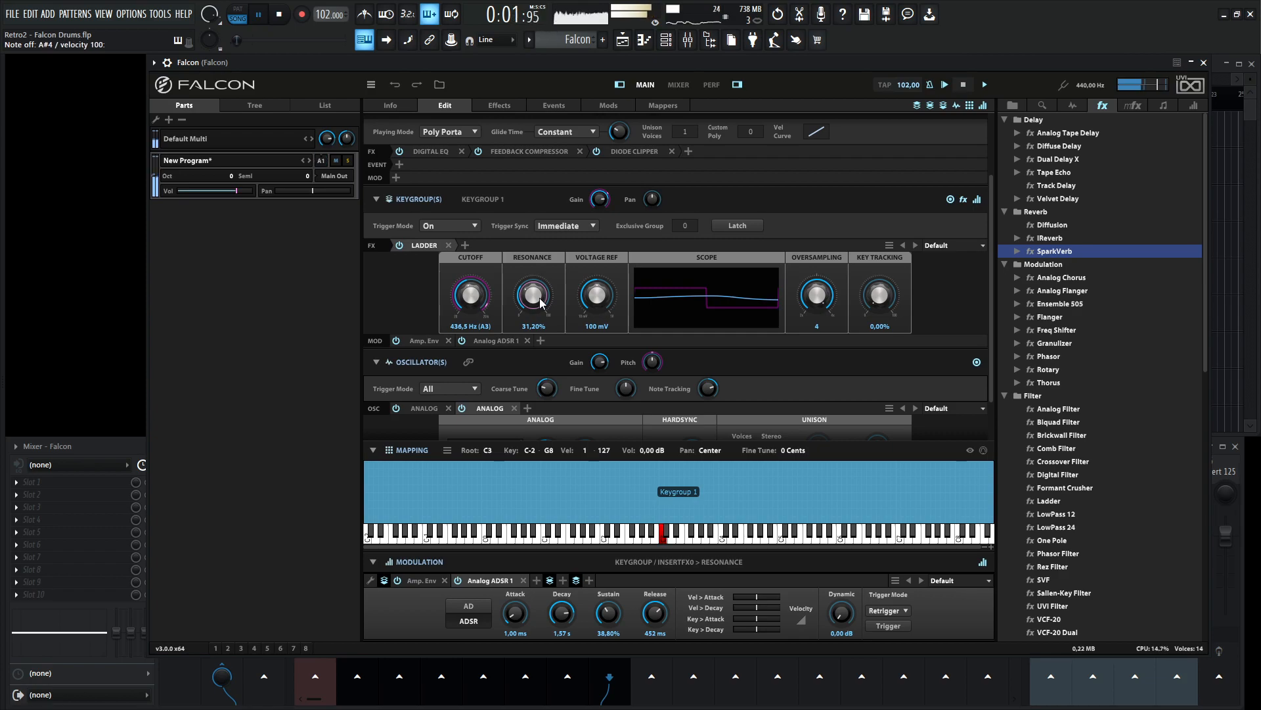